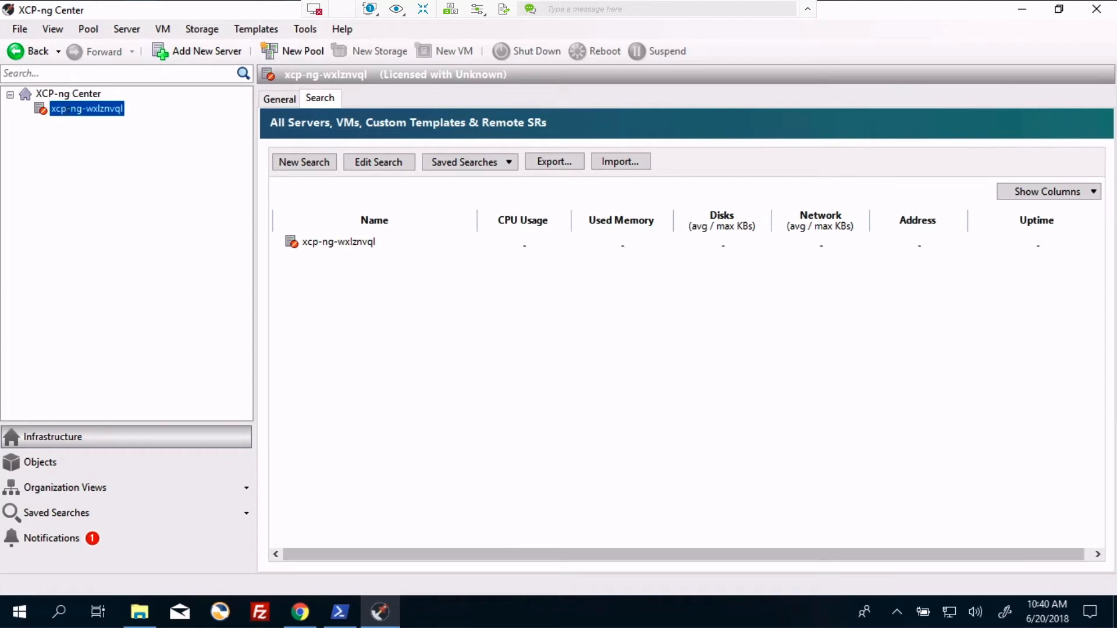
mouse_move(353, 251)
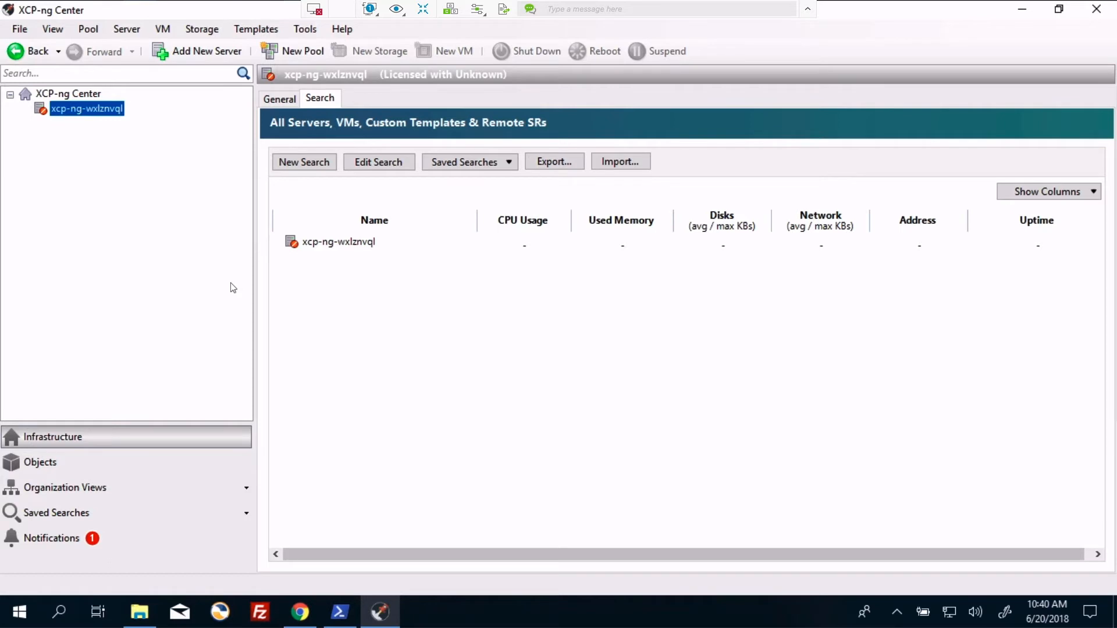
mouse_move(175, 273)
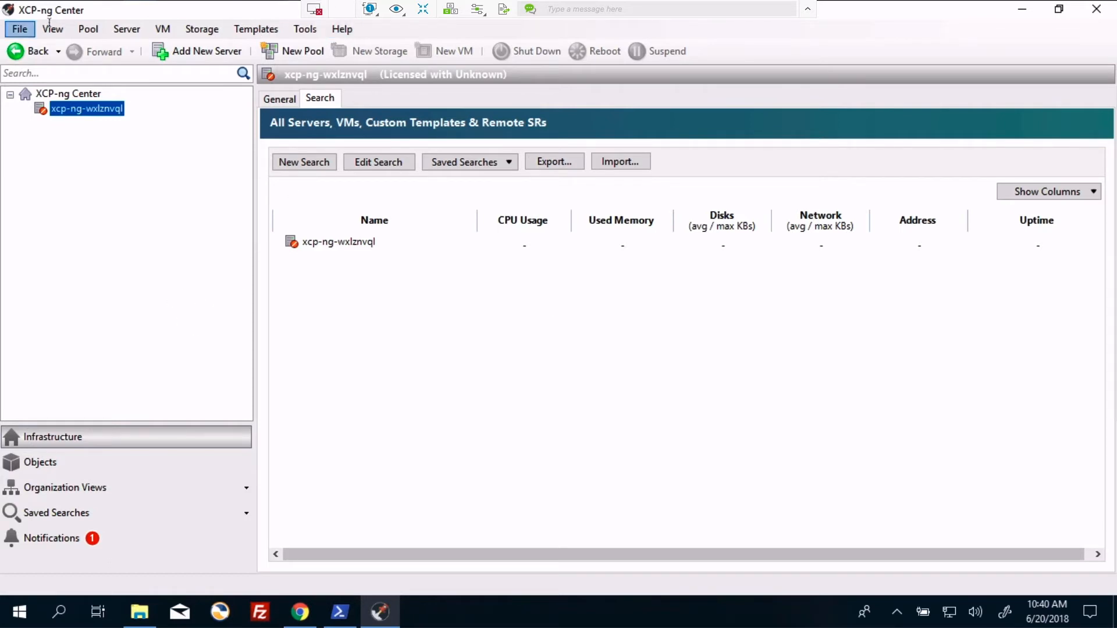
mouse_move(61, 15)
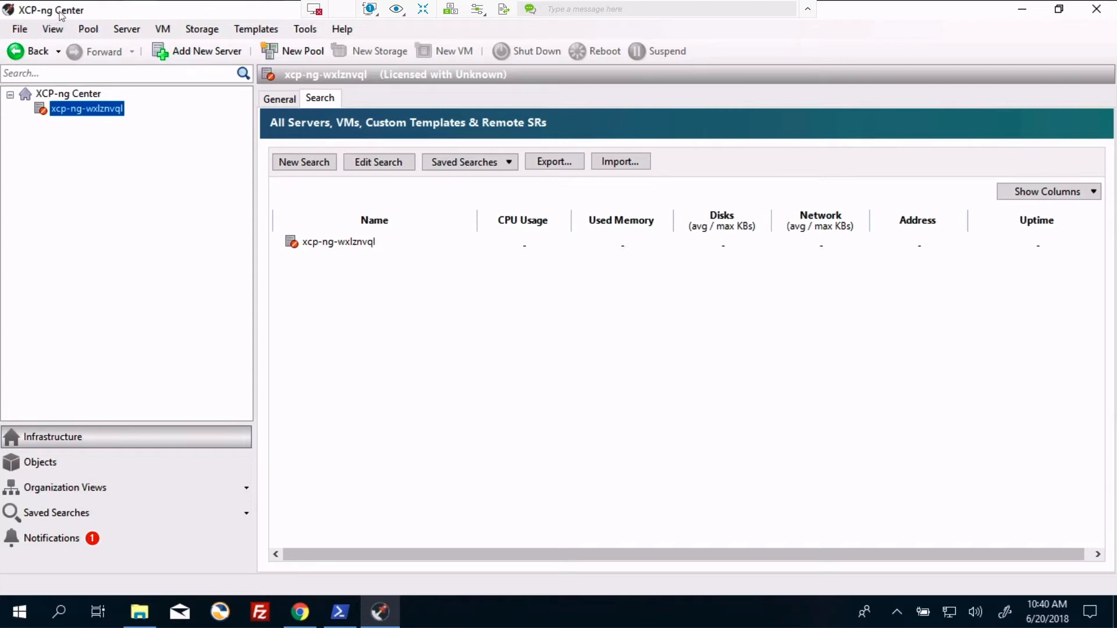
mouse_move(199, 270)
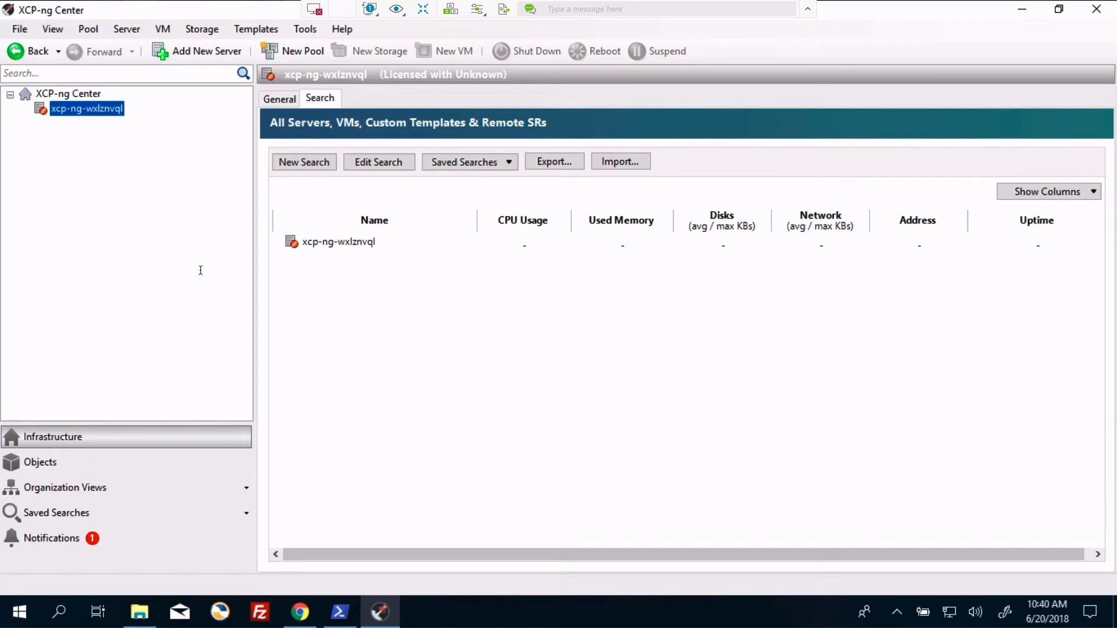
mouse_move(198, 272)
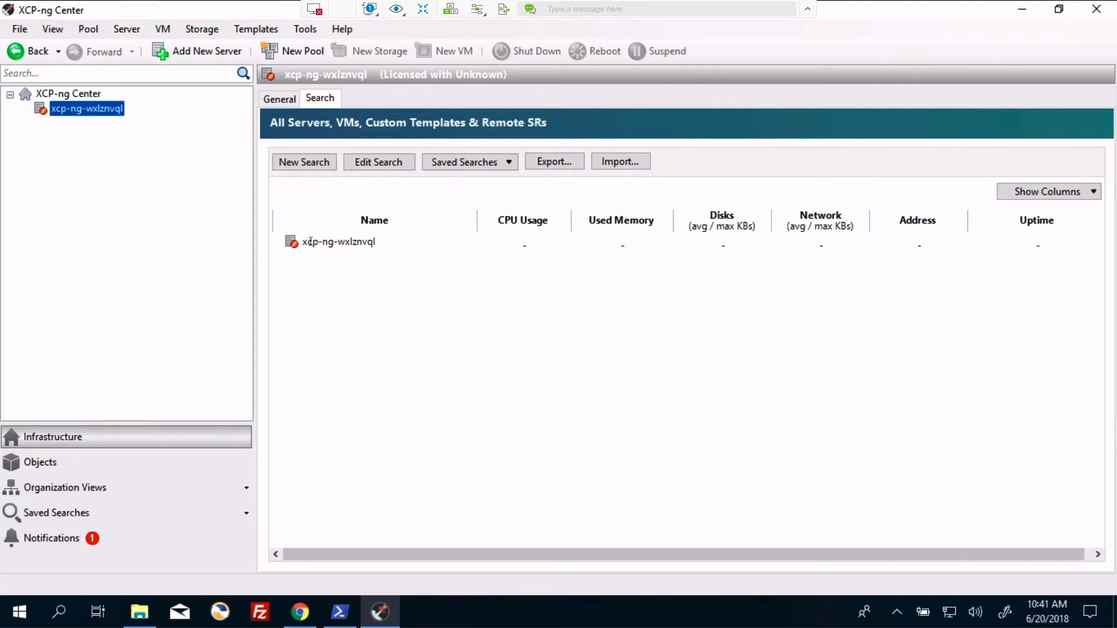
Browse the File, Pool and Tools menus, then show host xcp-ng-wxlznvql's General properties with address 172.16.74.150.
left_click(337, 242)
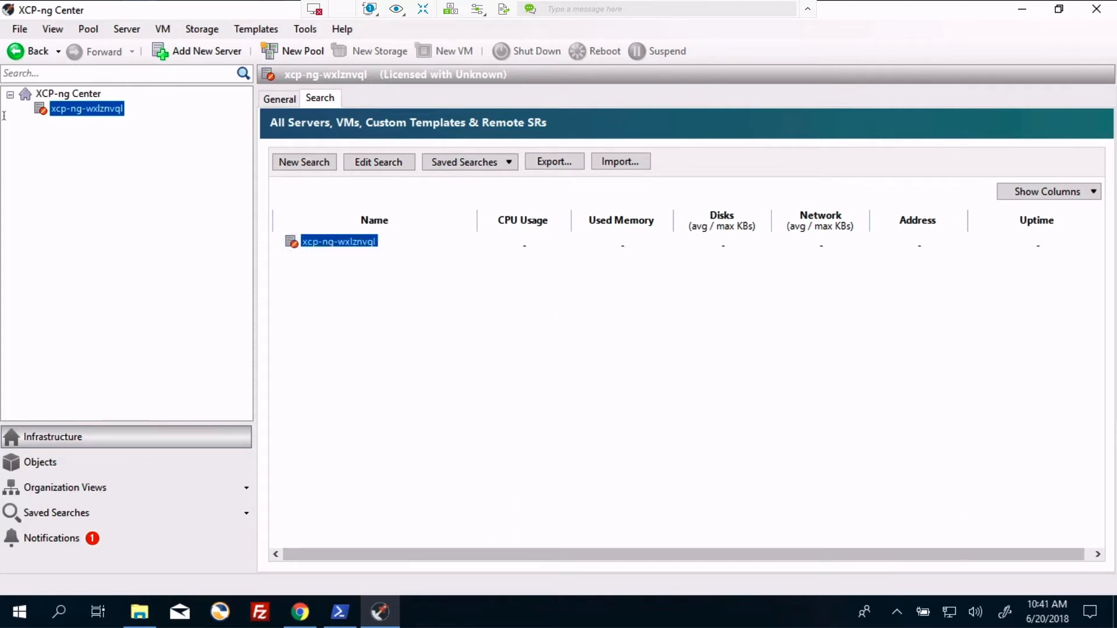
left_click(20, 29)
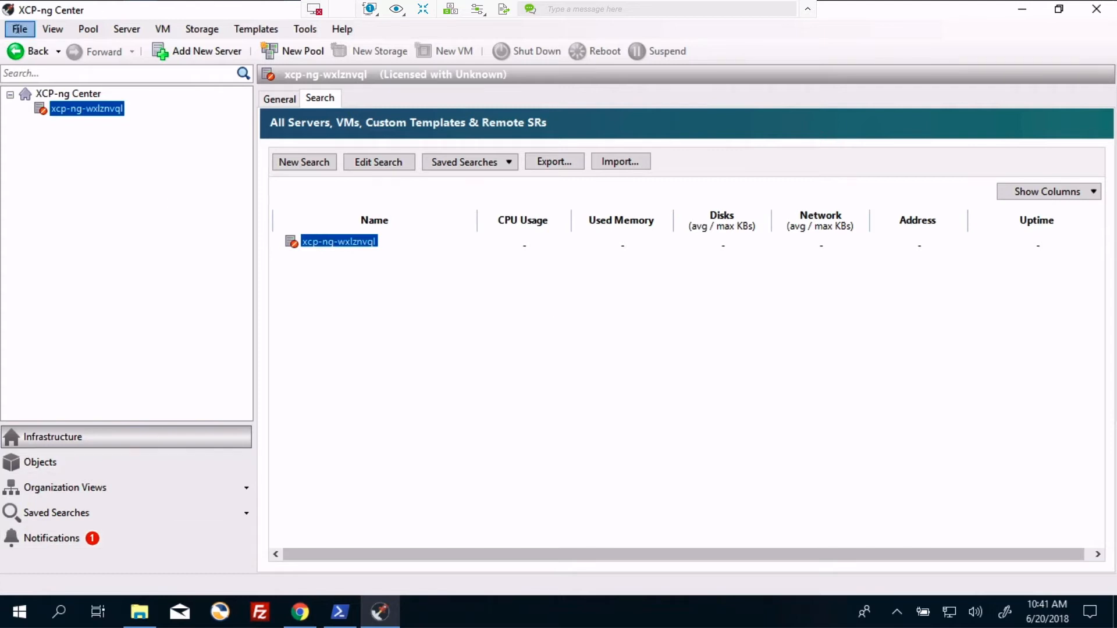
left_click(87, 28)
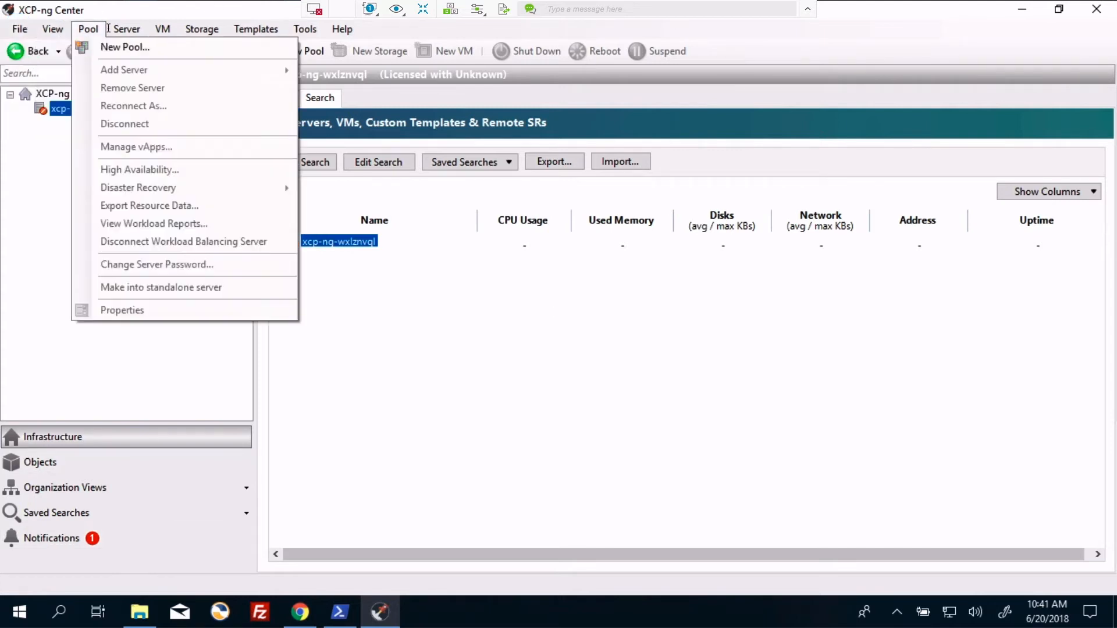
left_click(305, 28)
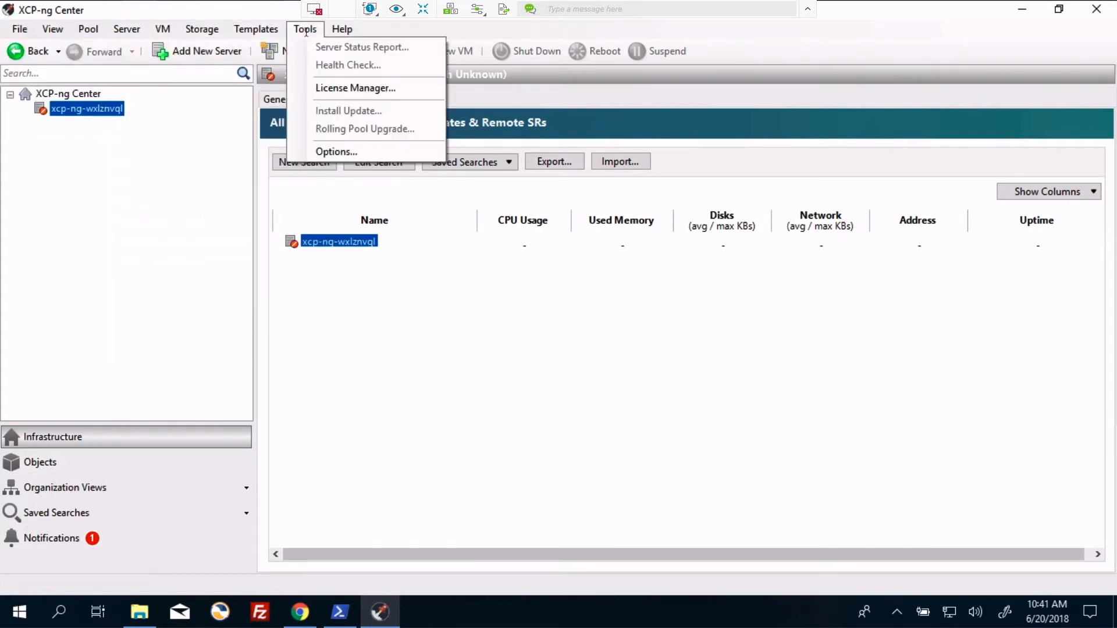
left_click(19, 28)
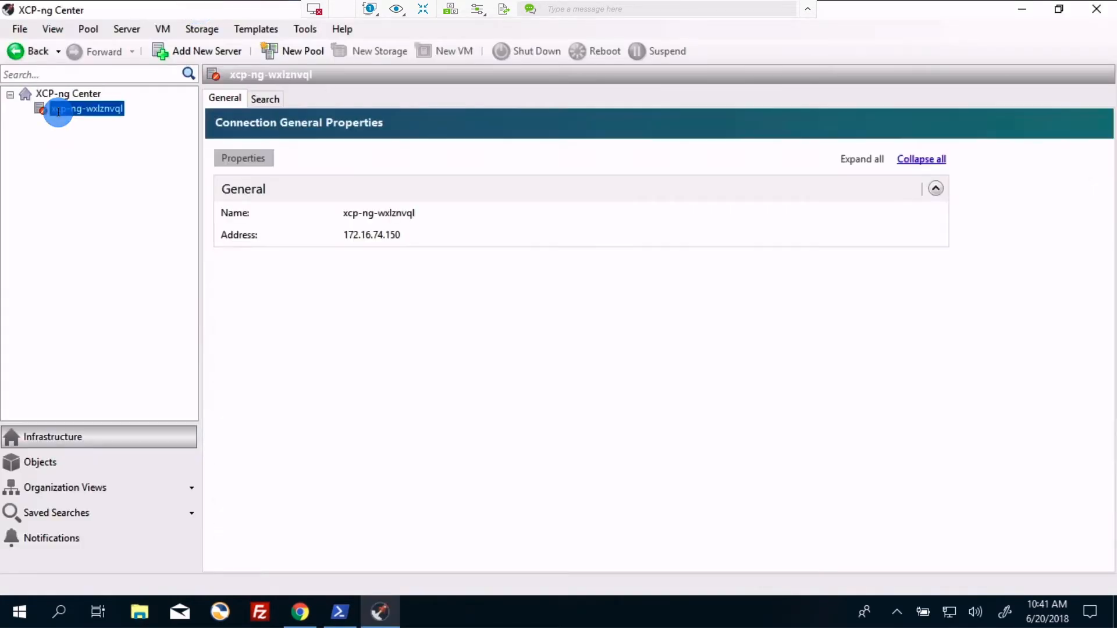
Connect to the host and dismiss the Health Check Overview so it no longer shows on connect.
double_click(84, 108)
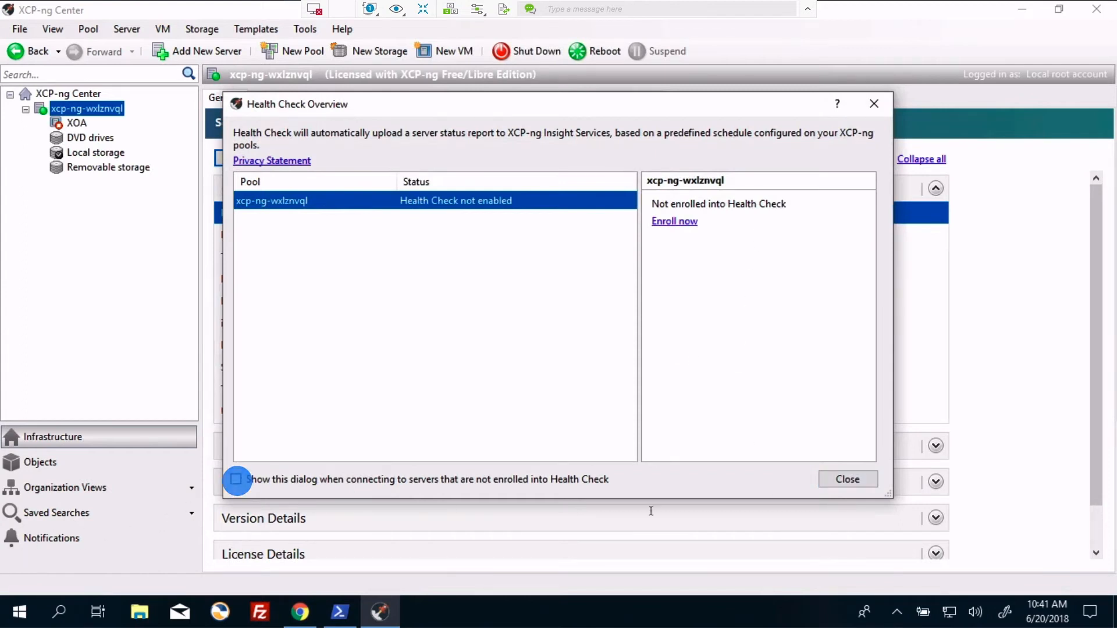
left_click(847, 478)
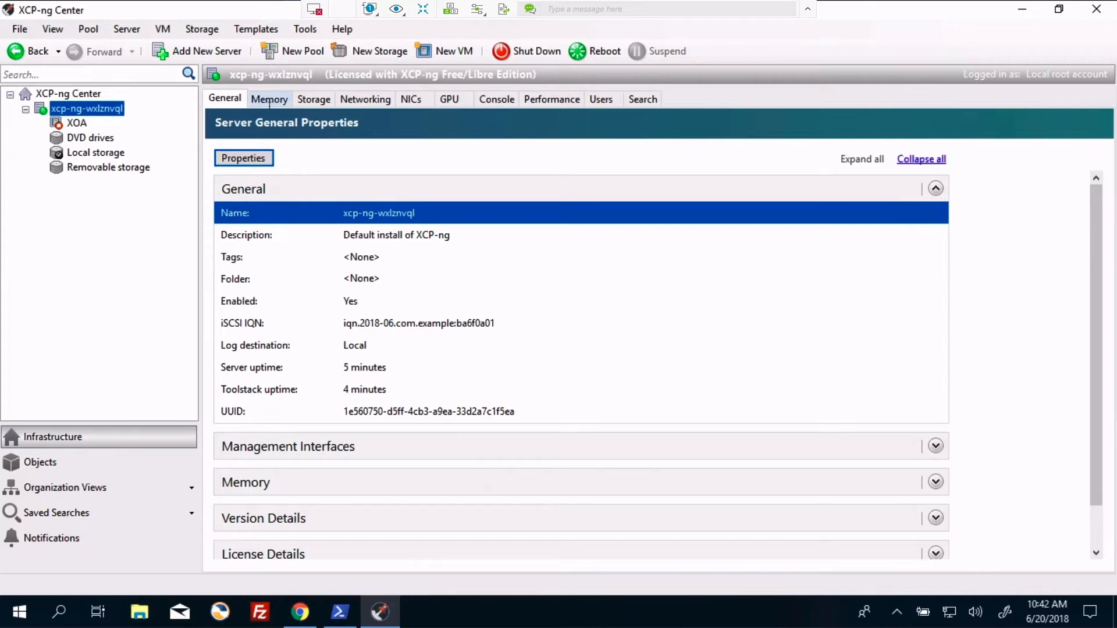
Review the host's Memory, Storage, Networking and NICs pages, ending on GPU which reports none available.
left_click(268, 99)
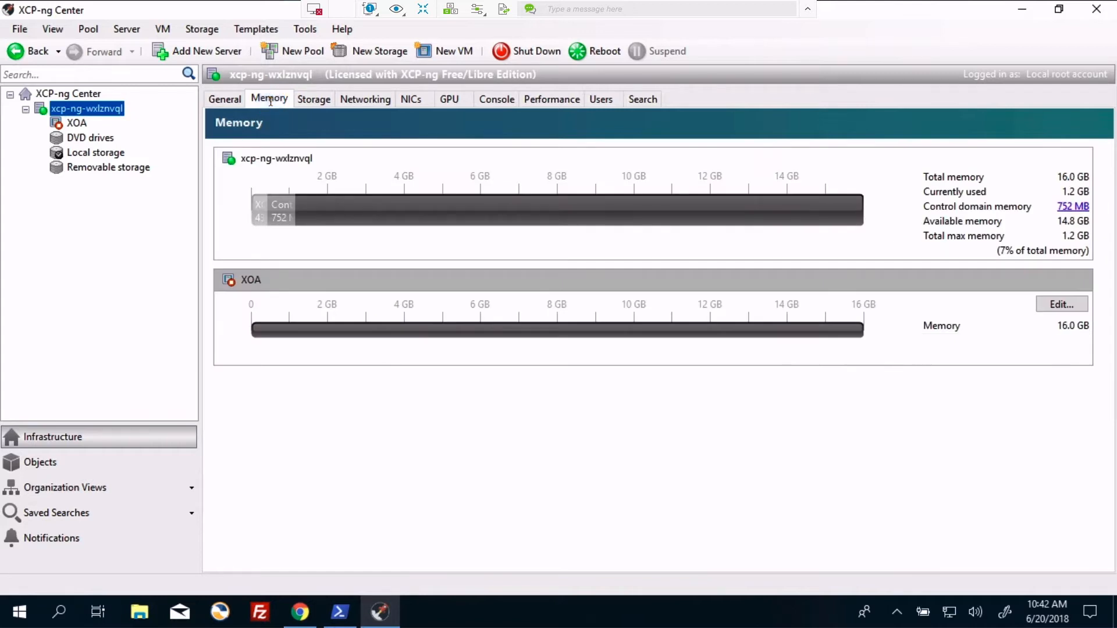
left_click(313, 99)
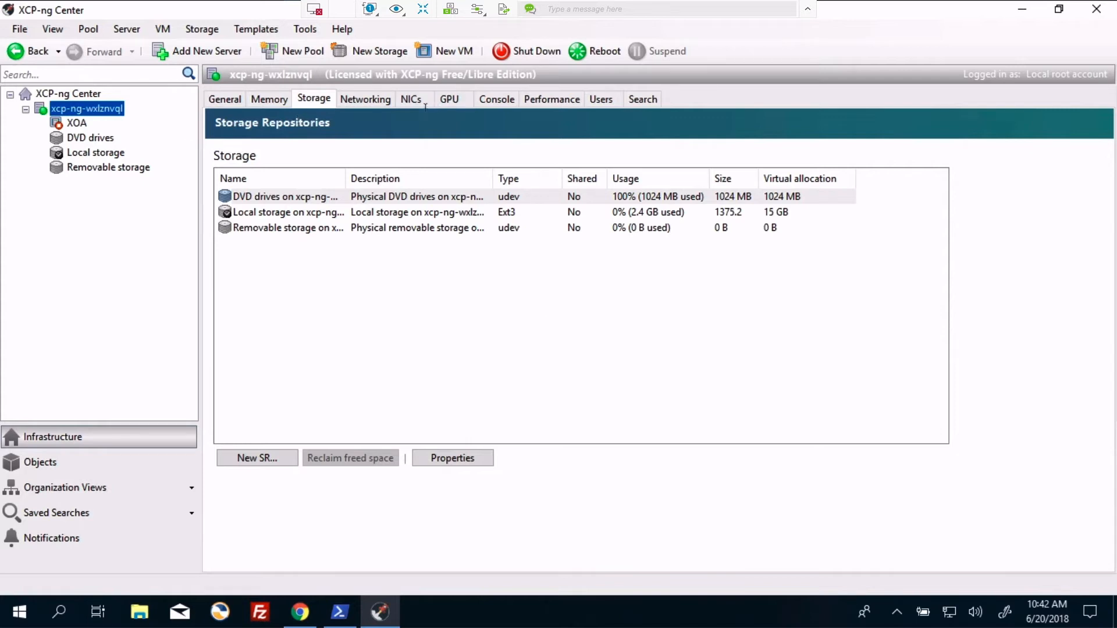
left_click(224, 99)
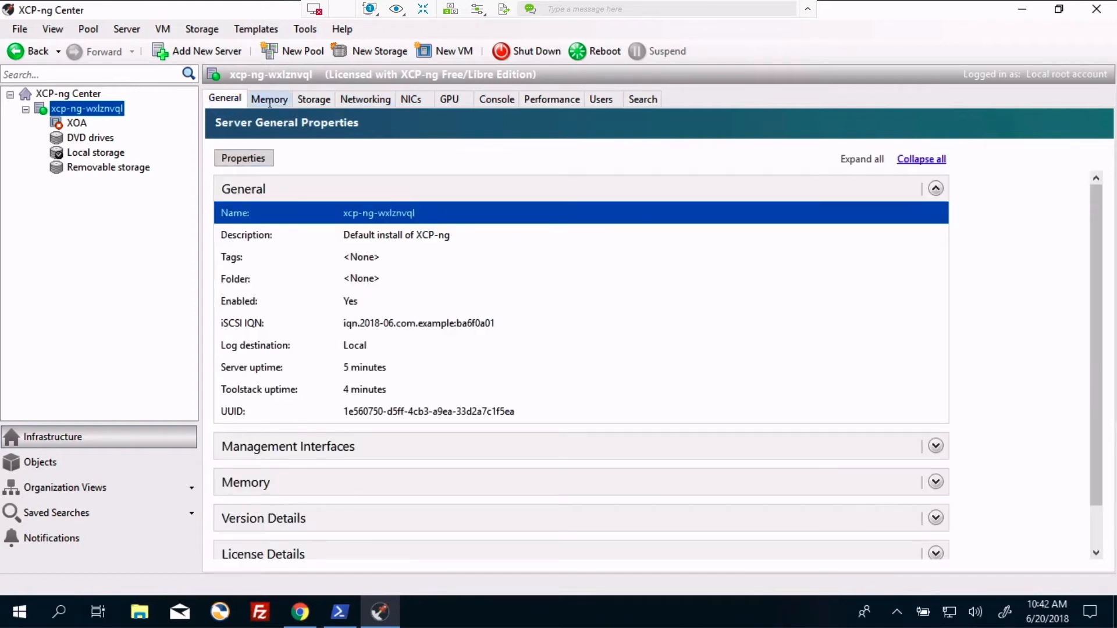
left_click(269, 99)
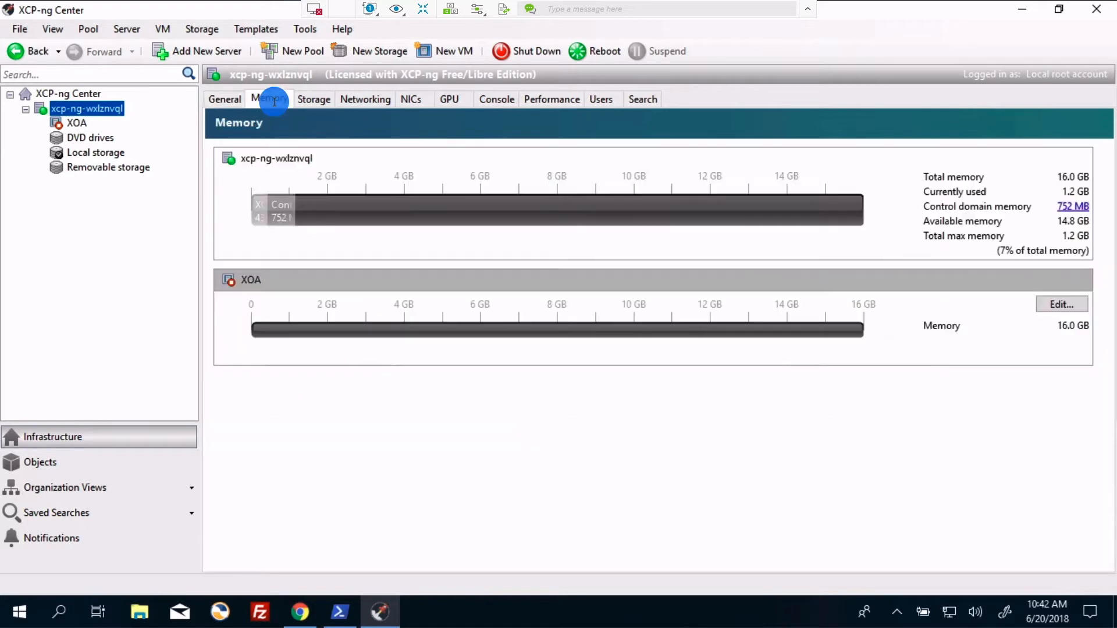
left_click(312, 99)
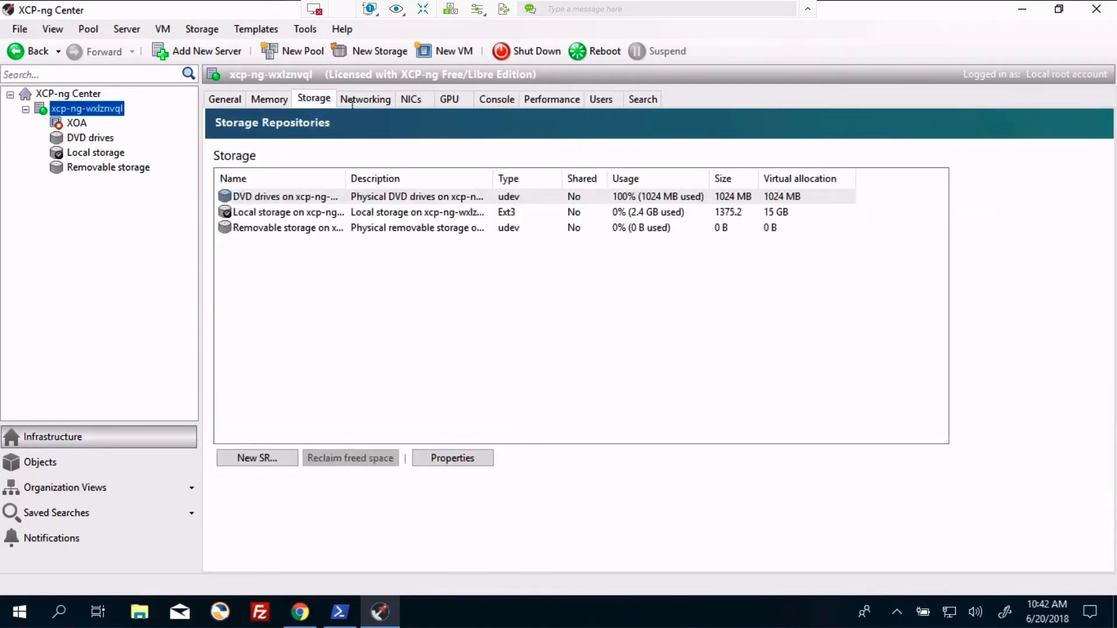
left_click(364, 99)
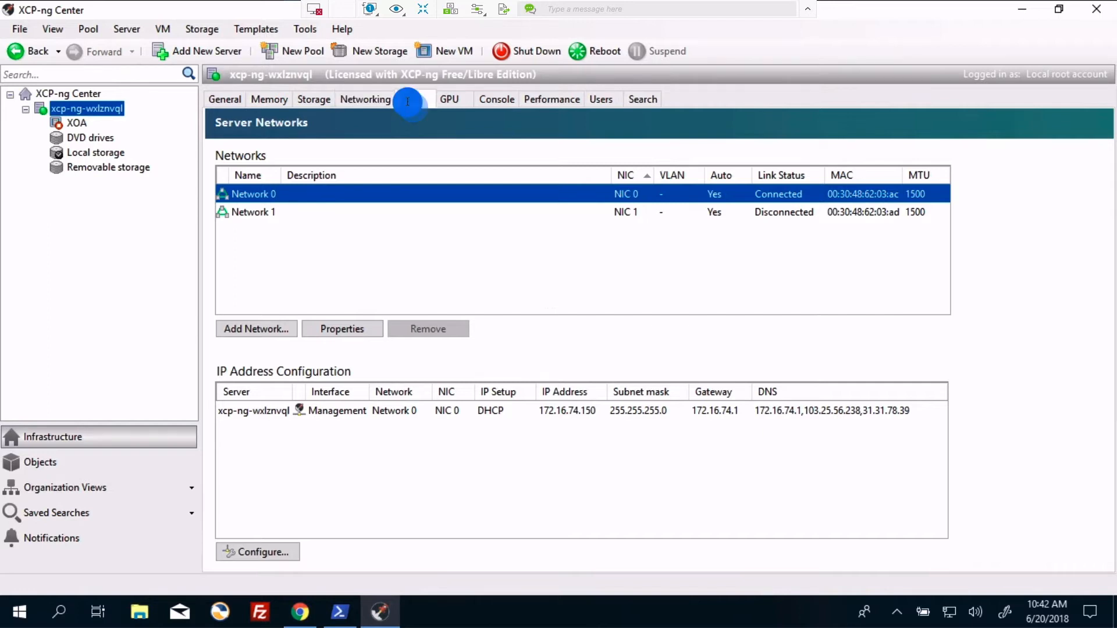
left_click(411, 99)
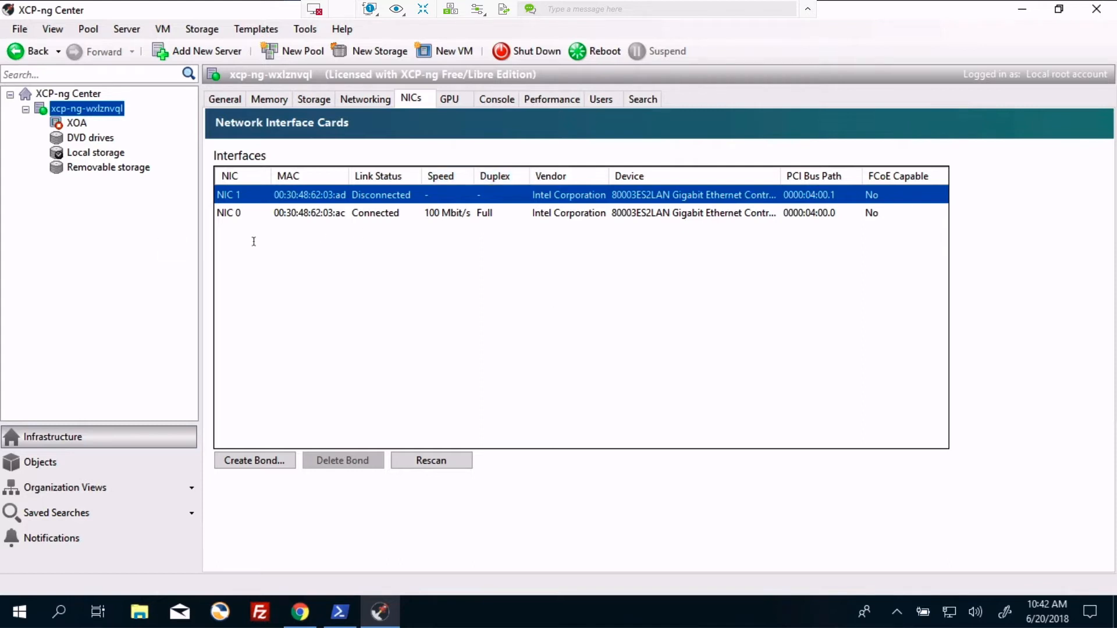
mouse_move(446, 237)
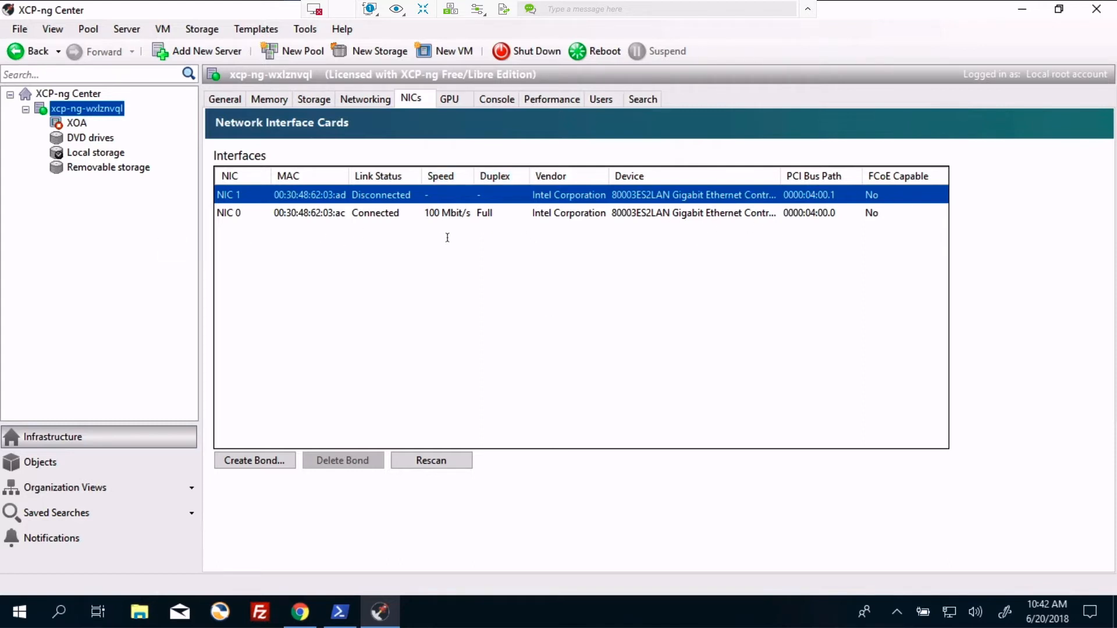
mouse_move(424, 233)
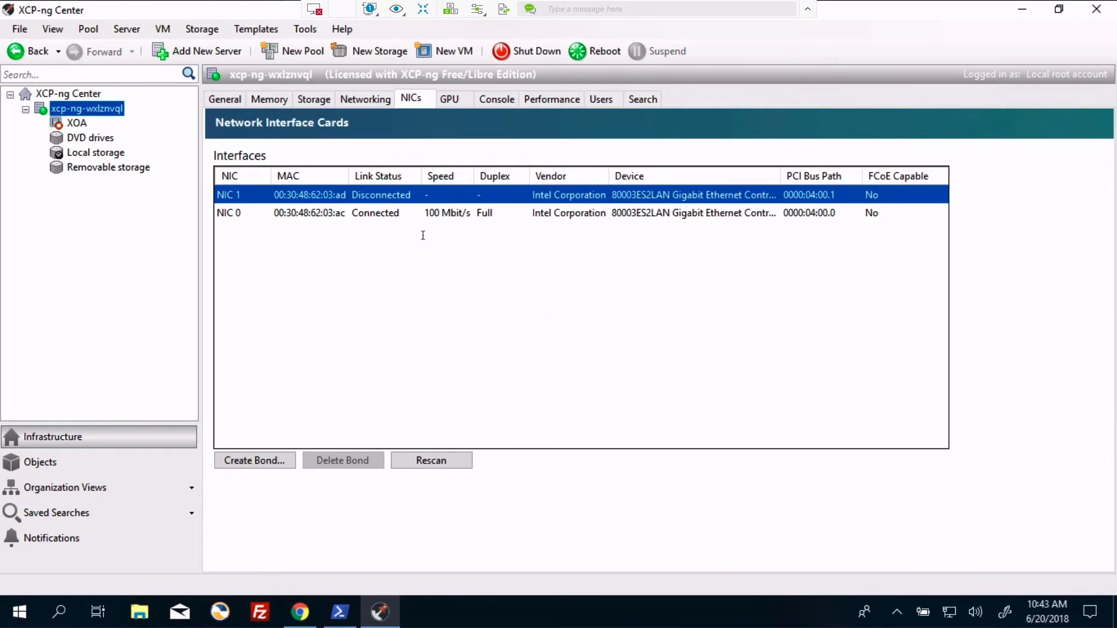
left_click(449, 99)
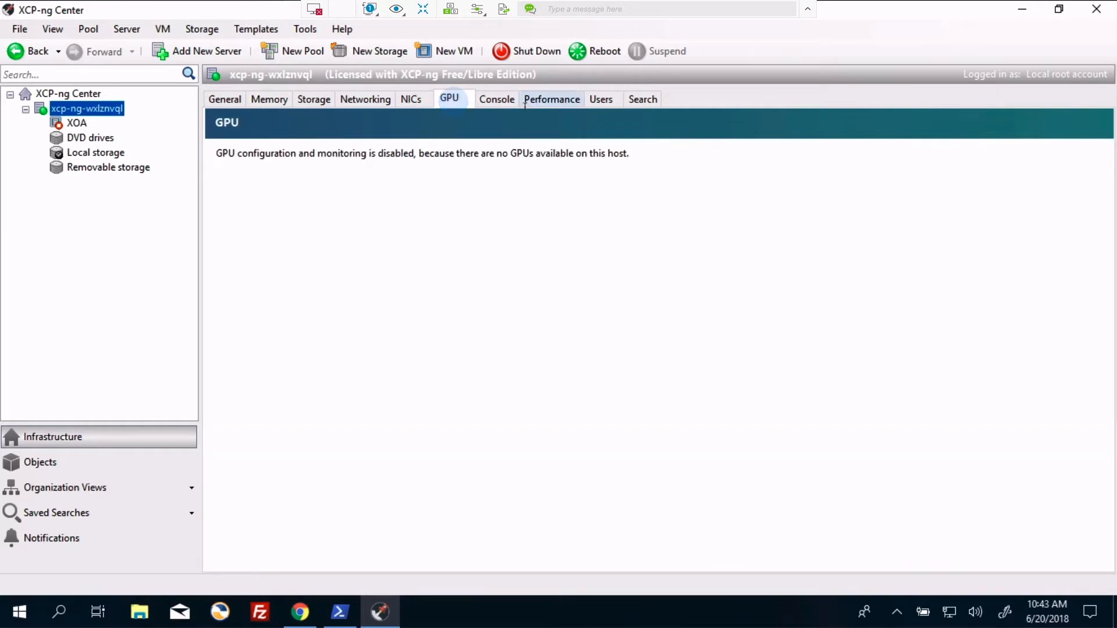
Run xsconsole in the host's console and choose Attach Existing Storage Repository under Disks and Storage Repositories.
left_click(497, 99)
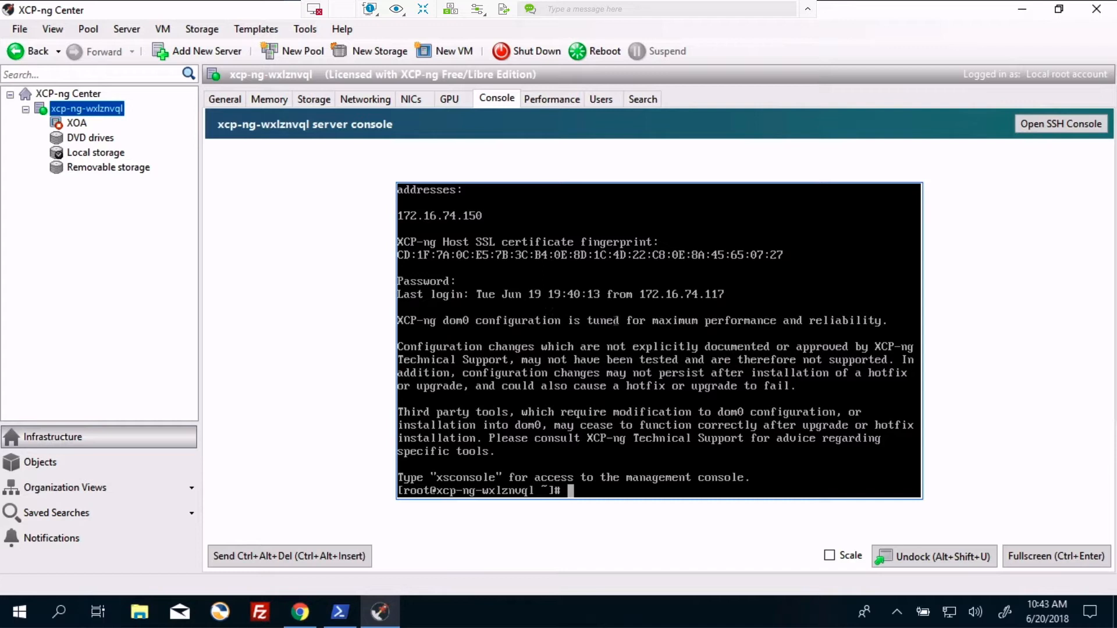
type("xsconso")
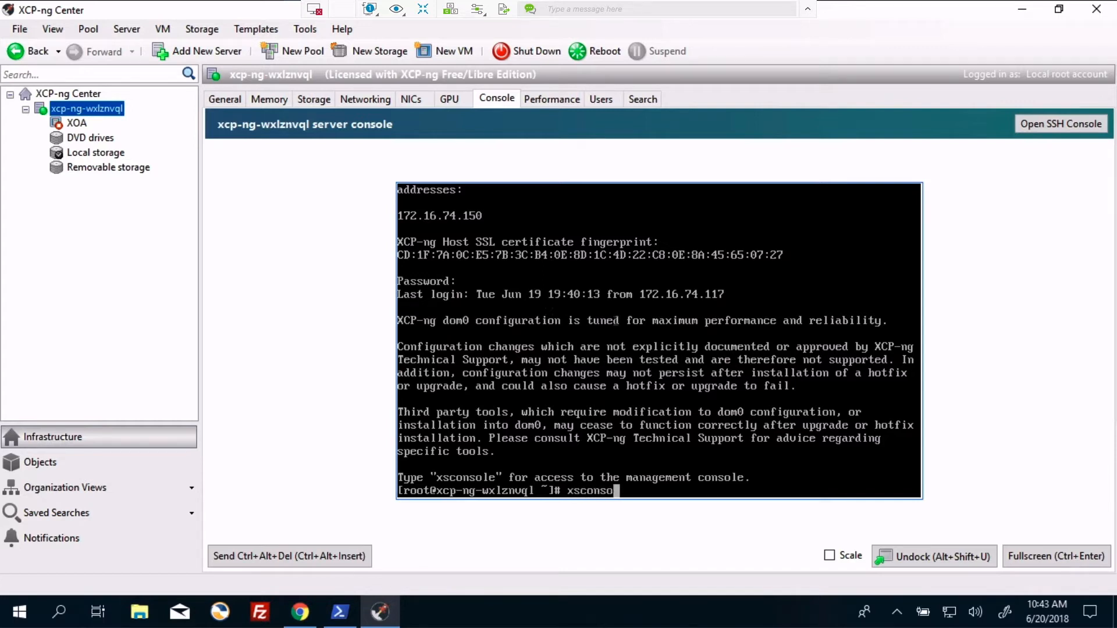
key("Return")
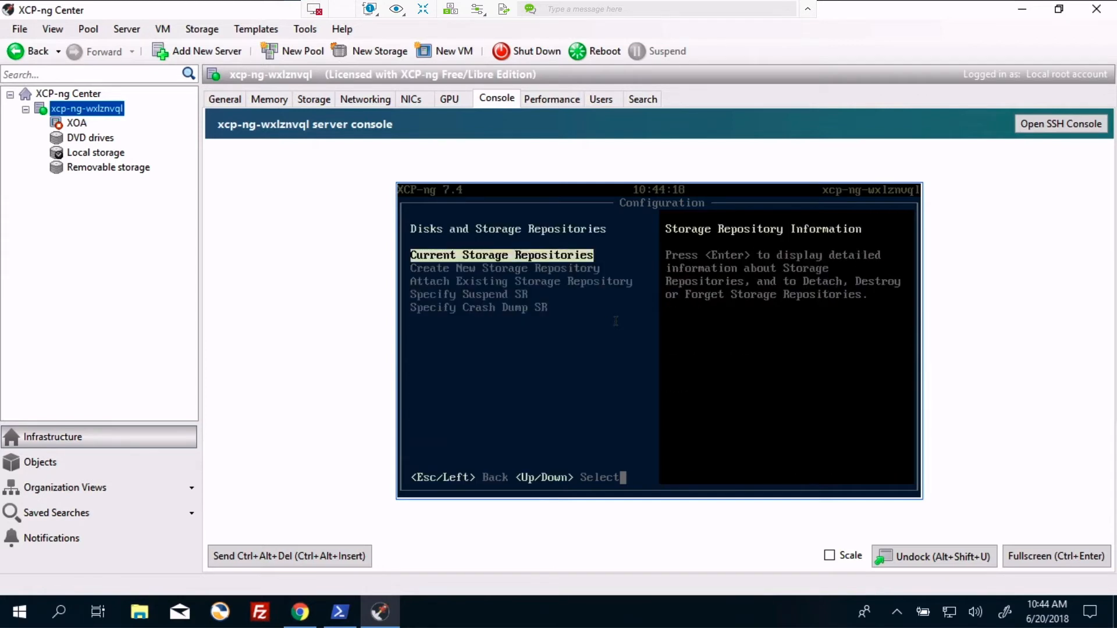
key("Enter")
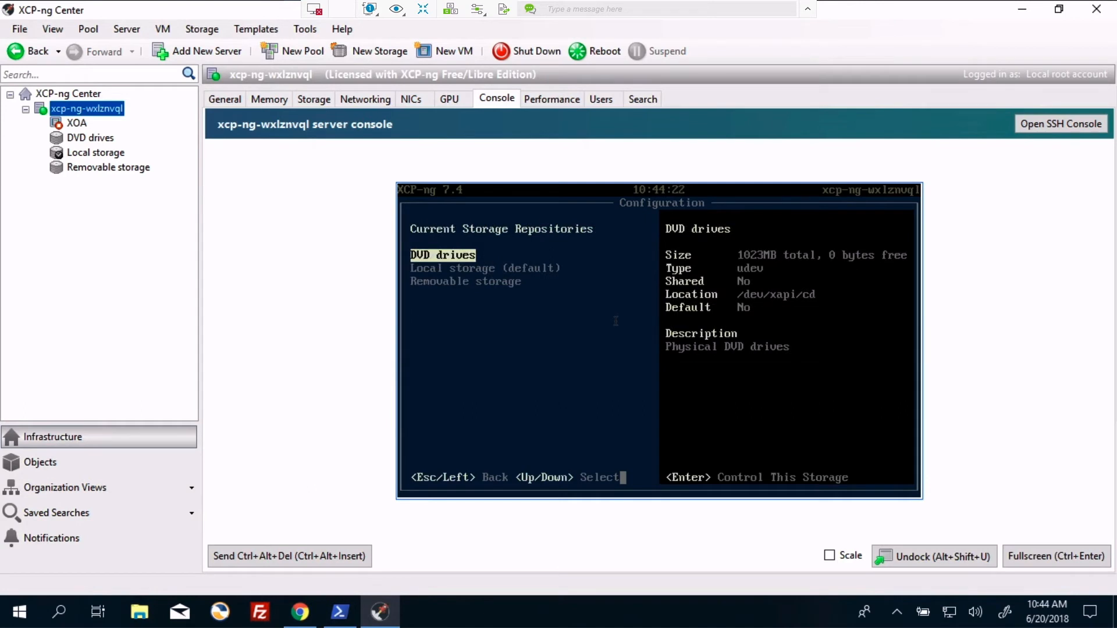
key("Down")
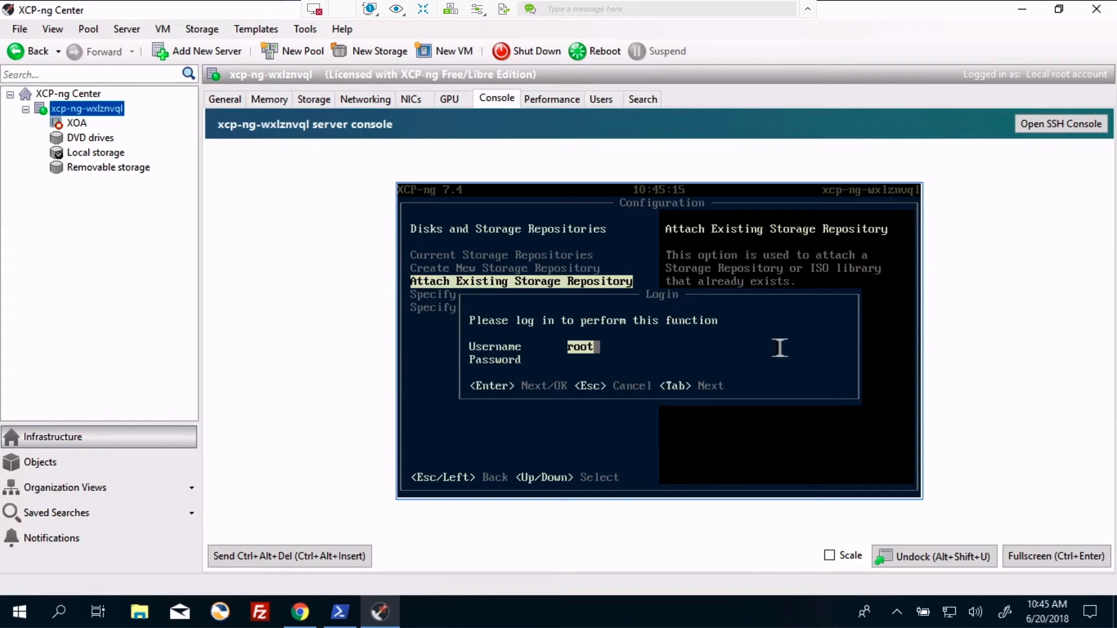
Log in as root and choose the Windows File Sharing (CIFS) ISO Library type.
key("Tab")
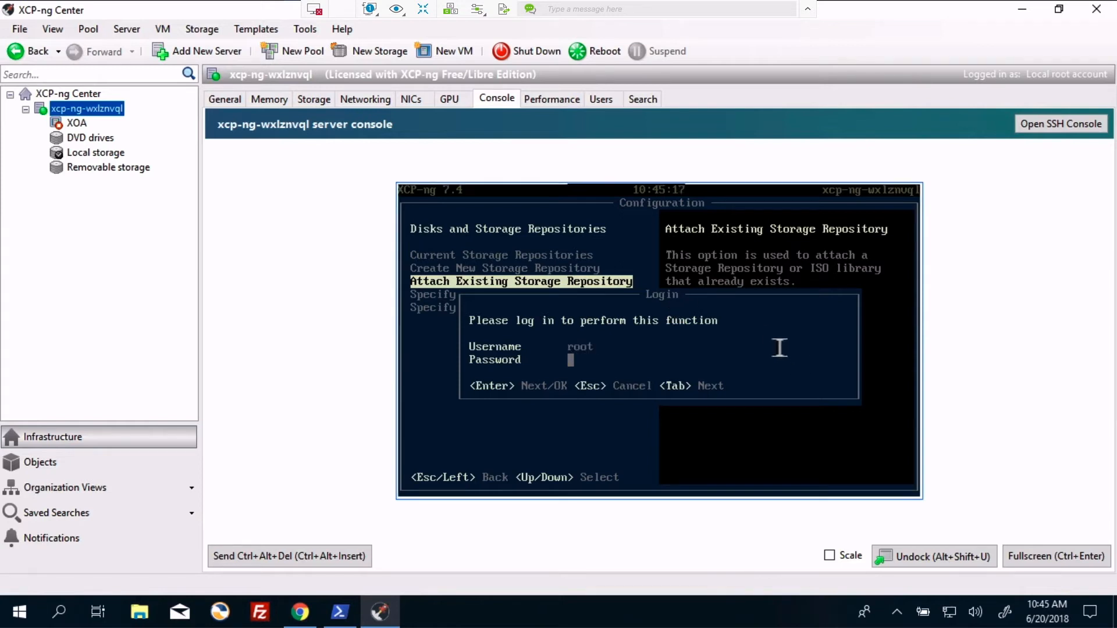
type("password")
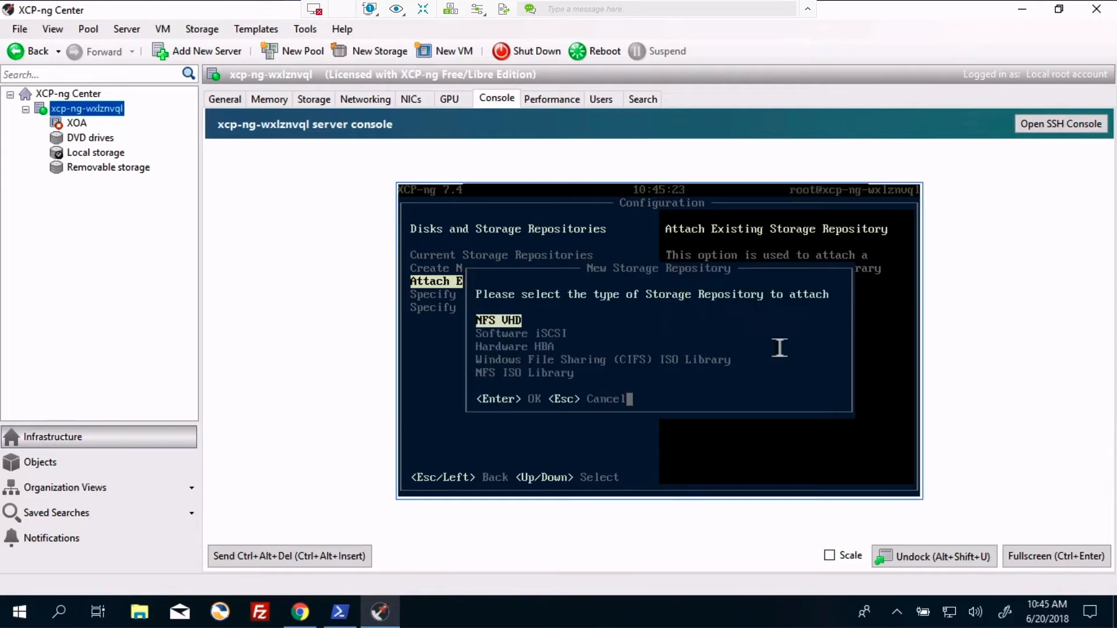
key("Down")
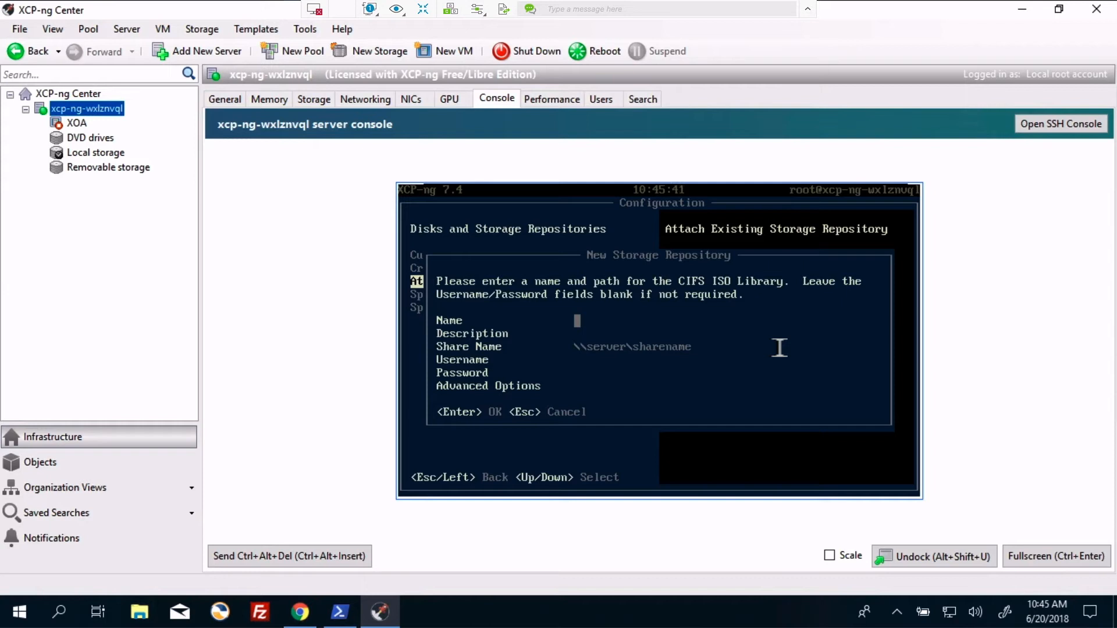
Attach the library 'Synology DS214se' on share 172.16.74.110\Downloads with admin credentials via F8.
type("Syno")
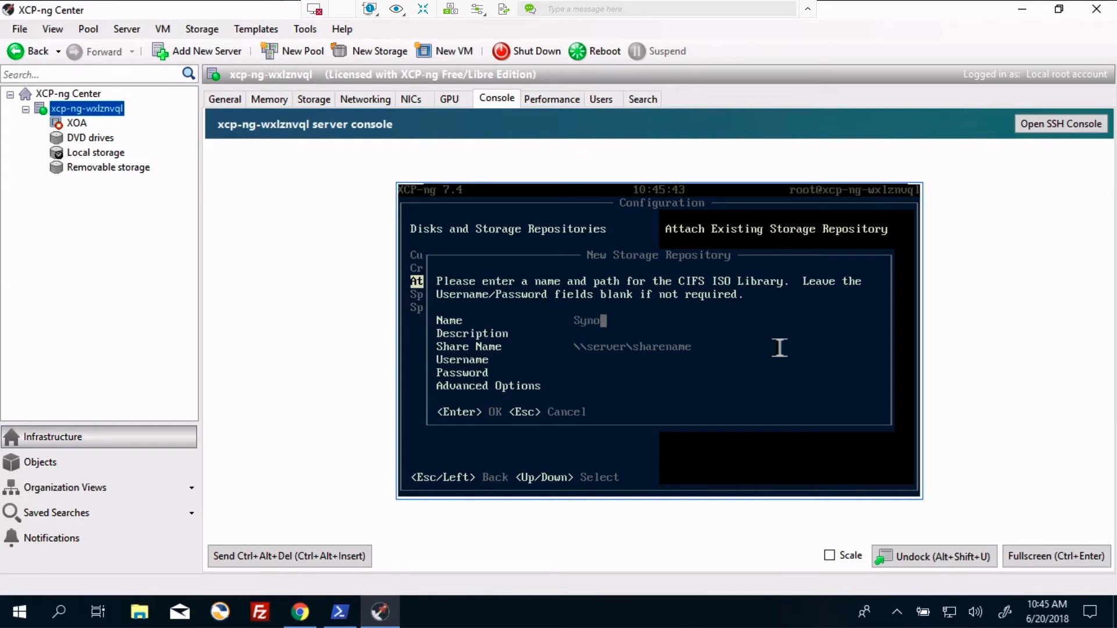
type("logy")
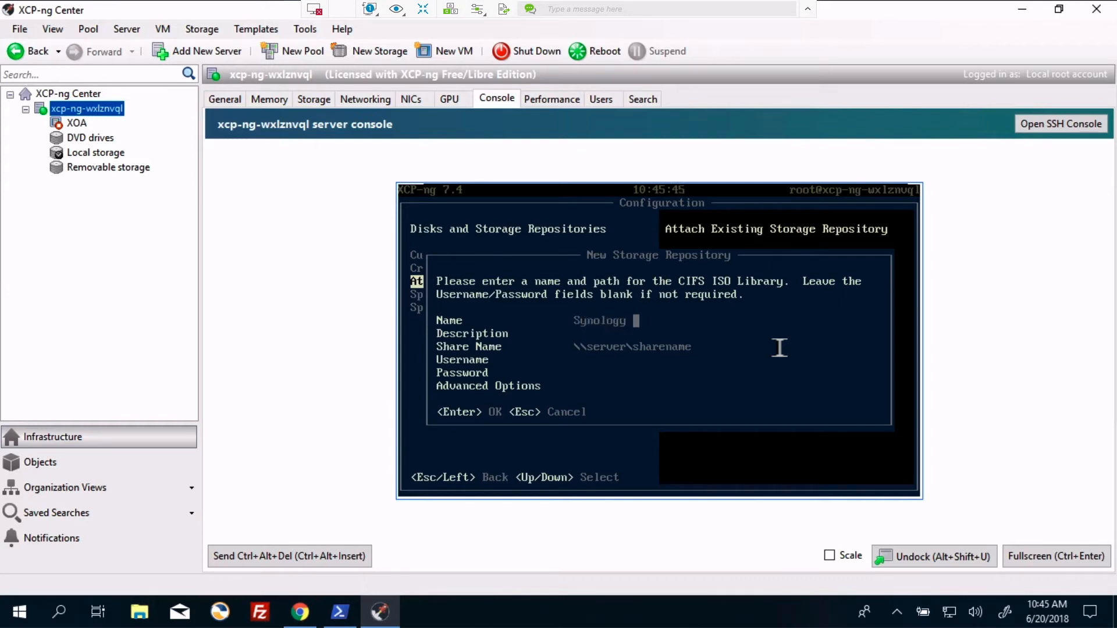
type("DS21")
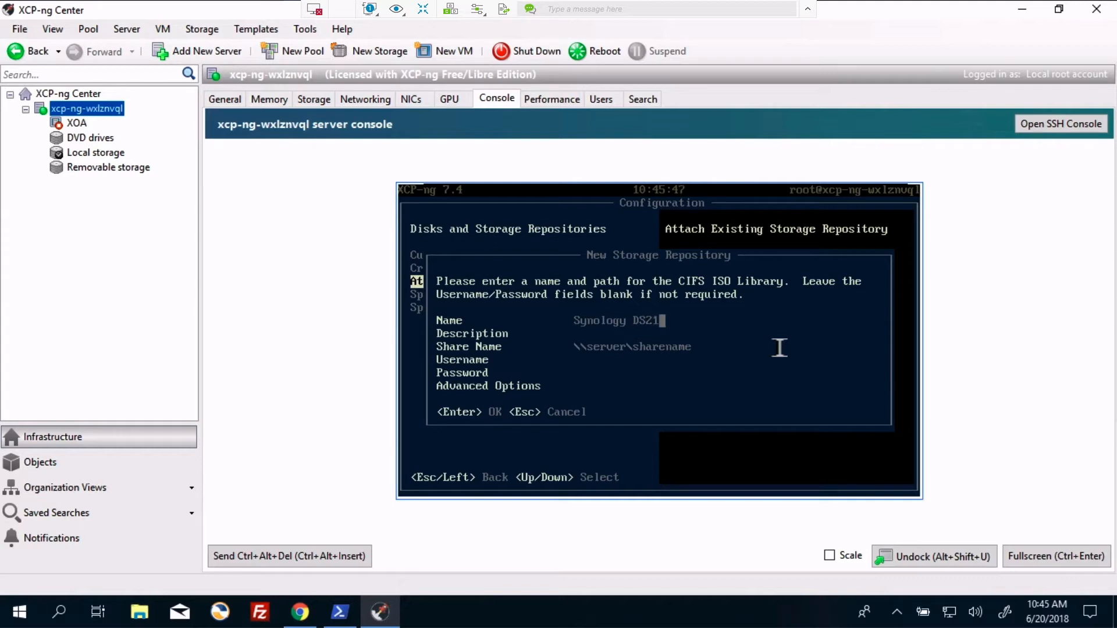
type("4se")
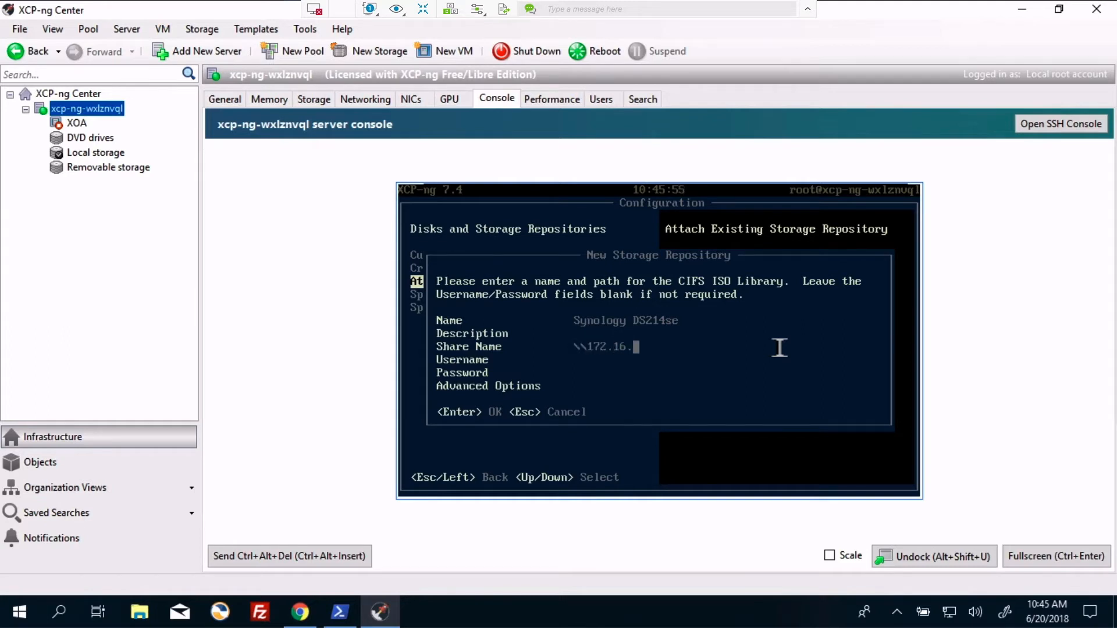
type("74.110")
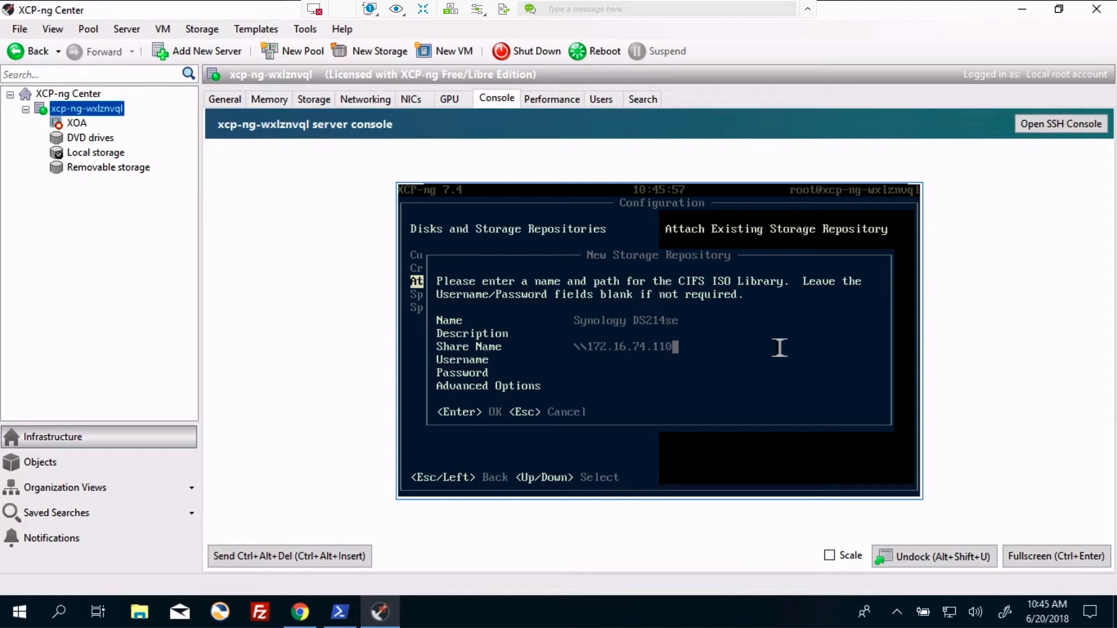
type("\\Down")
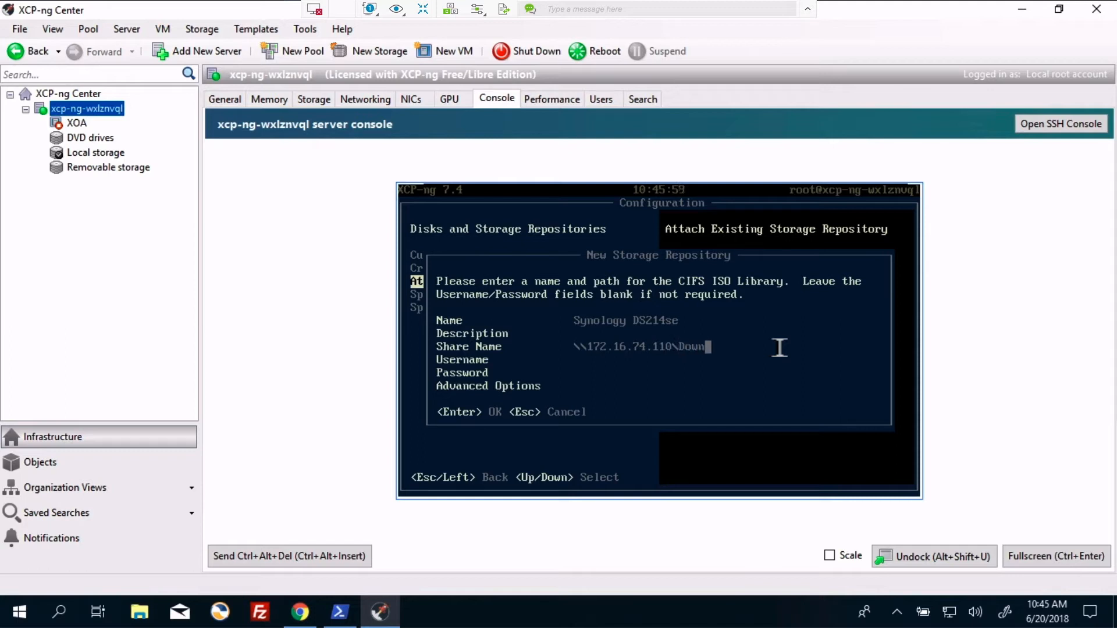
type("a")
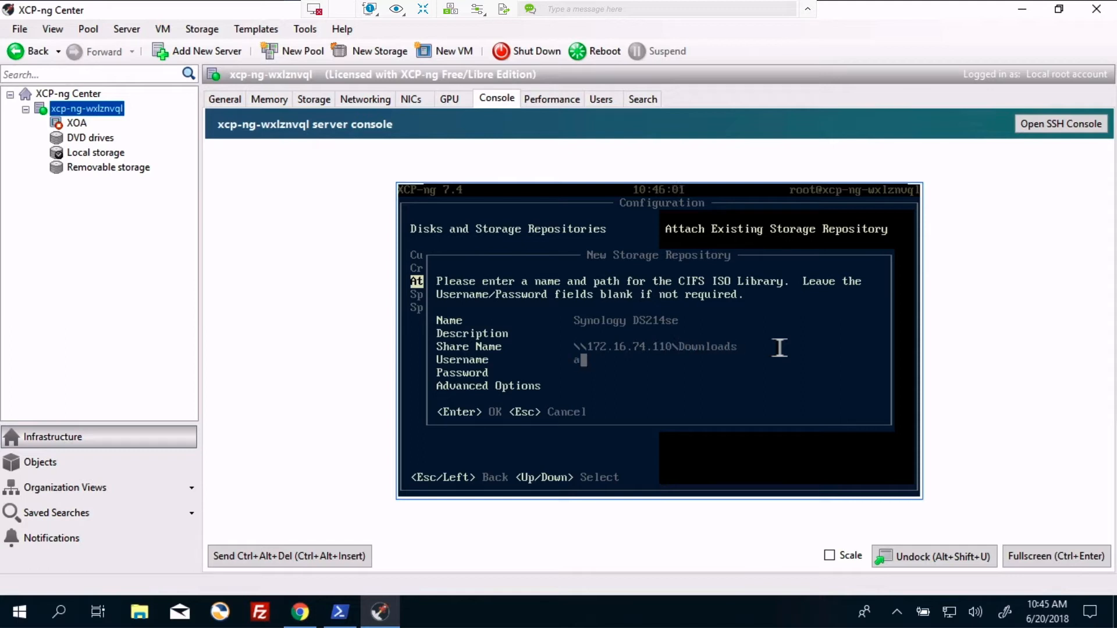
type("dmin")
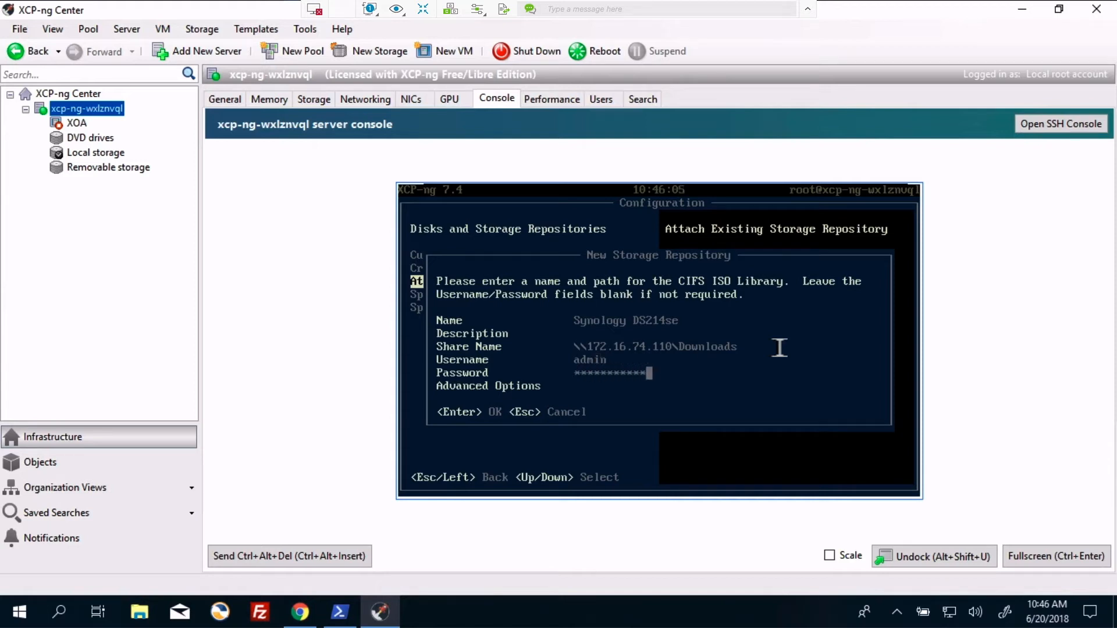
type("*")
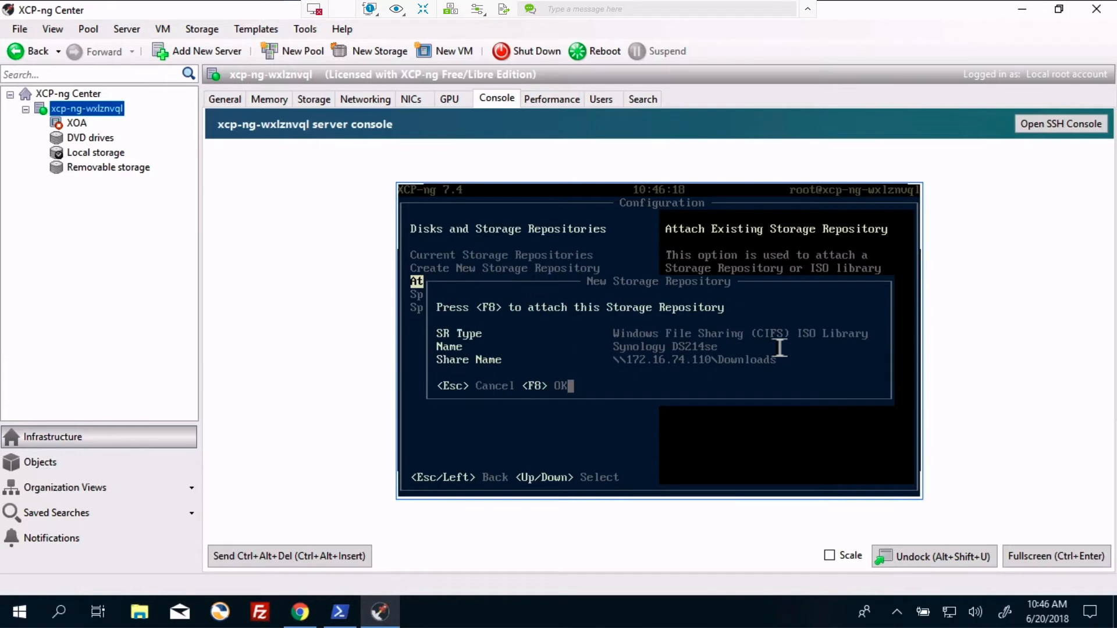
key("f8")
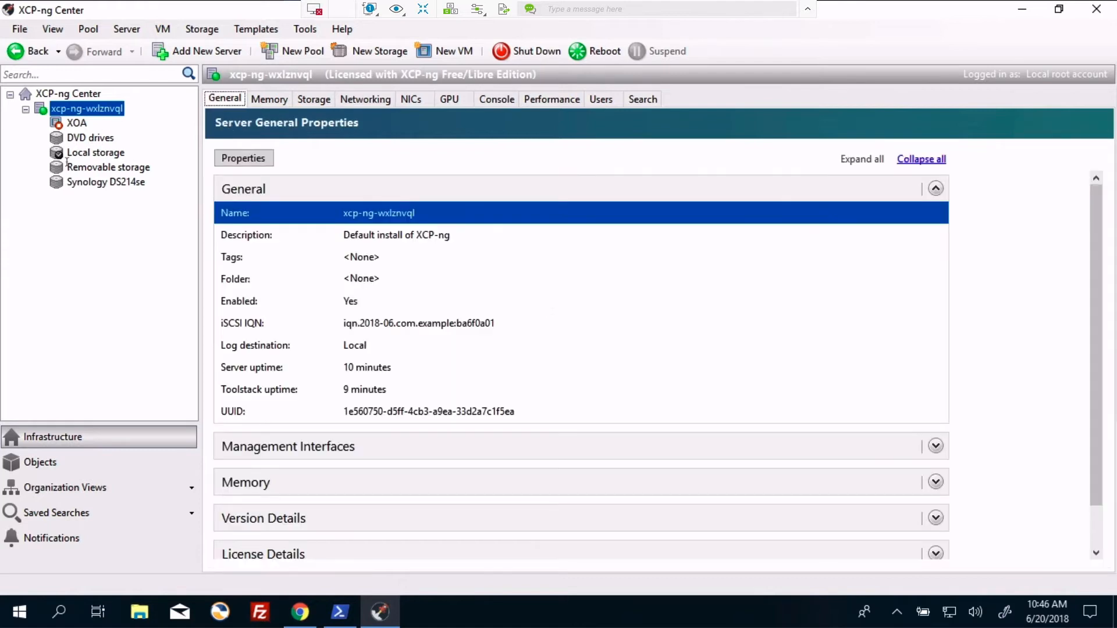
Check the ISOs in the Synology DS214se library, then start New VM from the host's actions.
left_click(106, 181)
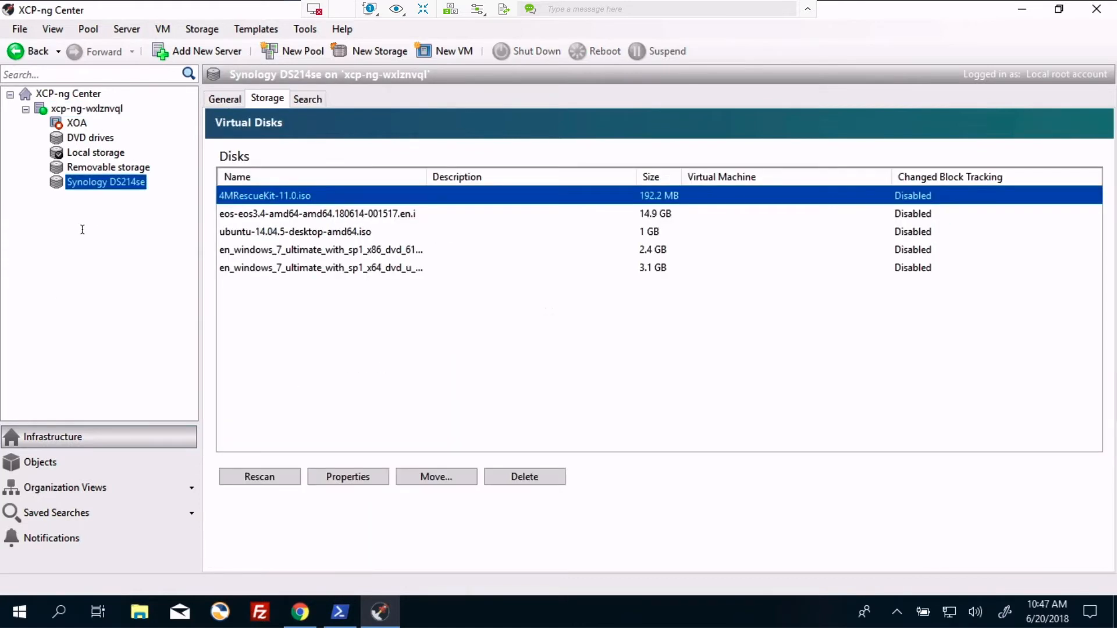
left_click(86, 108)
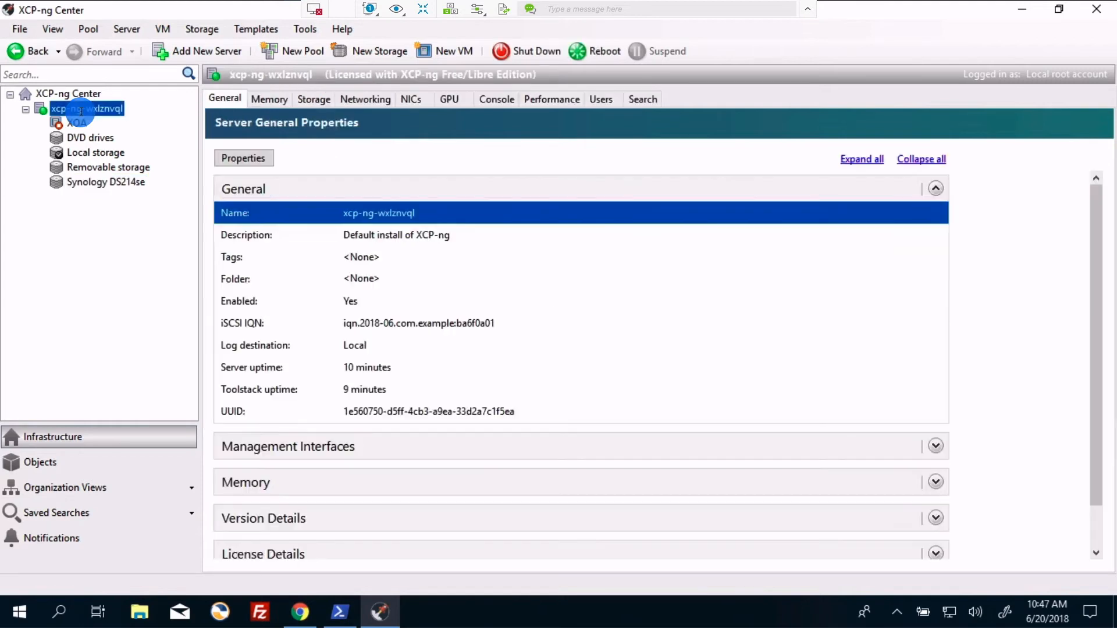
right_click(85, 108)
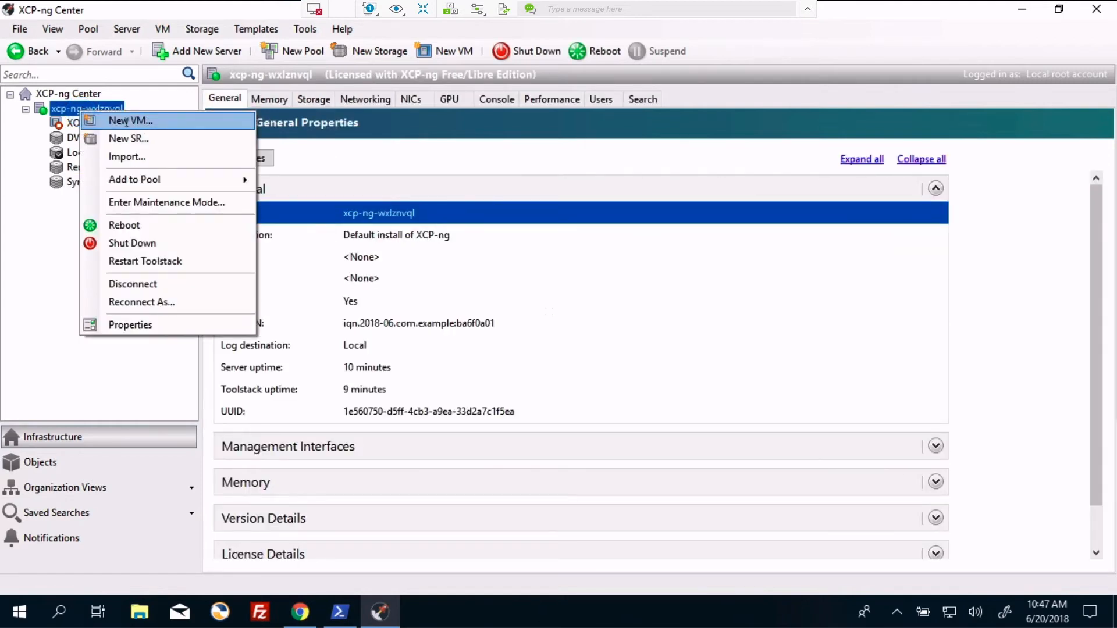
left_click(129, 120)
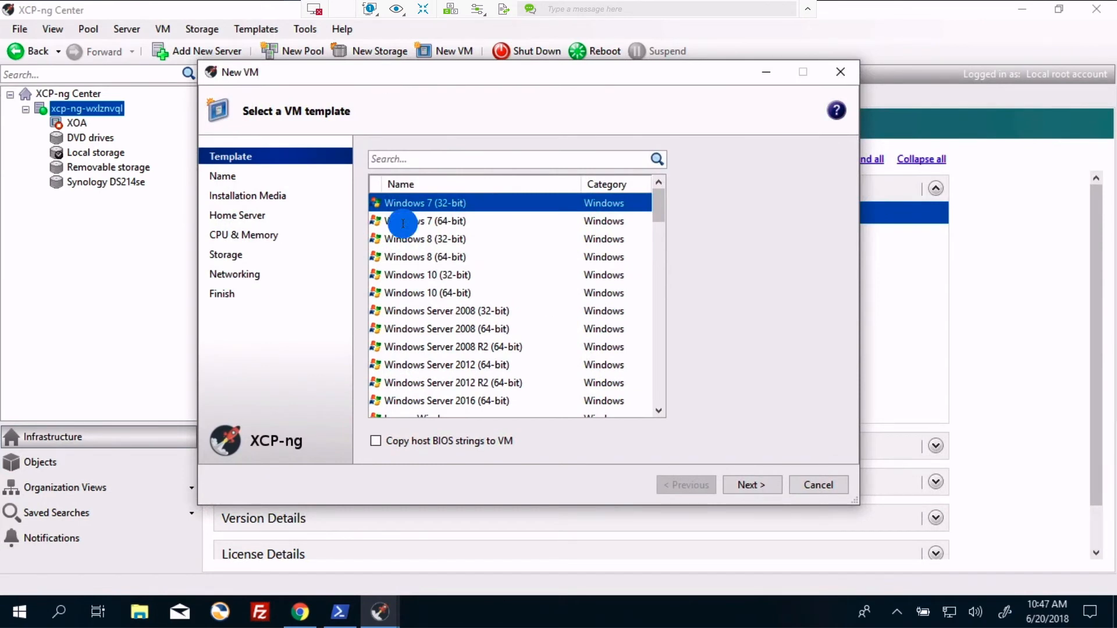
Choose the Windows 7 (64-bit) template and keep the default VM name.
left_click(424, 221)
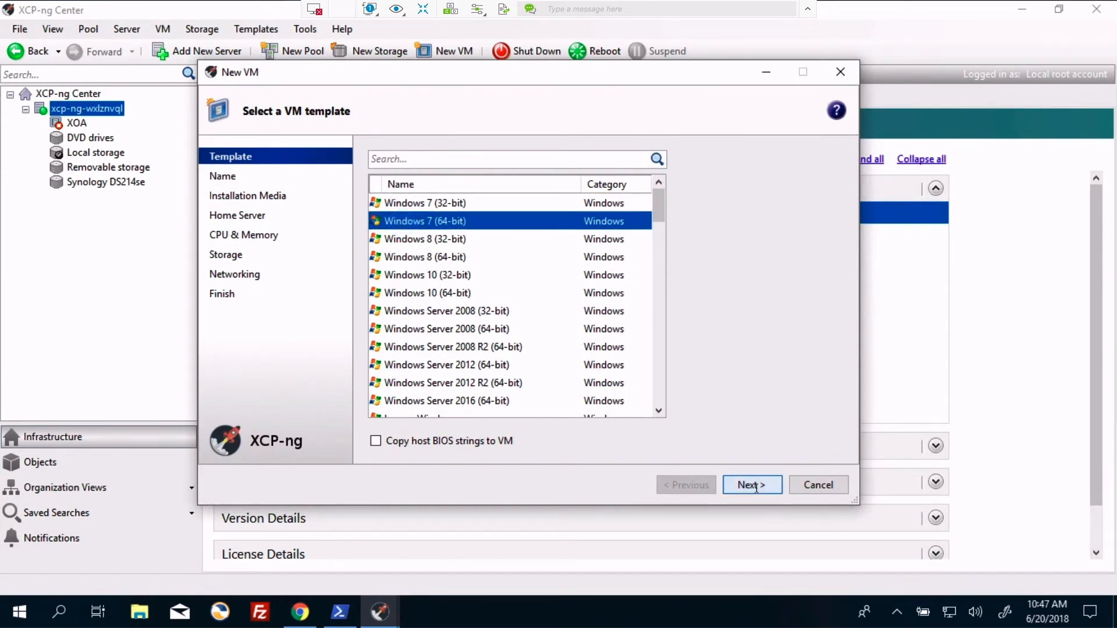
left_click(751, 484)
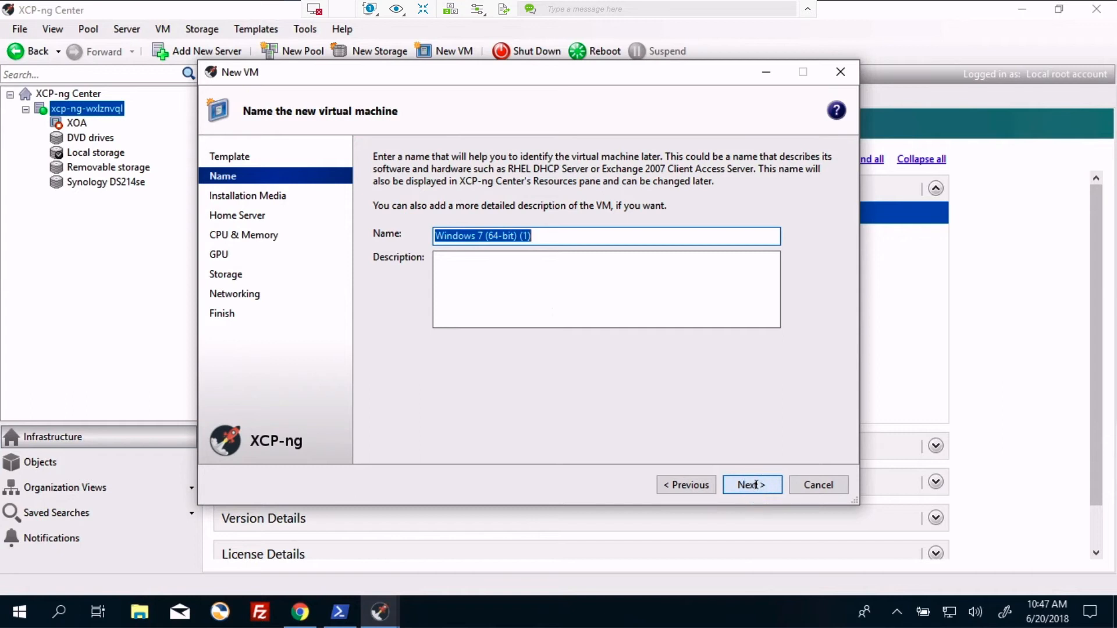
left_click(752, 484)
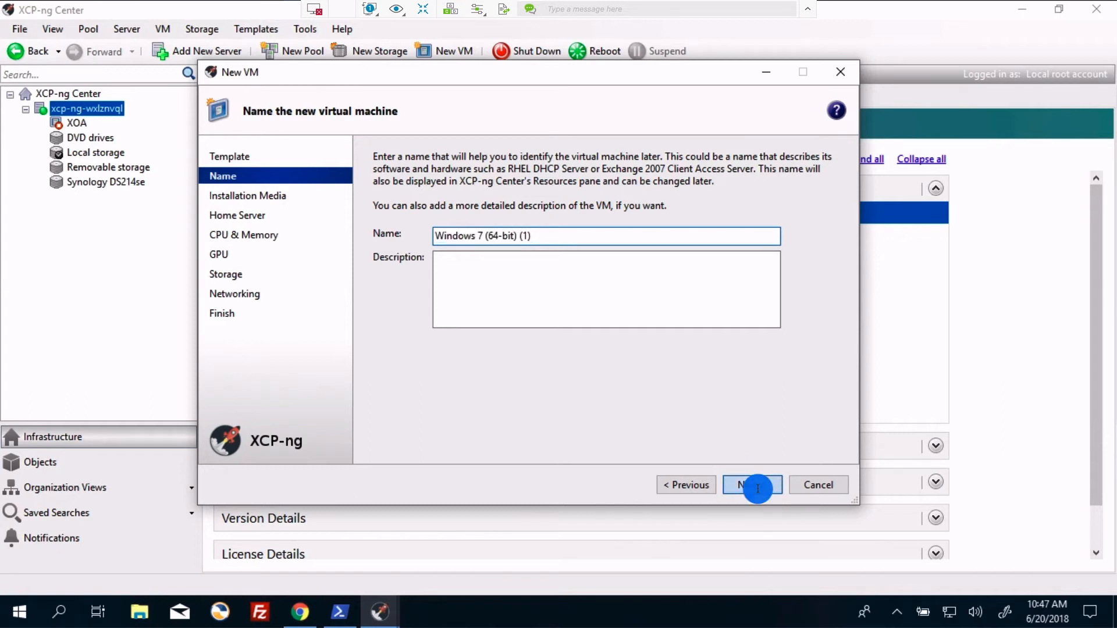
left_click(751, 485)
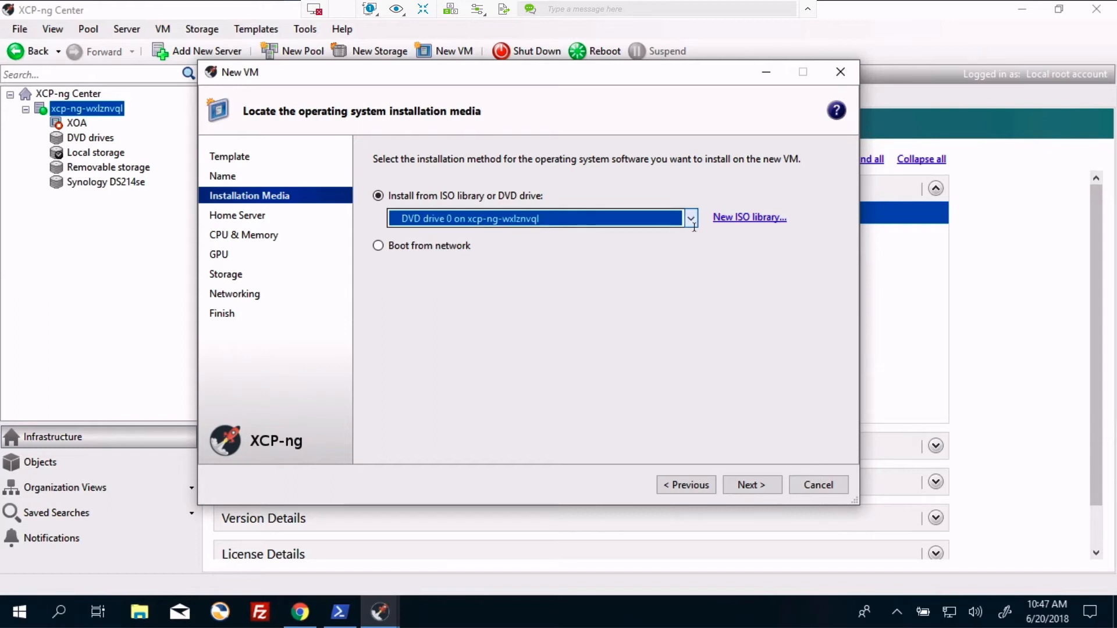
Select the 64-bit Windows 7 ISO from the Synology library and keep the host as home server.
left_click(687, 218)
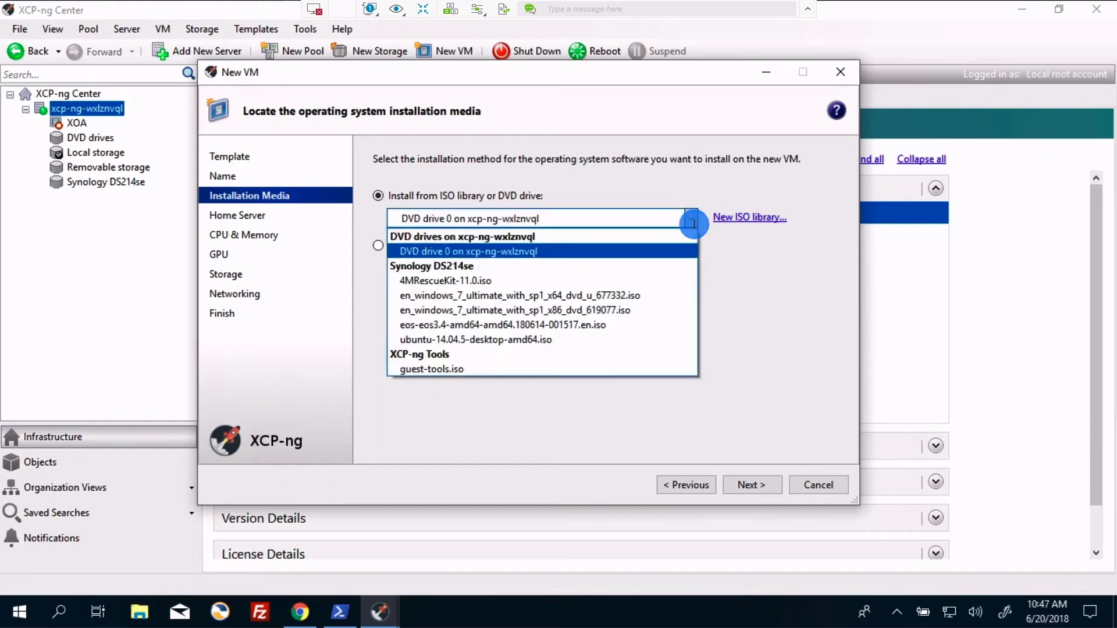
mouse_move(432, 266)
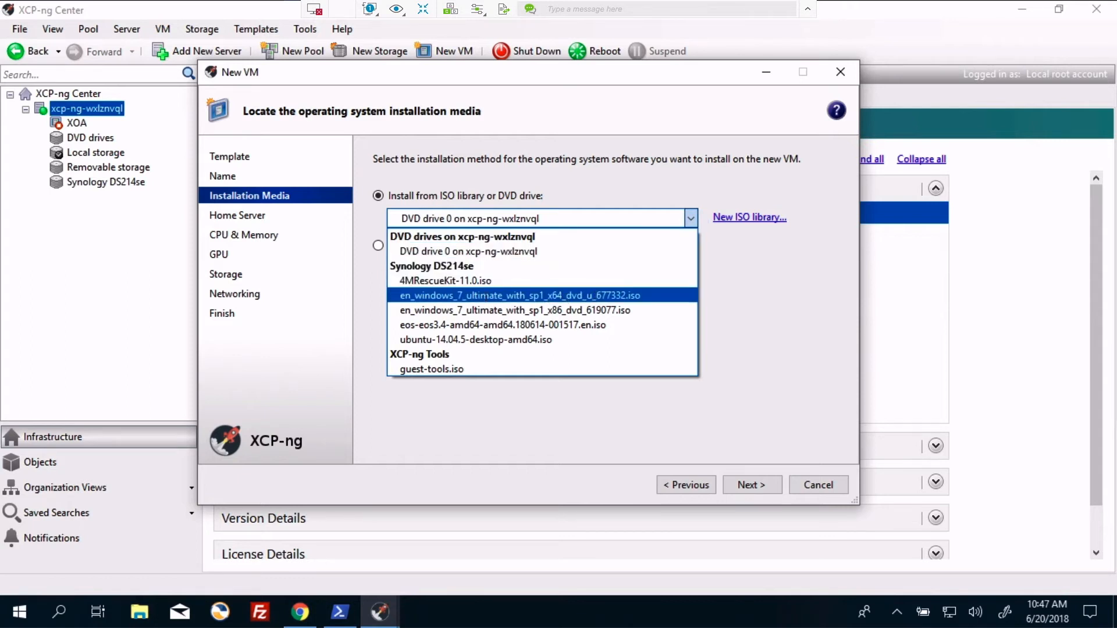
left_click(519, 294)
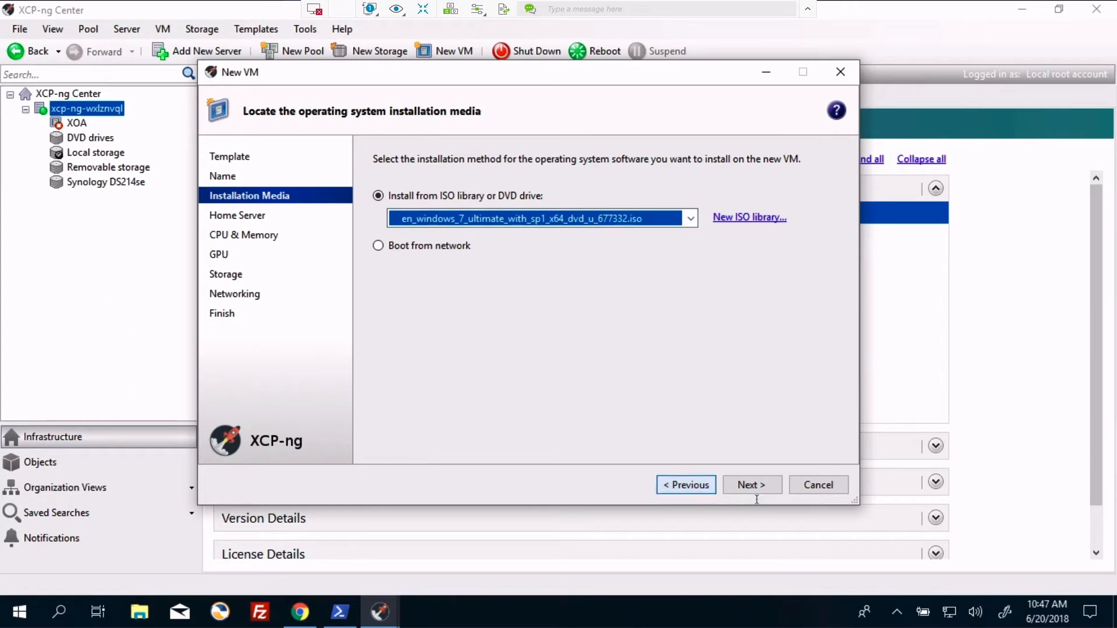
left_click(750, 484)
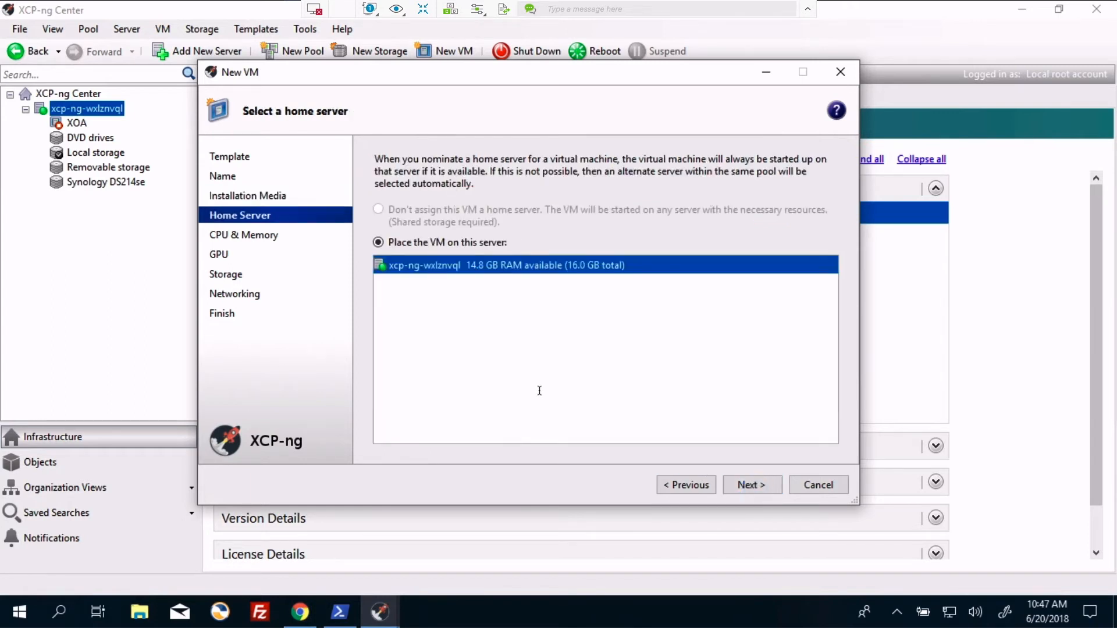
mouse_move(318, 235)
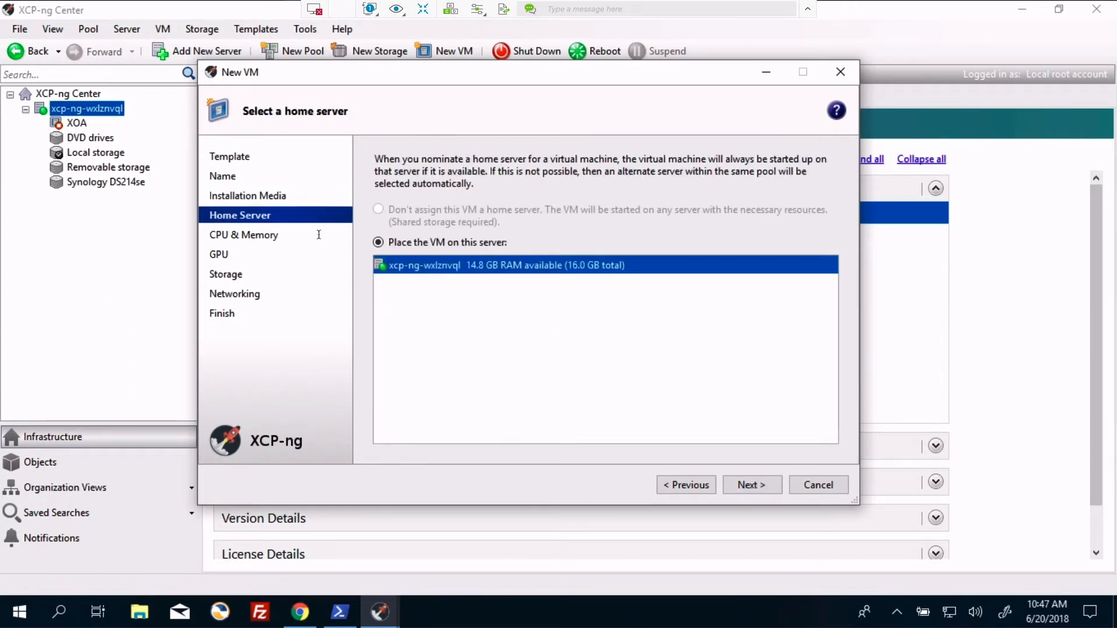
left_click(750, 484)
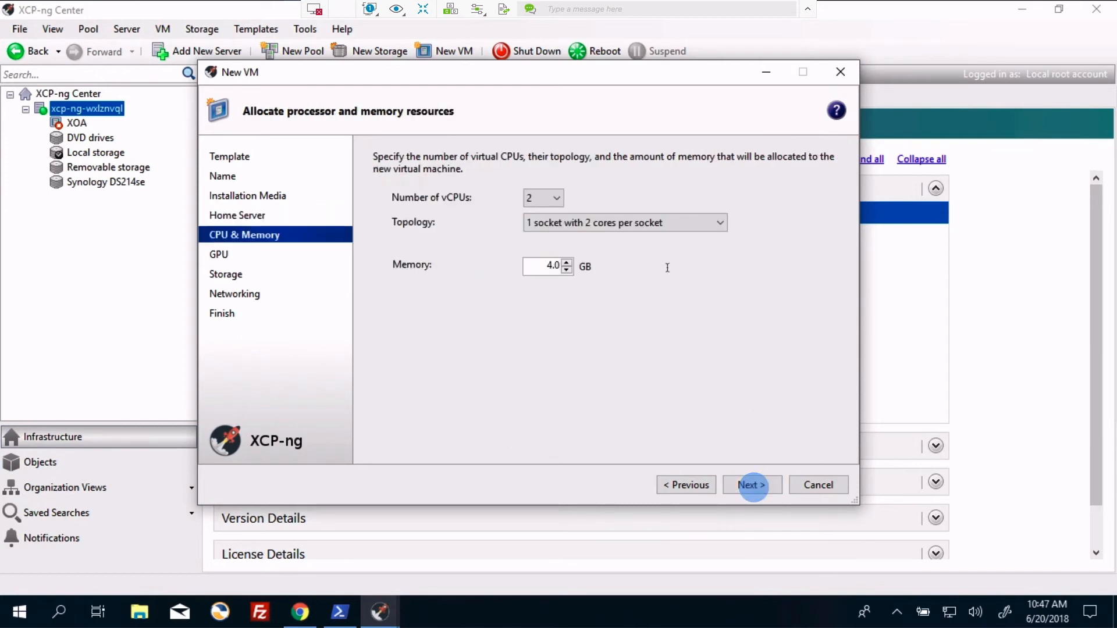
Set 1 vCPU with 4 GB memory, keep the 24 GB local disk and two networks, reaching the summary.
left_click(556, 198)
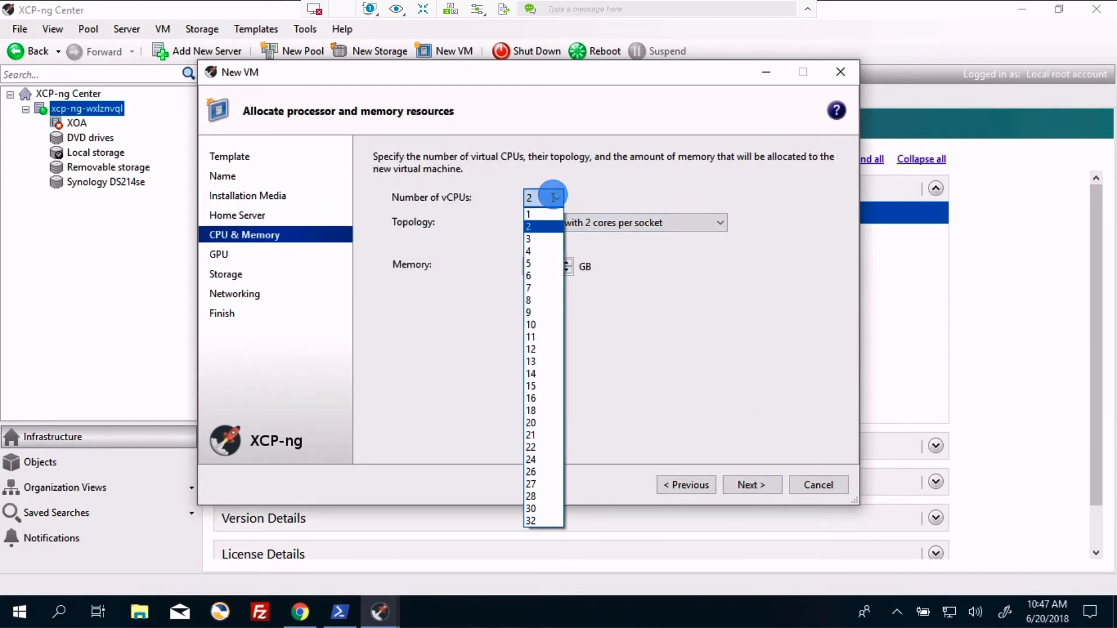
left_click(528, 214)
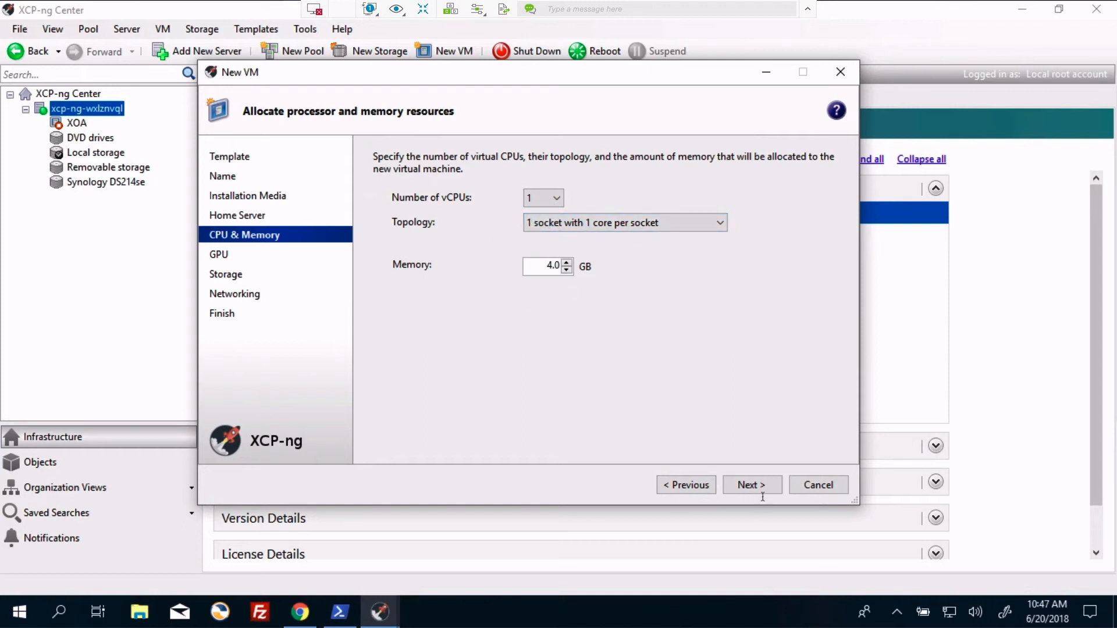
left_click(752, 485)
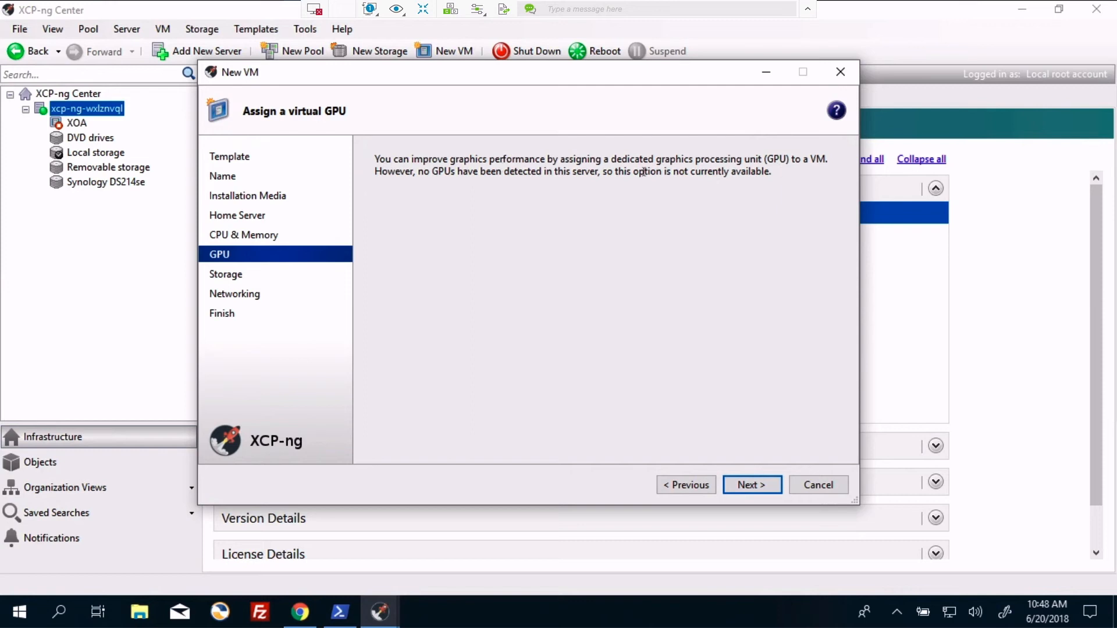
mouse_move(265, 315)
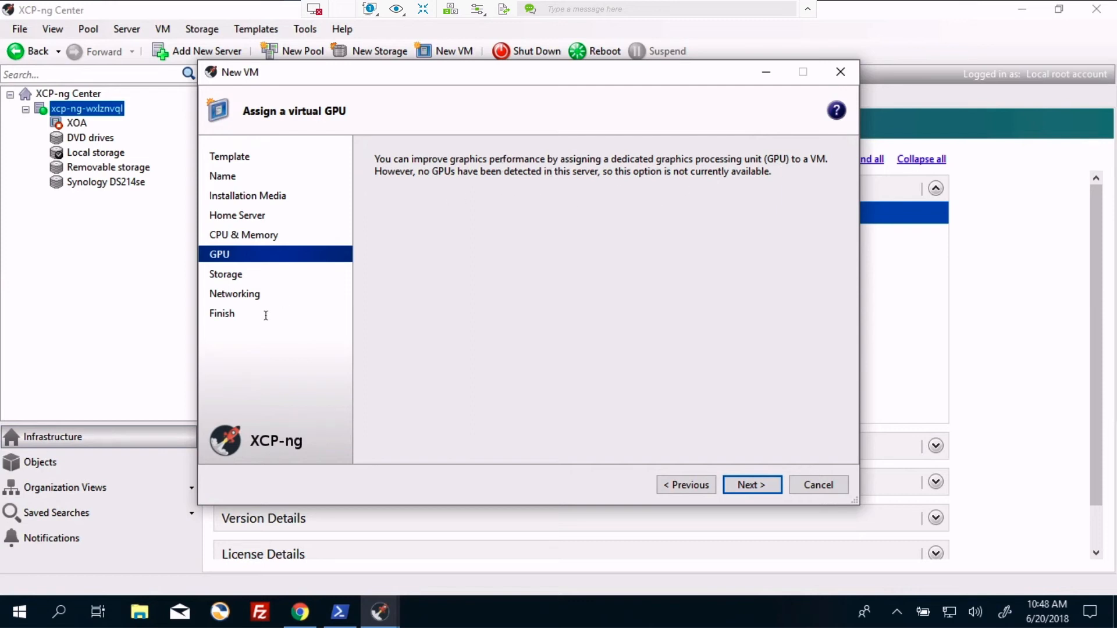
left_click(752, 485)
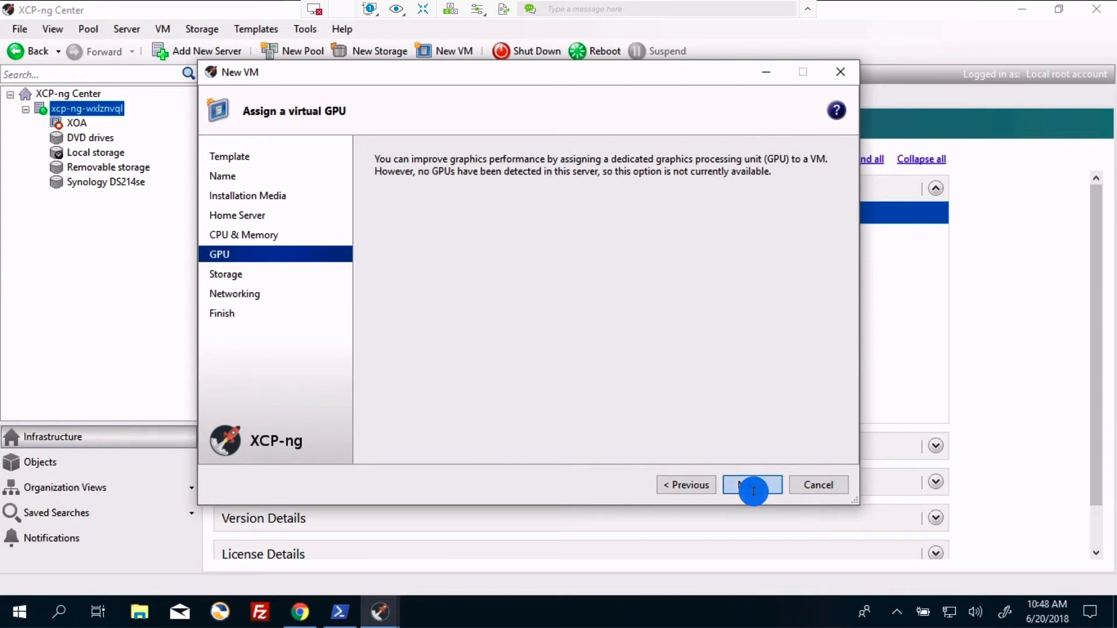
left_click(752, 484)
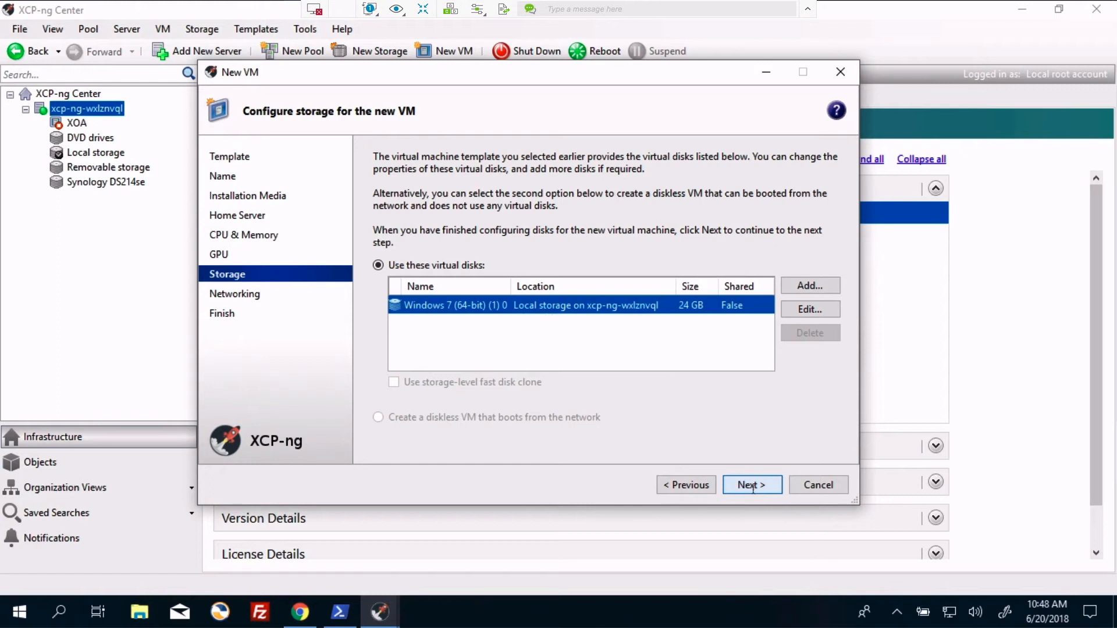
left_click(751, 484)
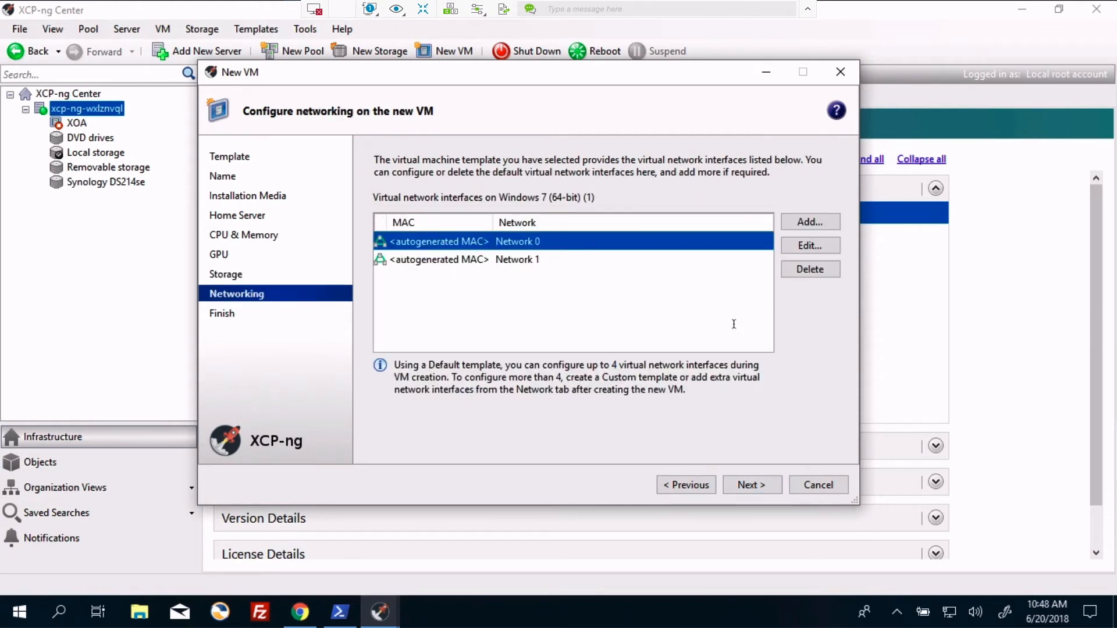
left_click(752, 484)
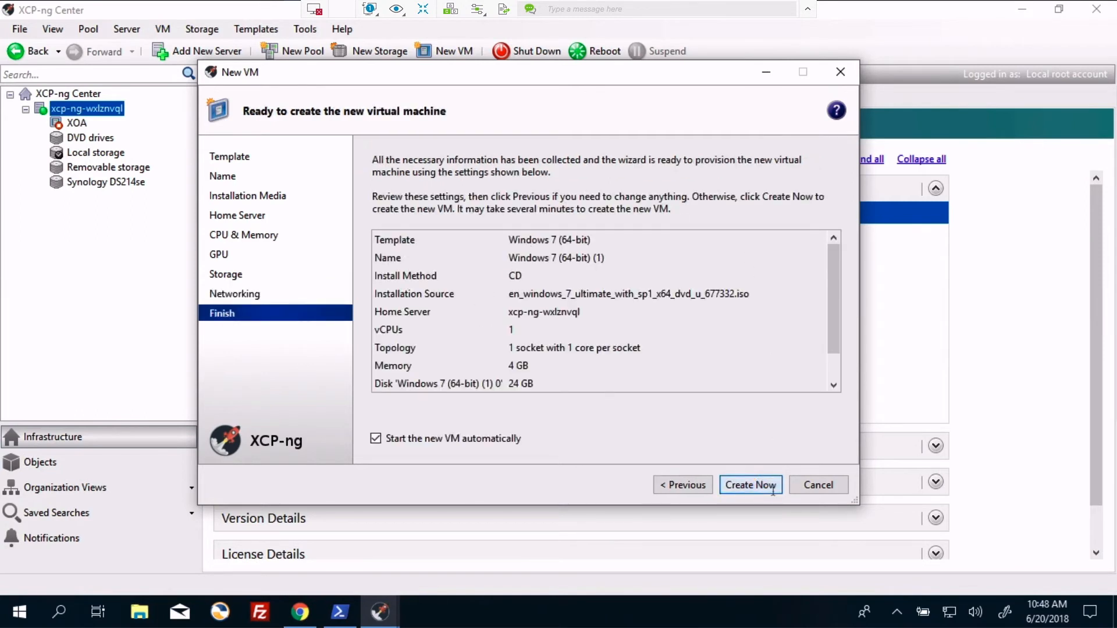
Create the Windows 7 (64-bit) VM now and select it under the host to show its properties.
left_click(750, 485)
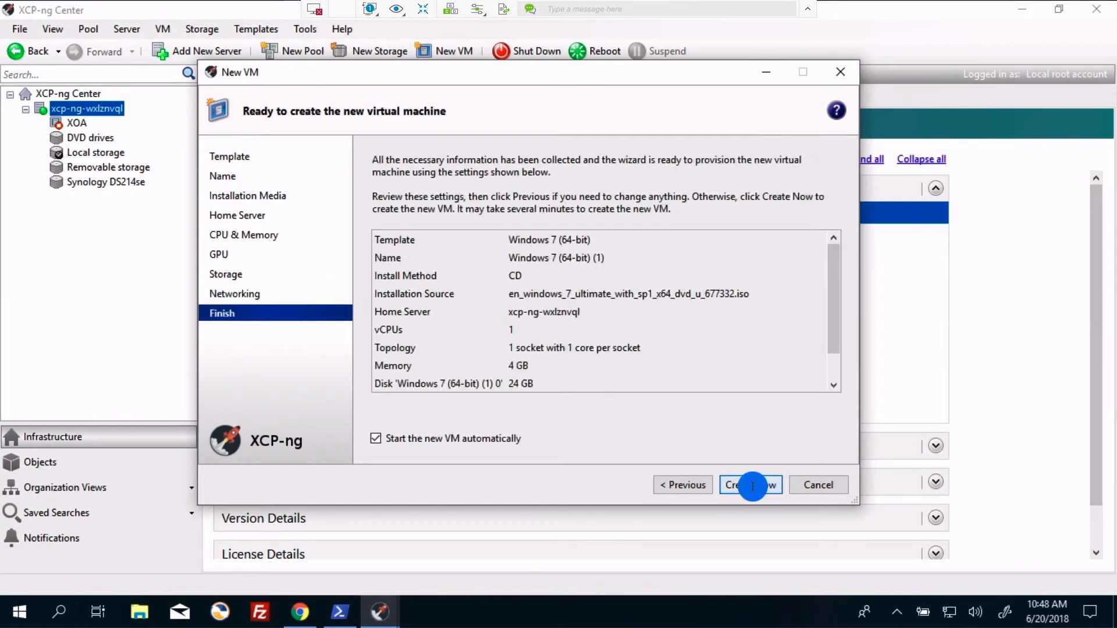
left_click(751, 483)
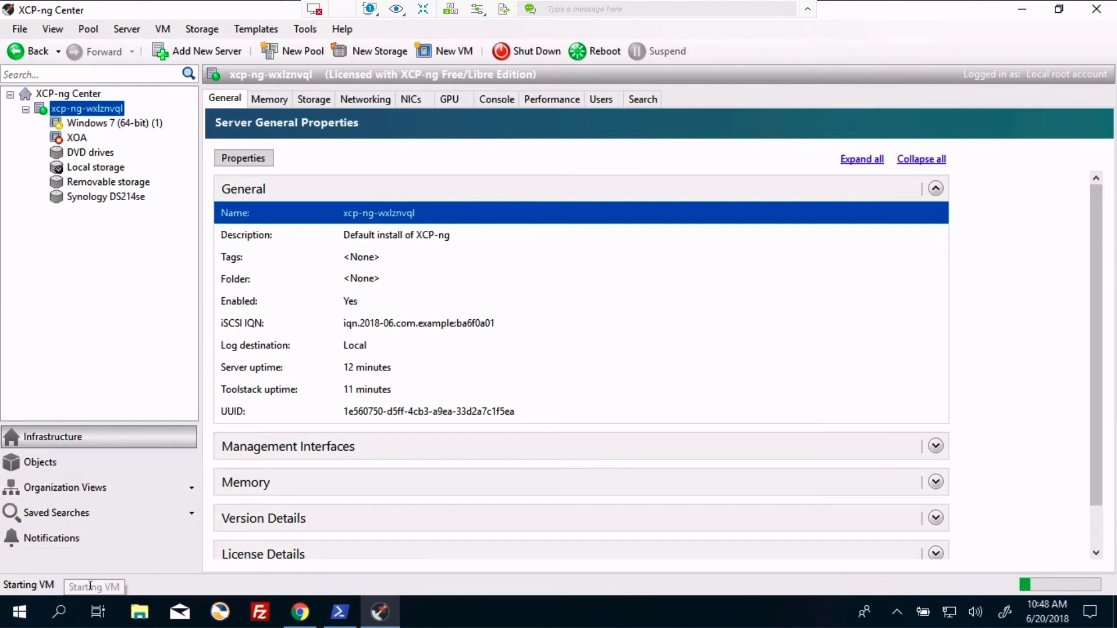
left_click(113, 122)
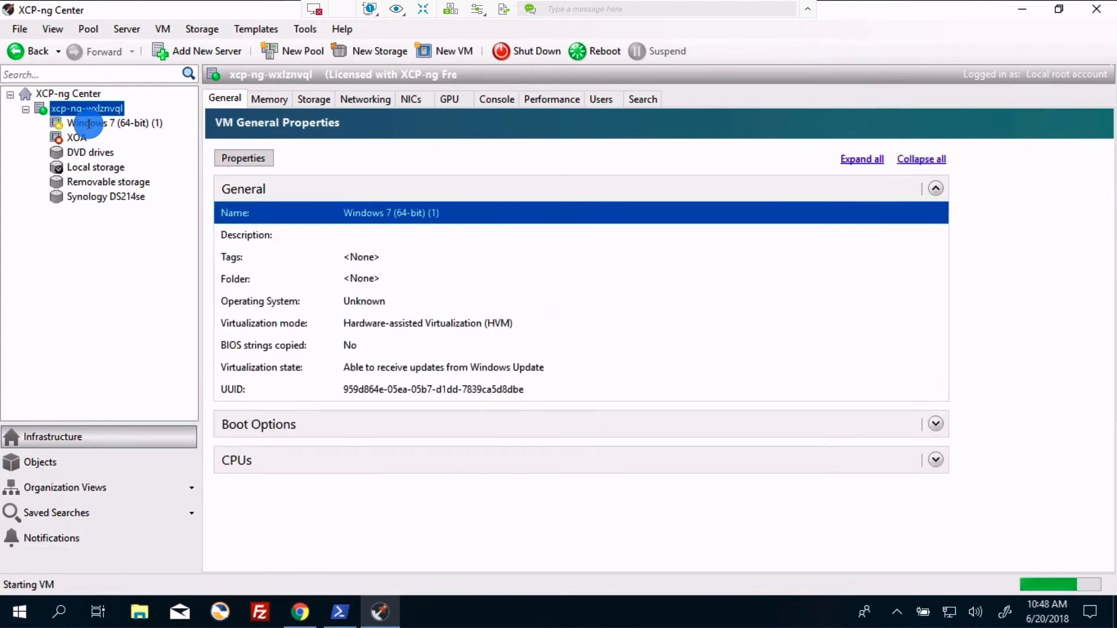
Watch the Windows 7 VM boot in its full-screen console, then bring up the host's actions again.
left_click(417, 99)
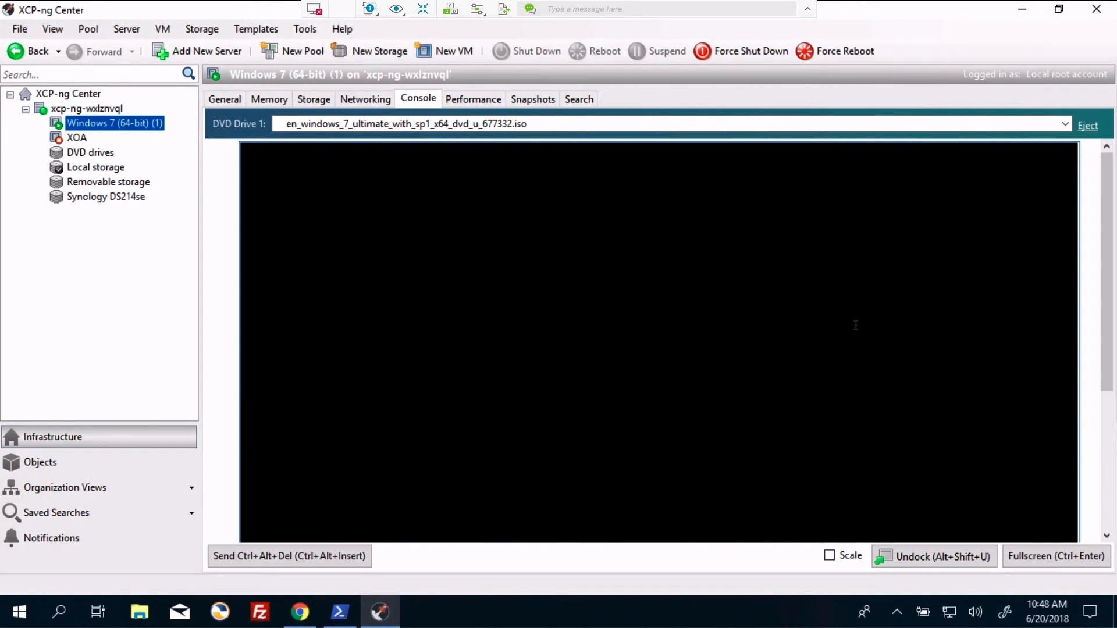
mouse_move(890, 379)
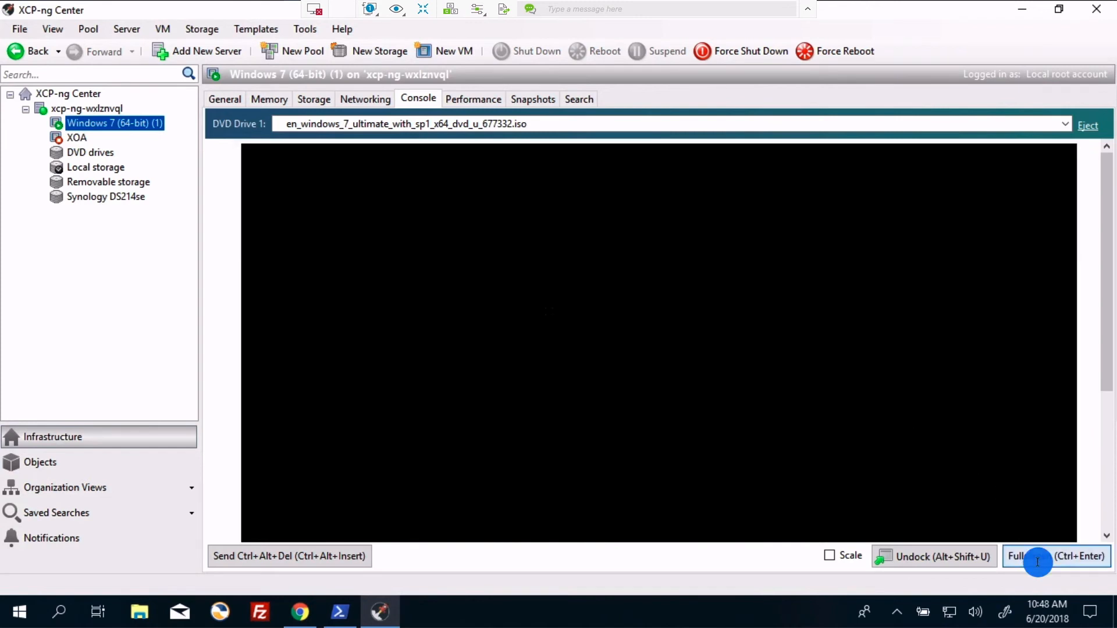
left_click(1037, 562)
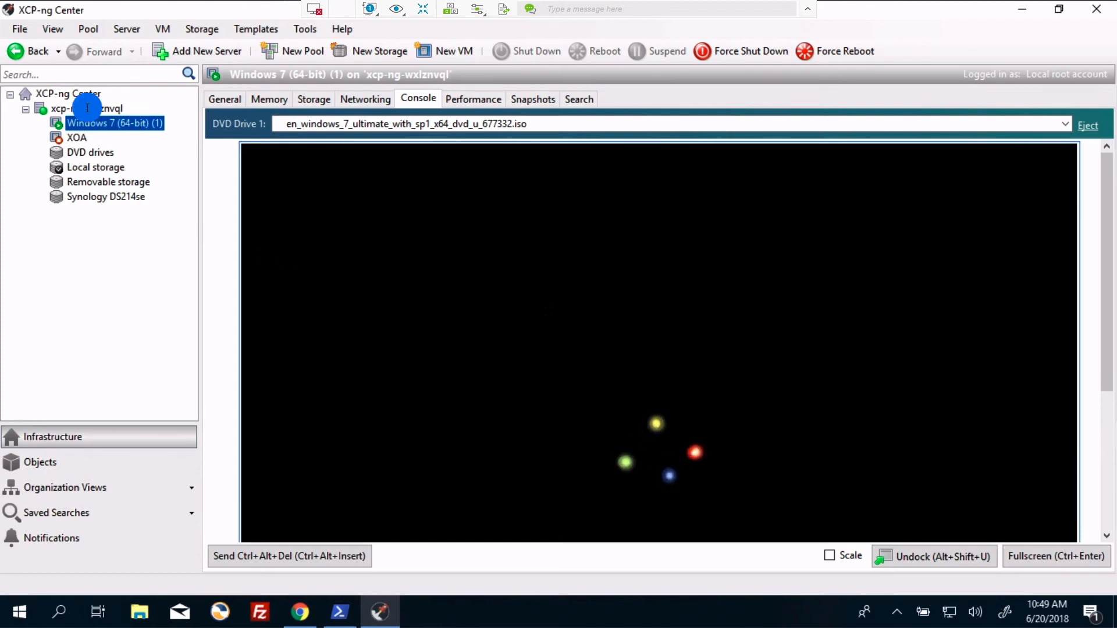
right_click(80, 108)
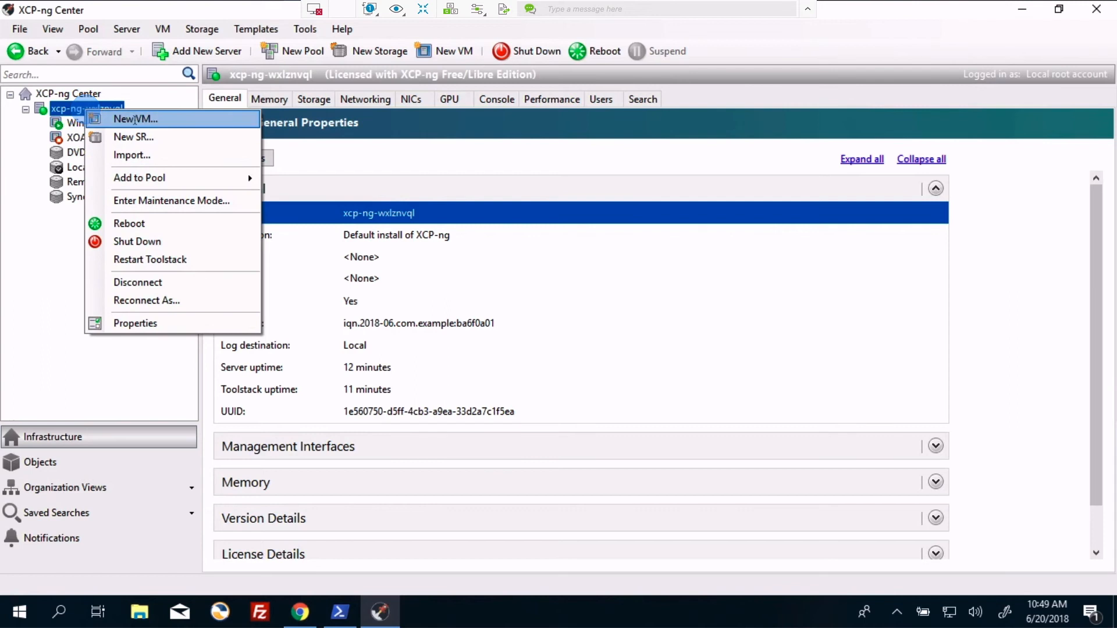
Start a new VM, first trying the Ubuntu Xenial Xerus 16.04 template, then go back from the media step.
left_click(135, 119)
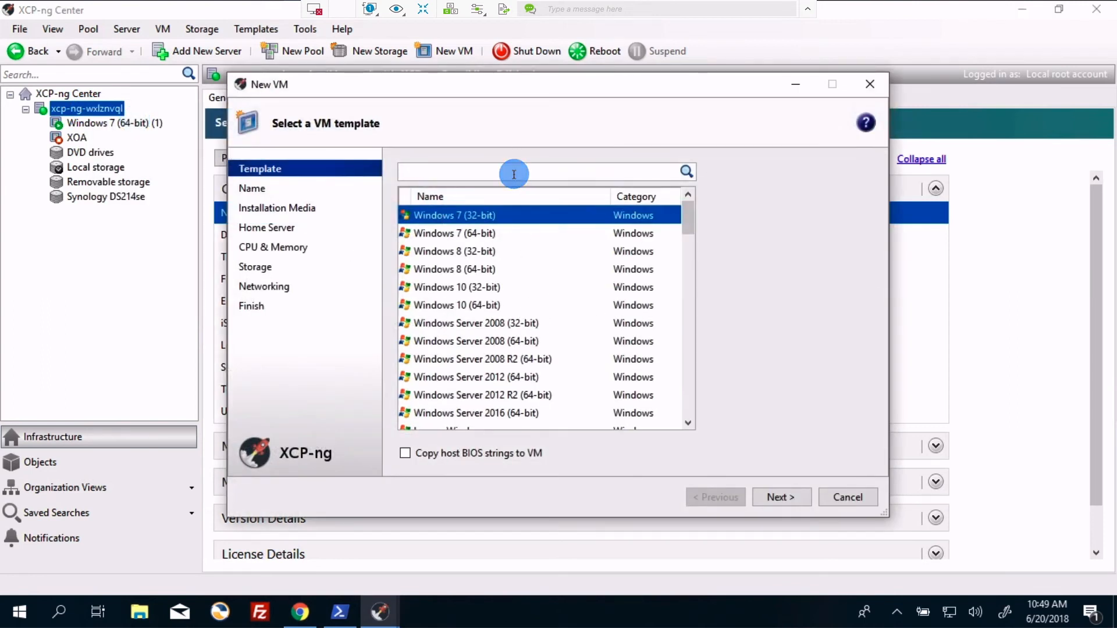
type("ubu")
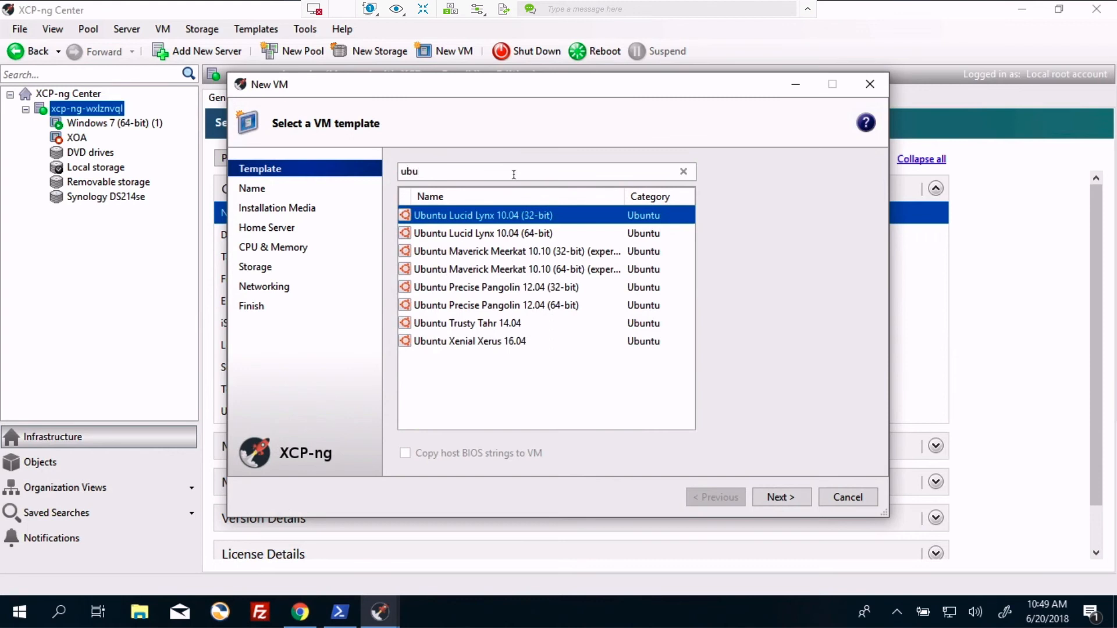
left_click(469, 341)
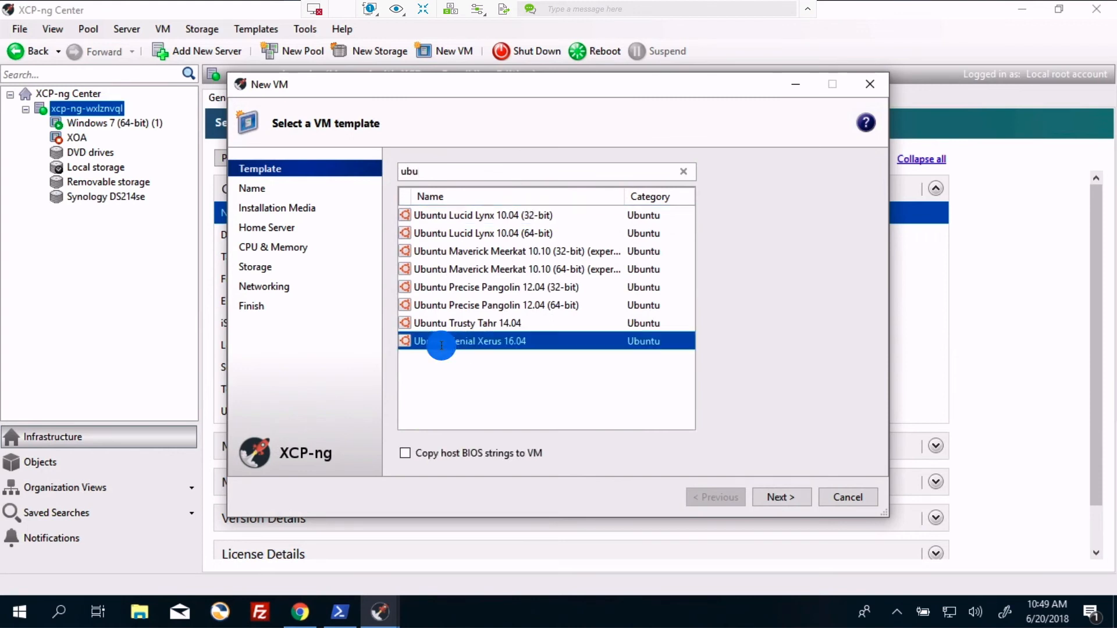
left_click(780, 496)
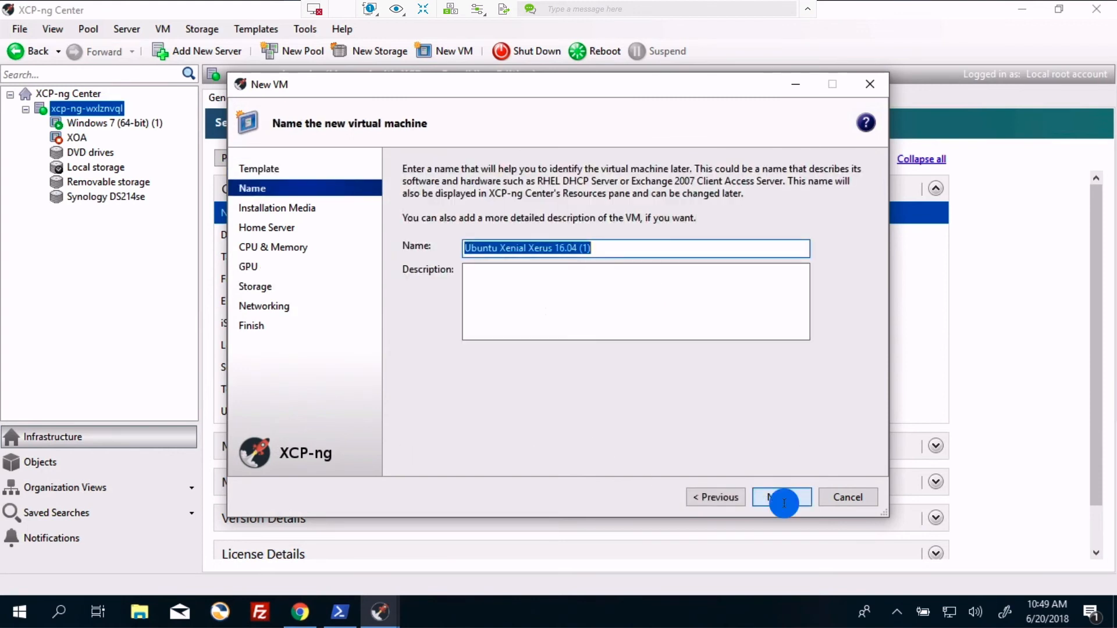
left_click(782, 497)
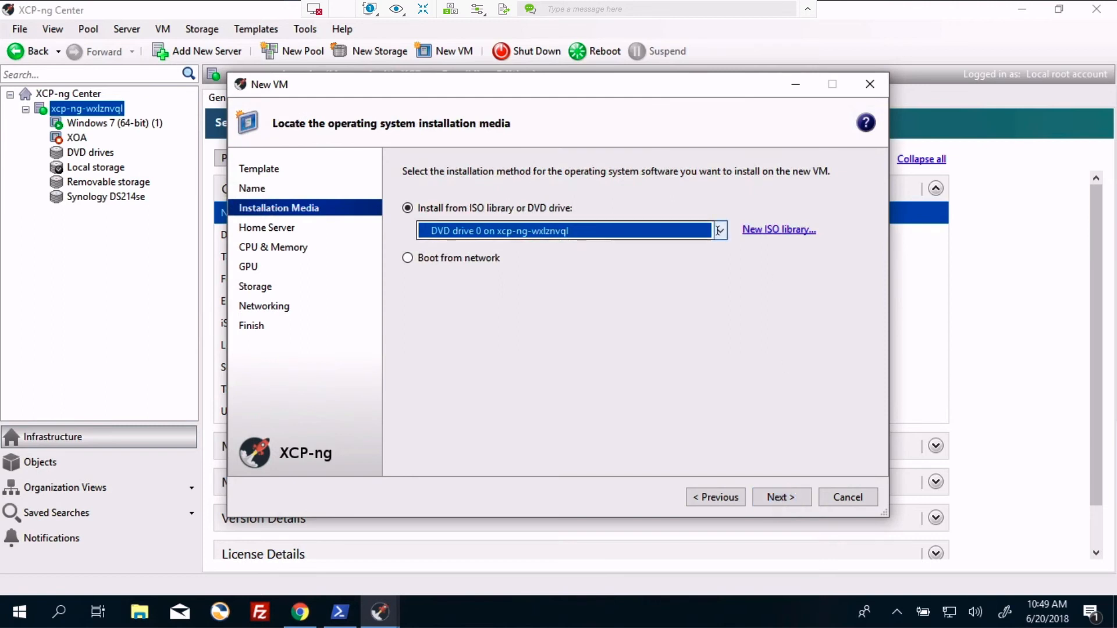
left_click(718, 231)
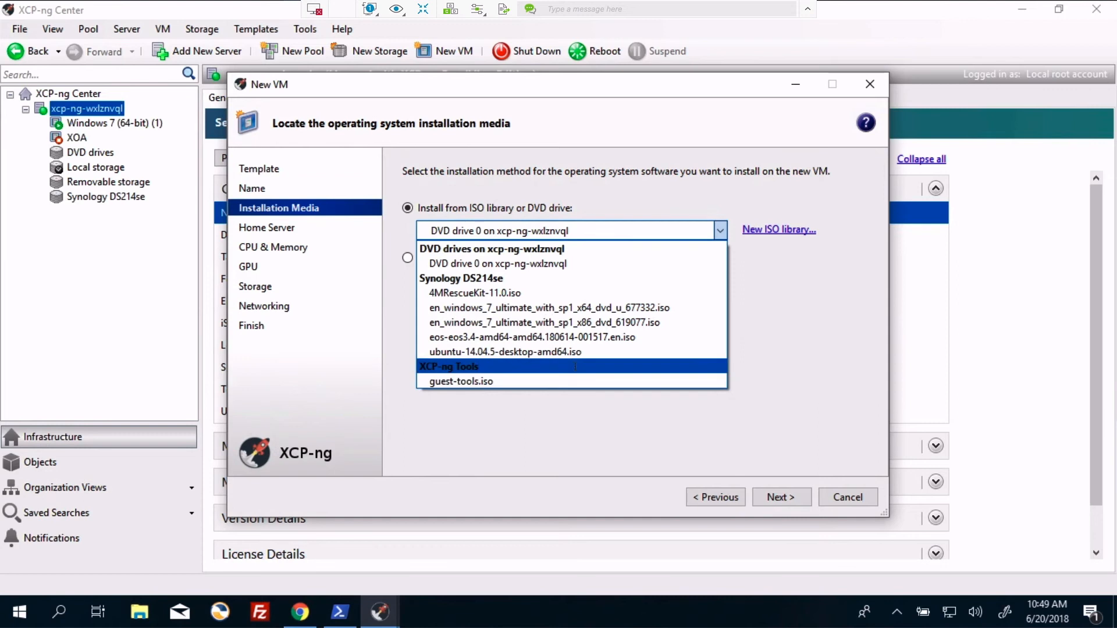
mouse_move(504, 351)
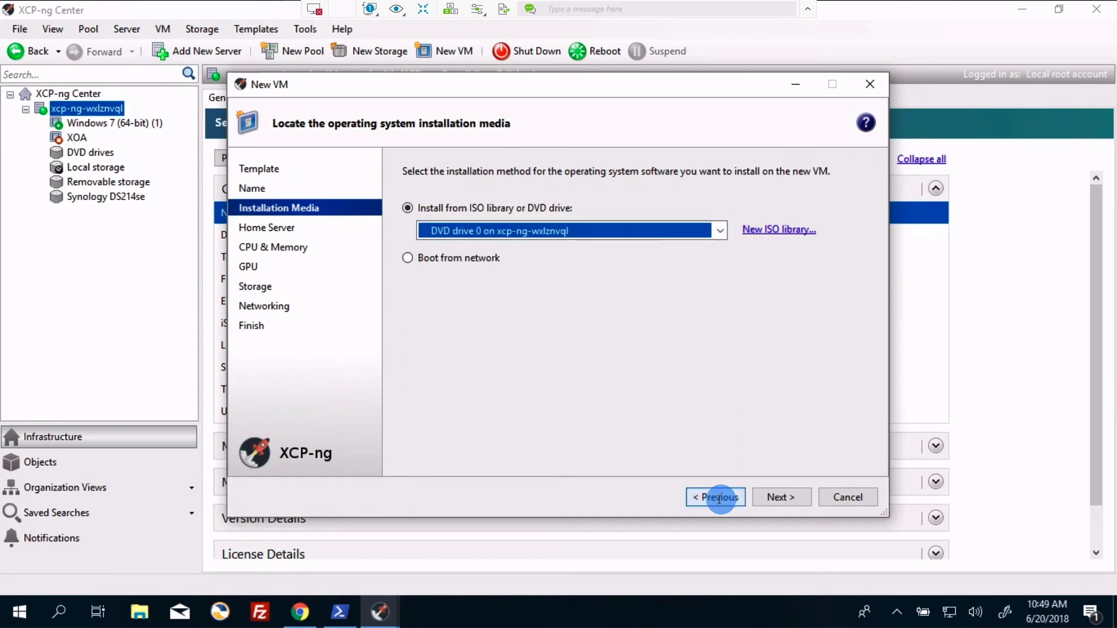
left_click(714, 497)
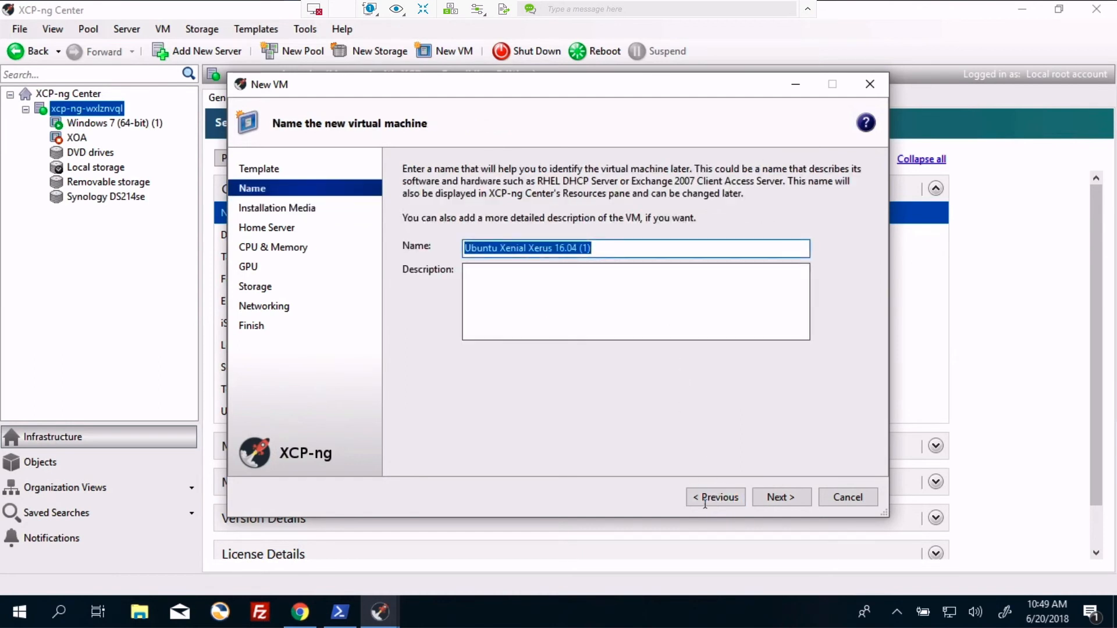
Use the Ubuntu Trusty Tahr 14.04 template with ubuntu-14.04.5-desktop-amd64.iso as install media.
left_click(714, 496)
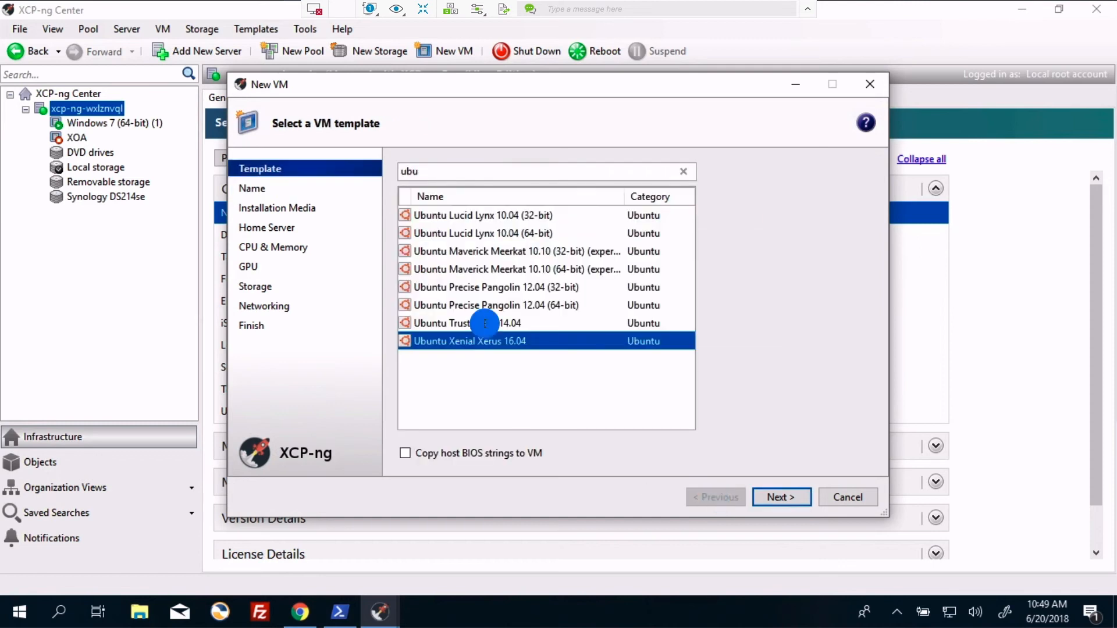
left_click(780, 497)
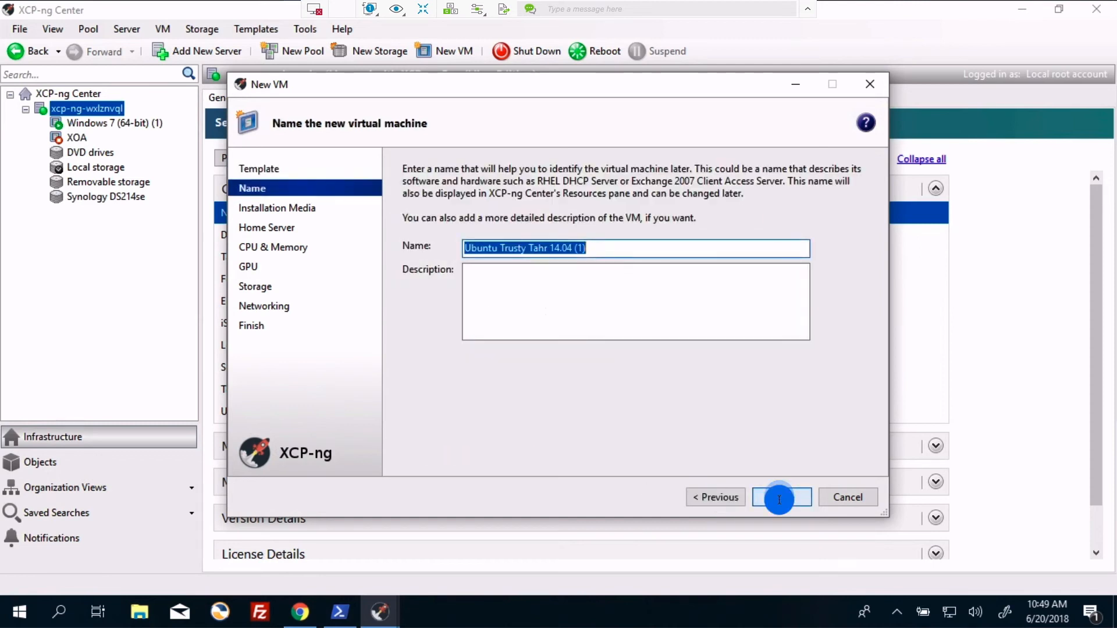
left_click(781, 496)
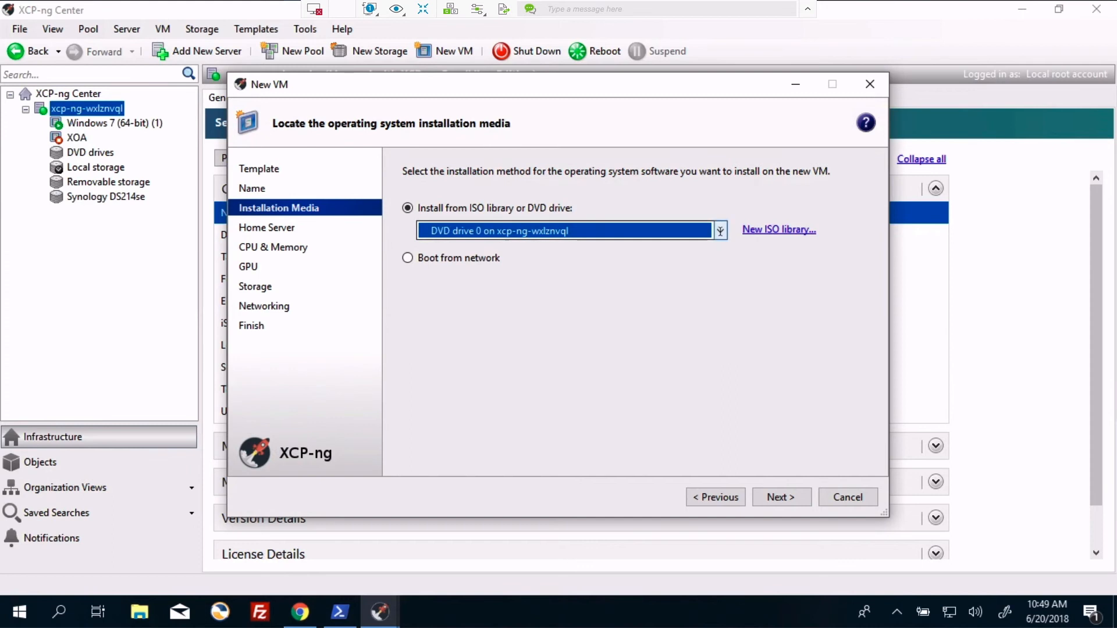
left_click(719, 230)
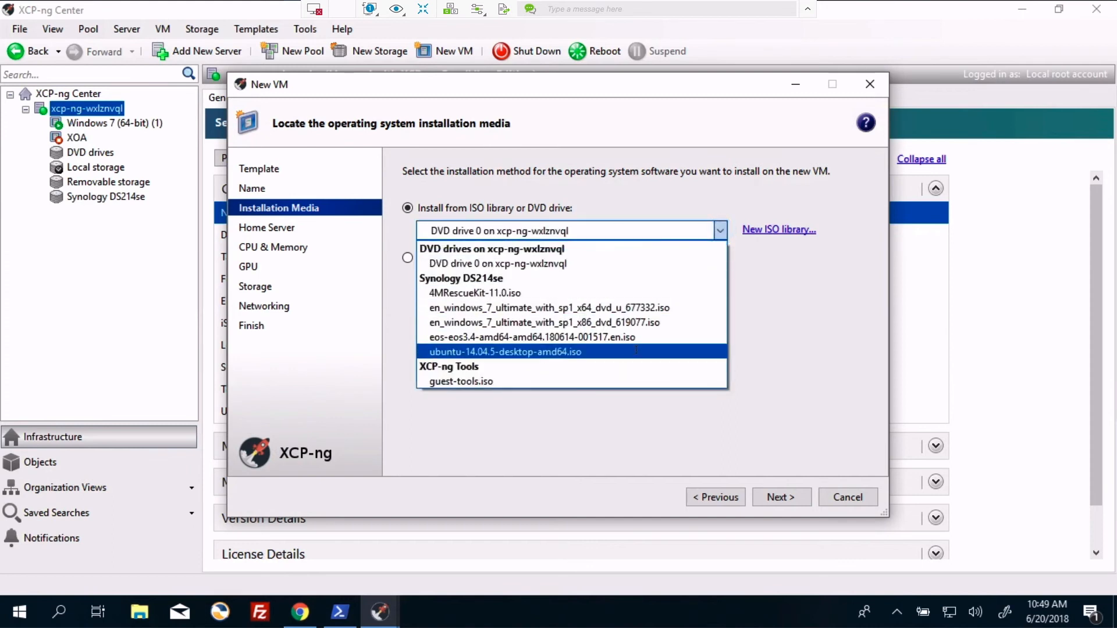
left_click(504, 352)
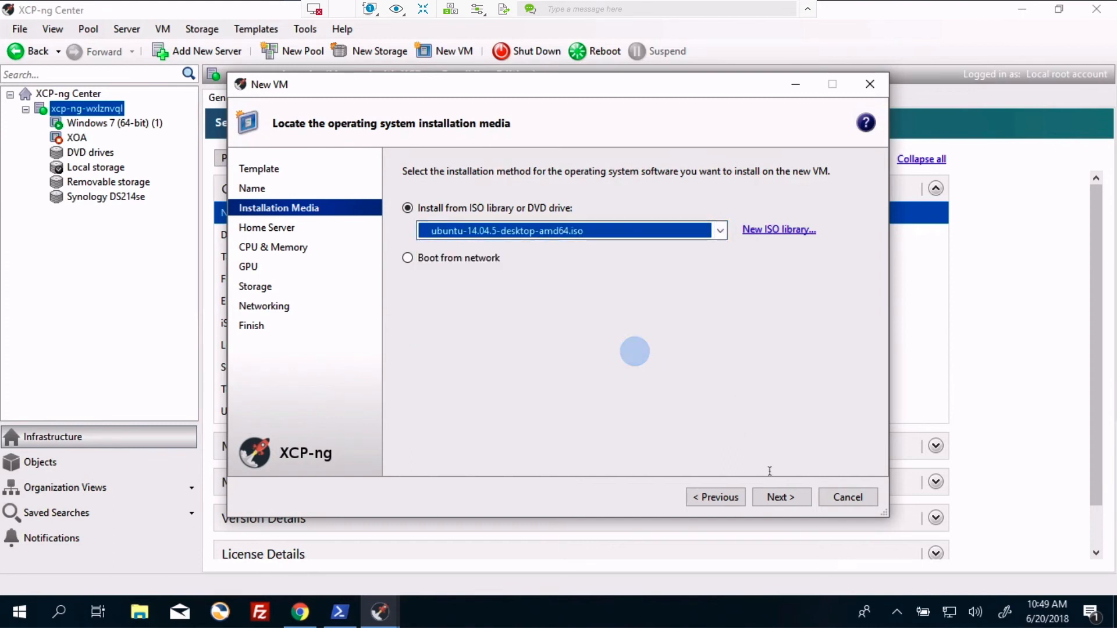
left_click(780, 497)
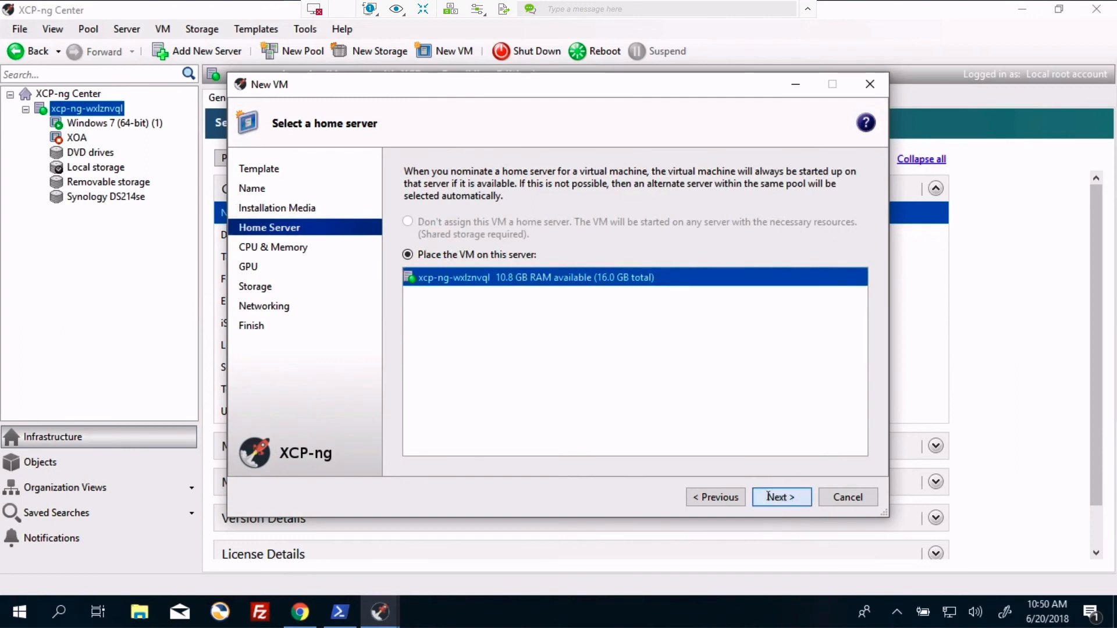
Keep 1 vCPU and set the VM memory to 2048 MB.
left_click(780, 497)
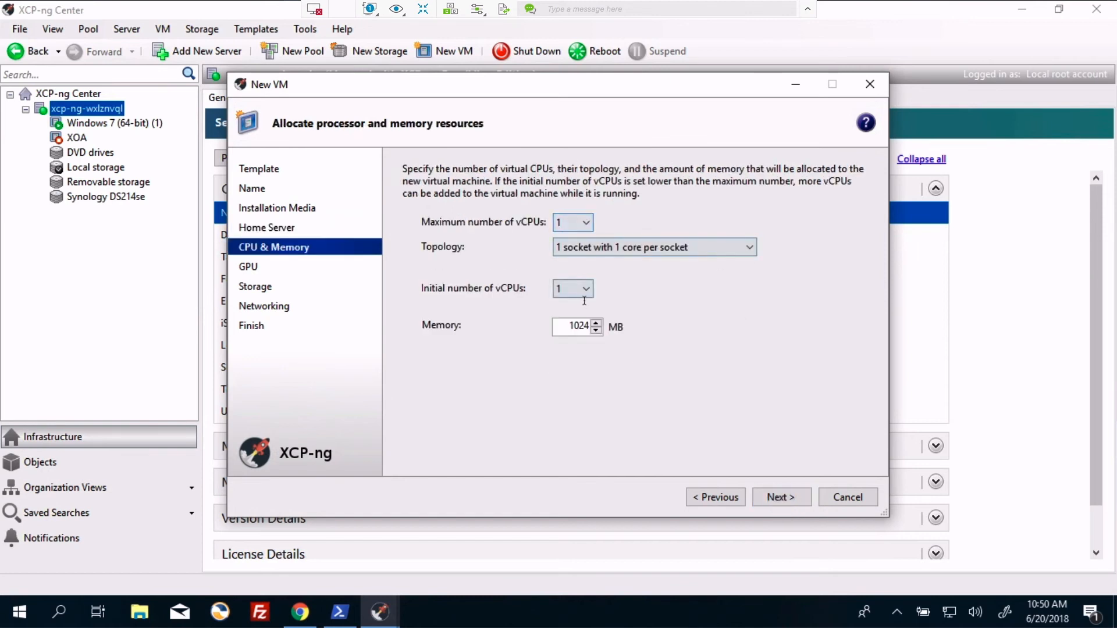
left_click(577, 325)
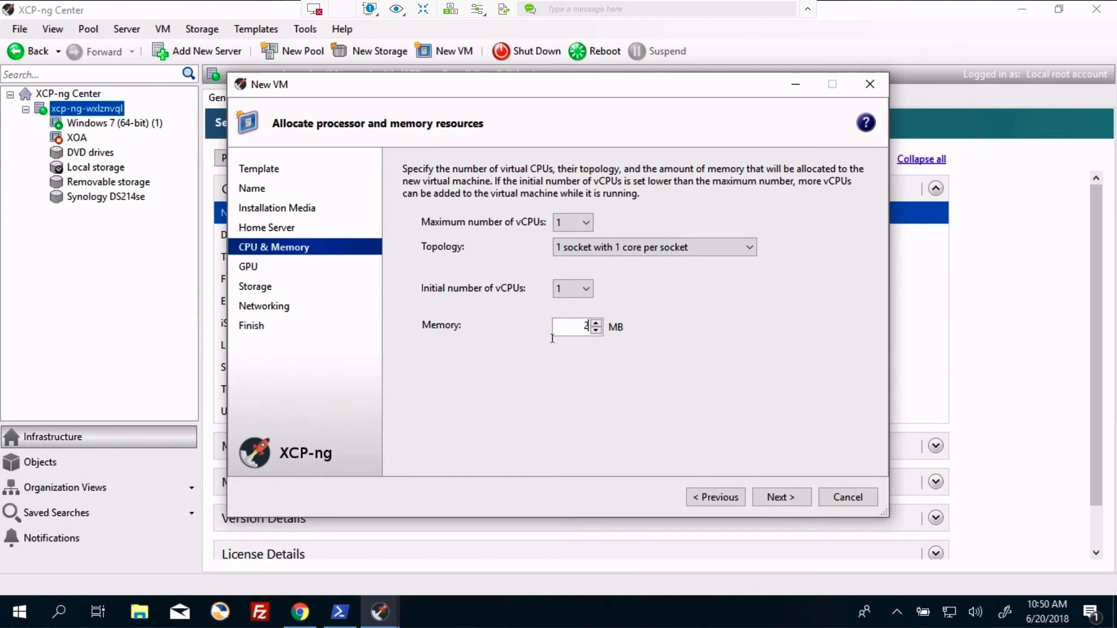
type("2048")
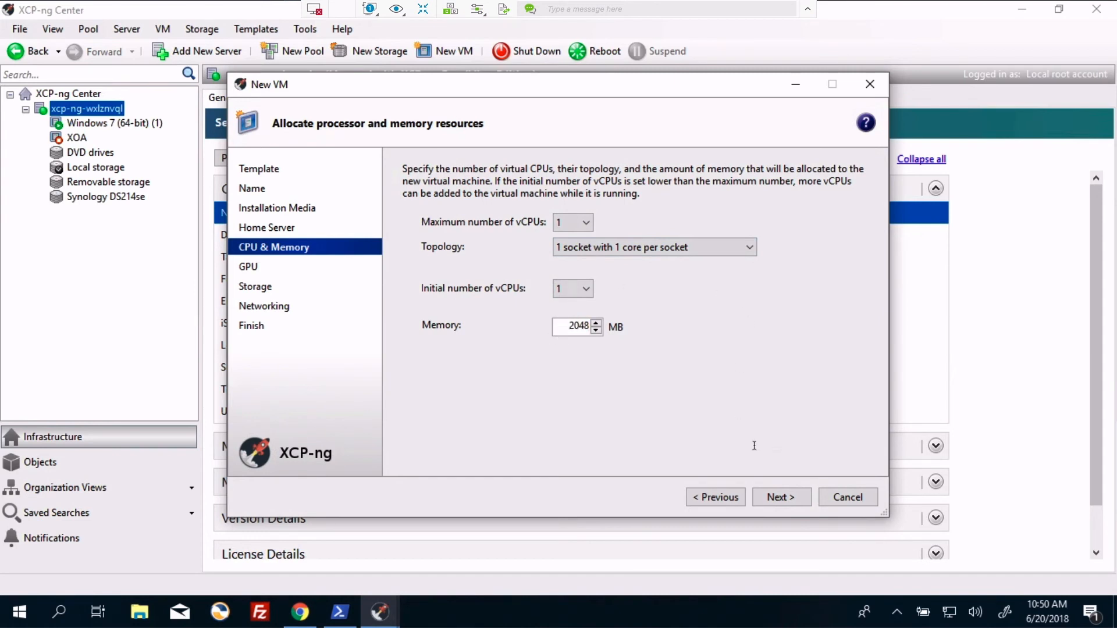
left_click(781, 496)
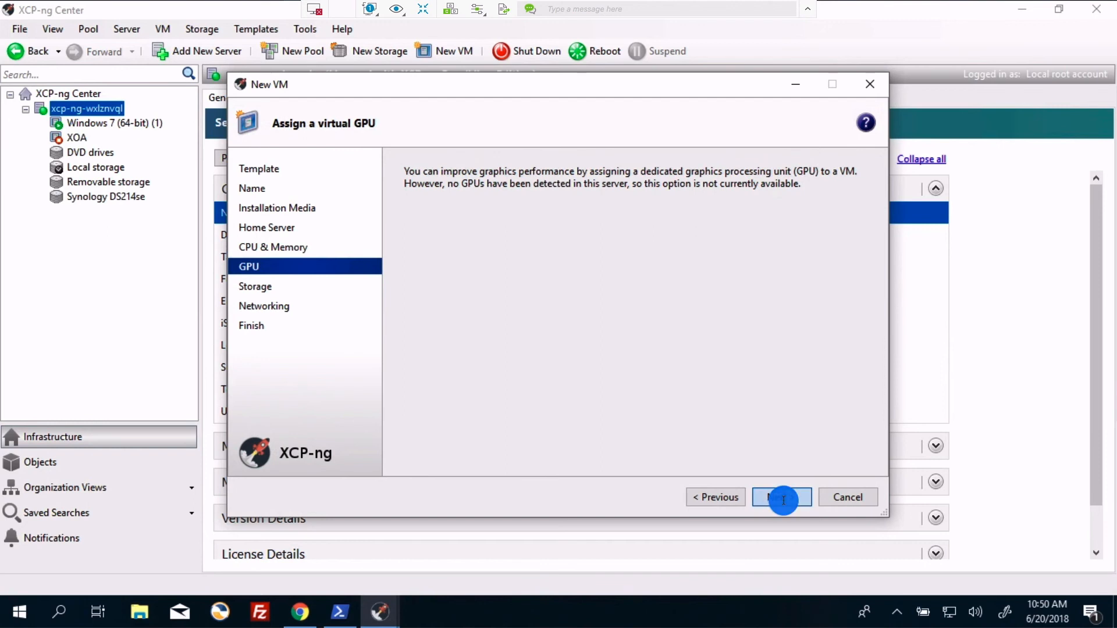
Accept the default GPU, storage and networking settings and create the Ubuntu VM.
left_click(782, 497)
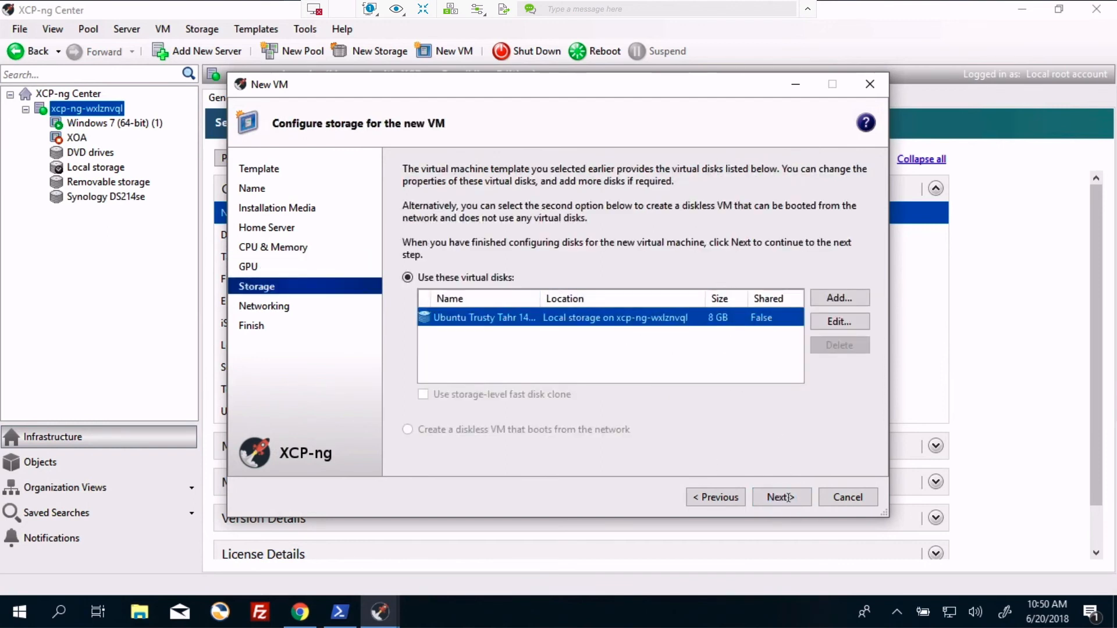
left_click(780, 497)
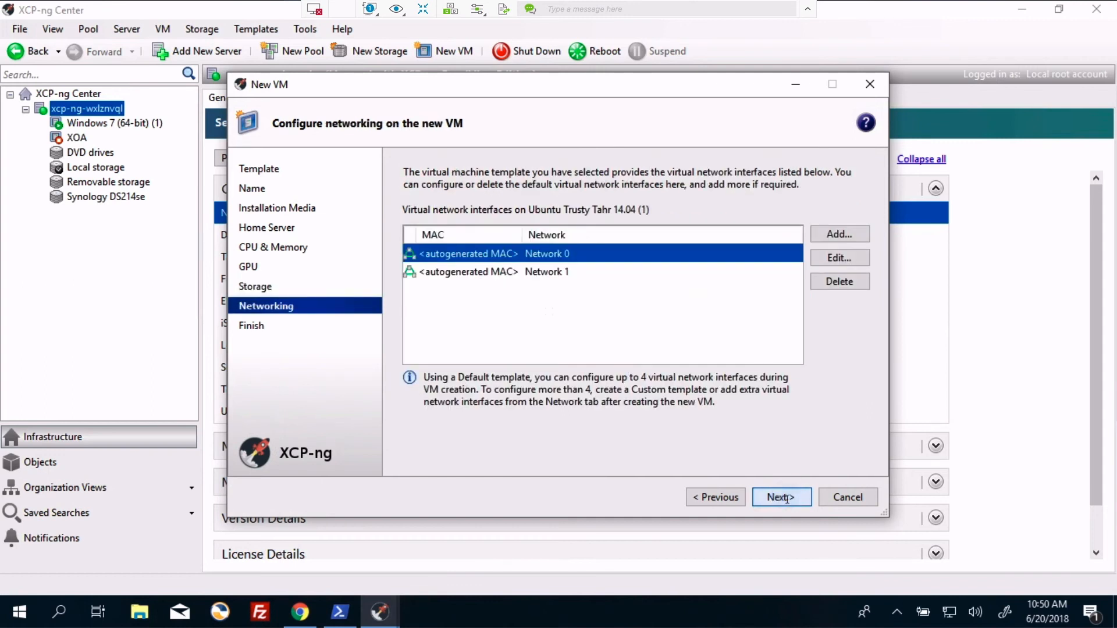
left_click(782, 497)
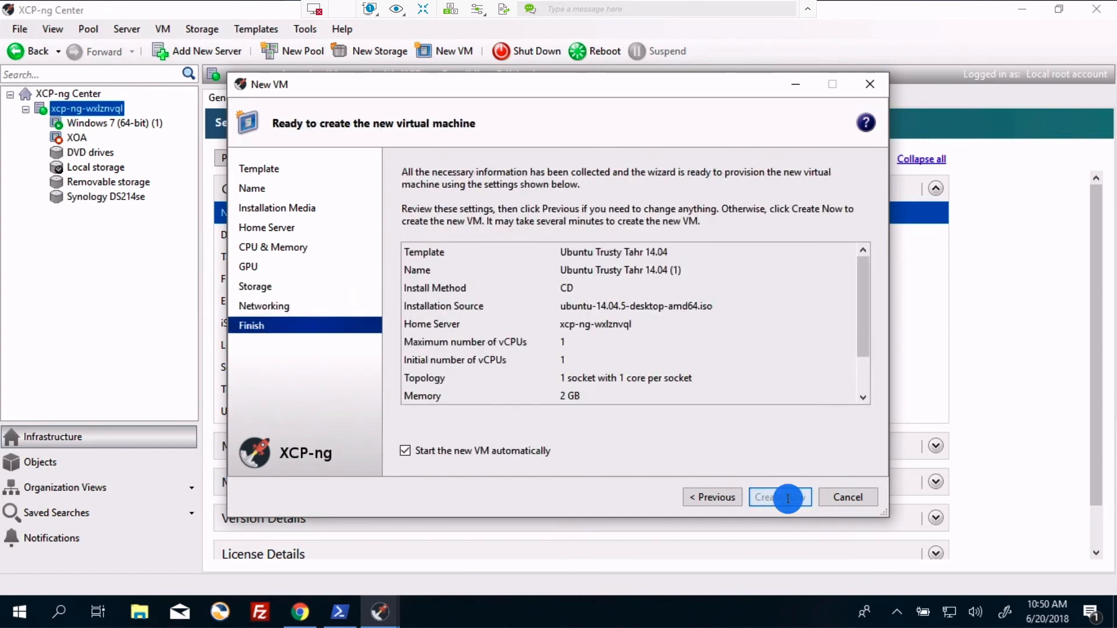
left_click(779, 496)
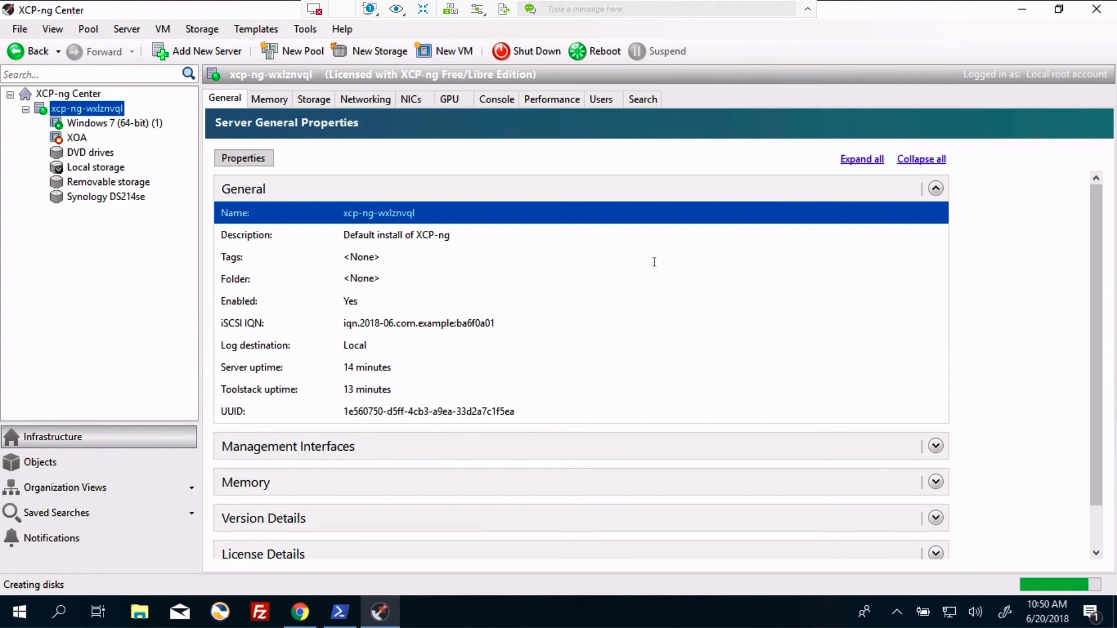
mouse_move(821, 386)
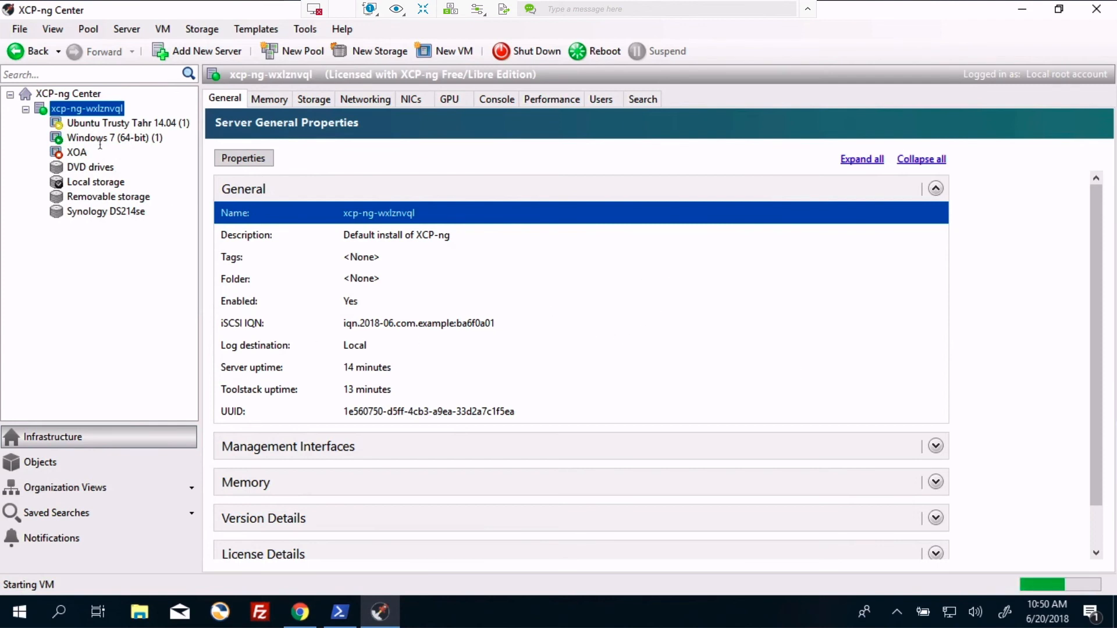
Select the new Ubuntu Trusty Tahr 14.04 VM and show its console with the boot screen.
left_click(114, 137)
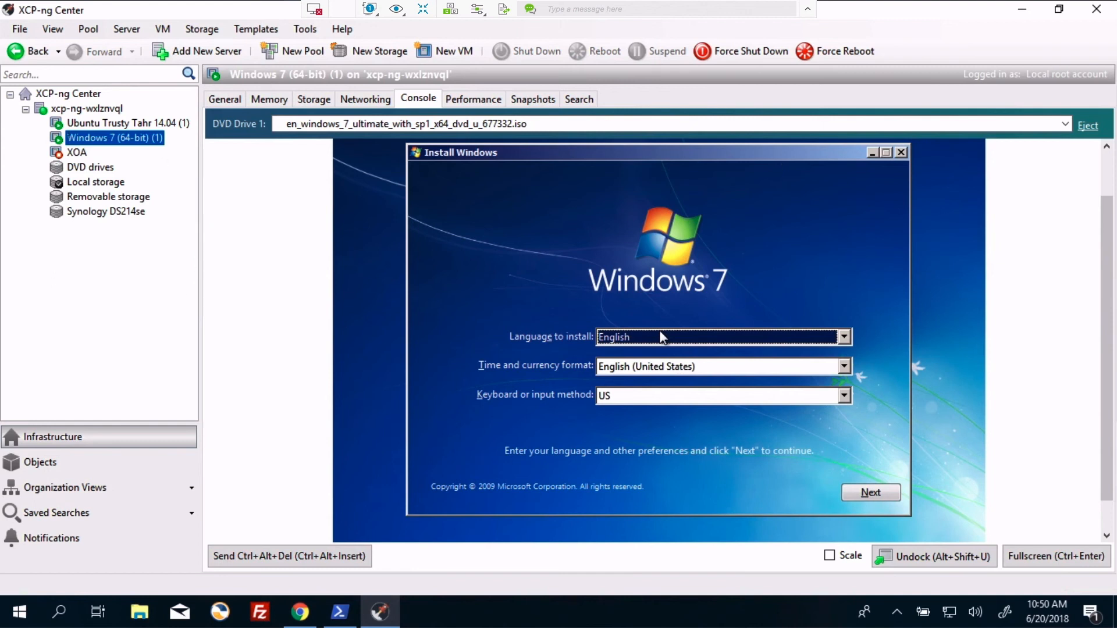
left_click(127, 122)
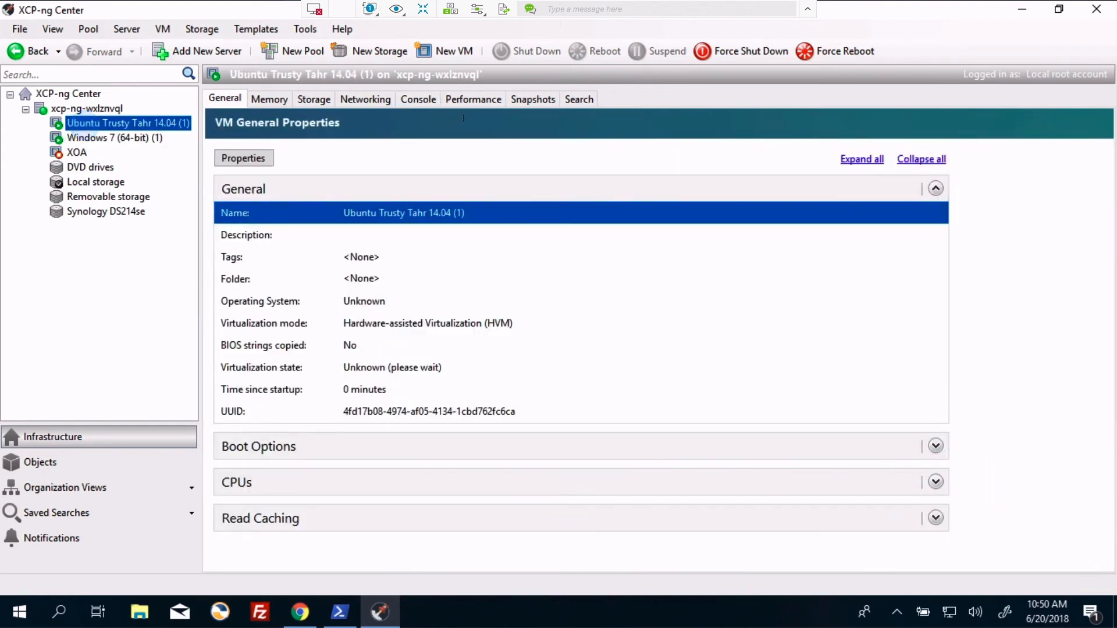
left_click(418, 99)
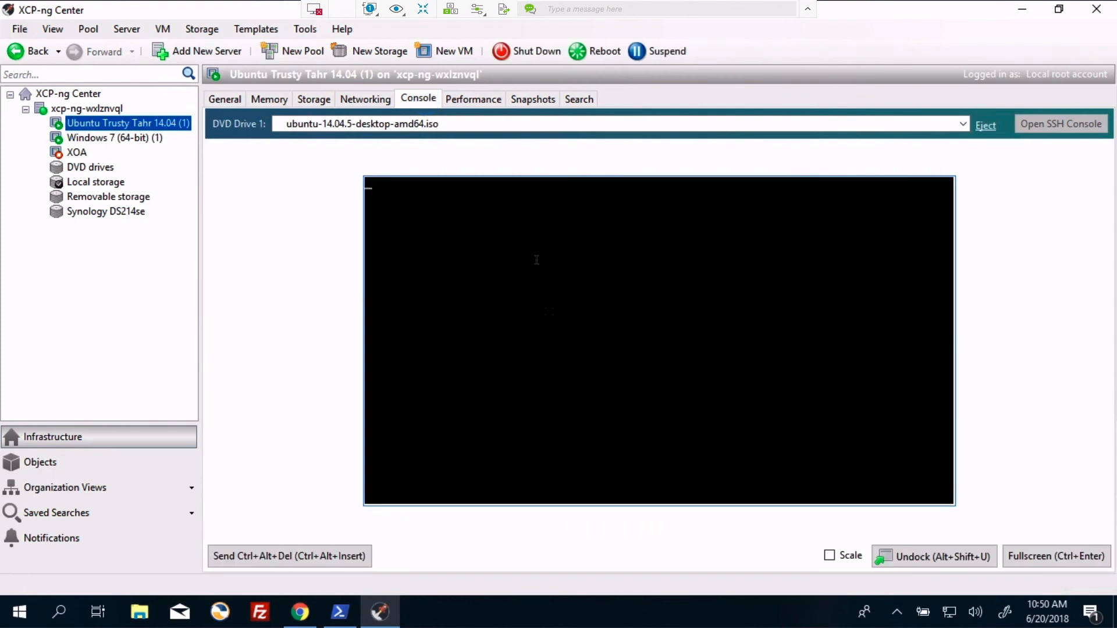
mouse_move(857, 284)
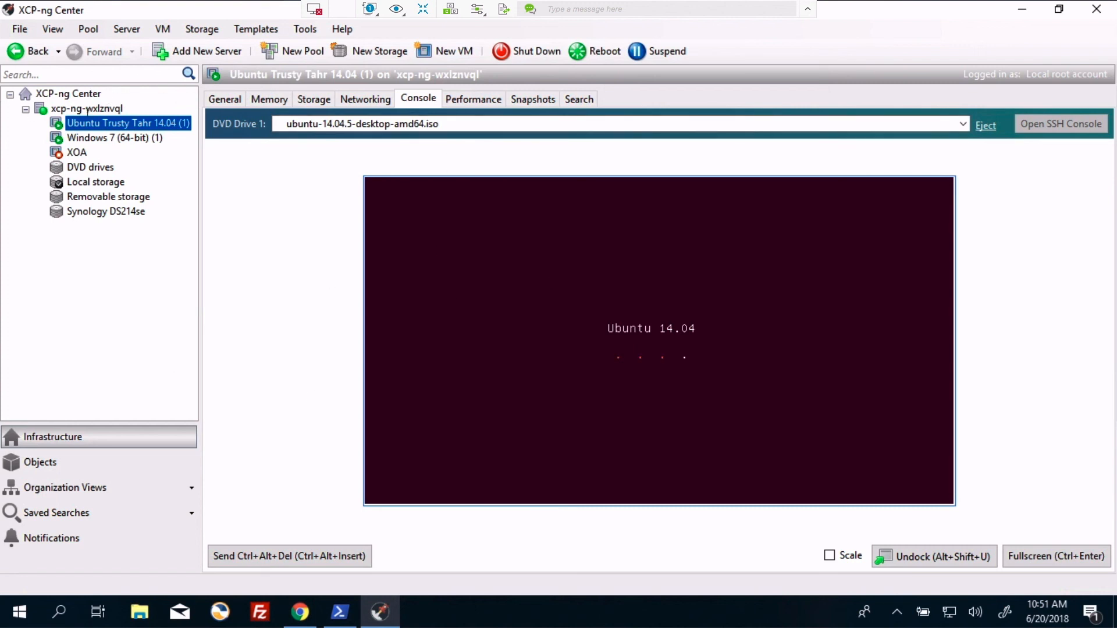
Show the host's CPU, memory and network performance graphs.
left_click(87, 109)
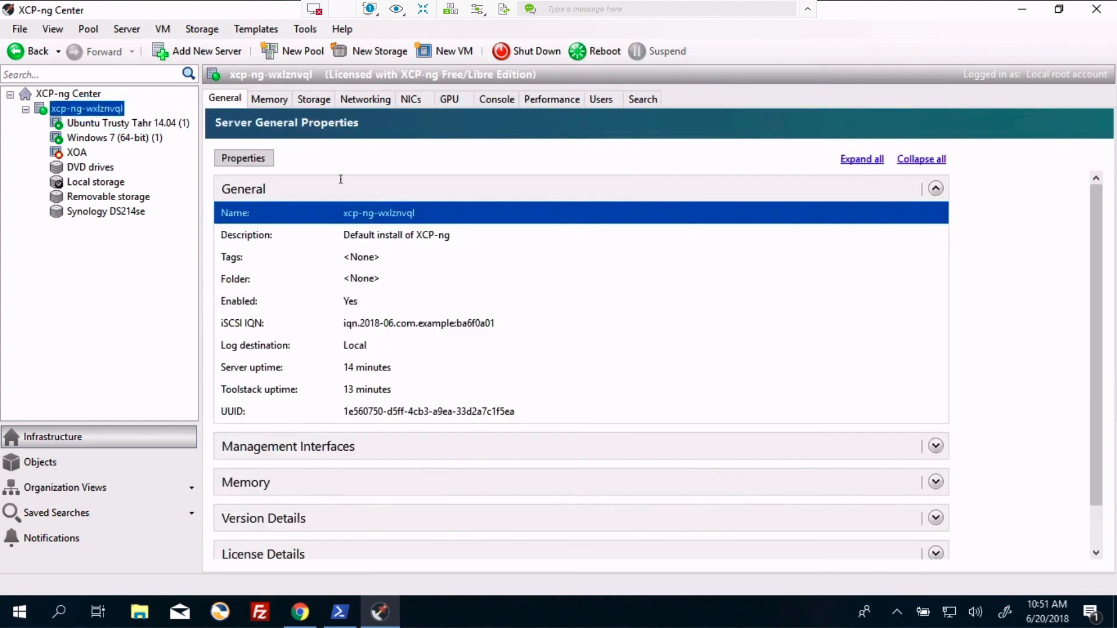
left_click(550, 99)
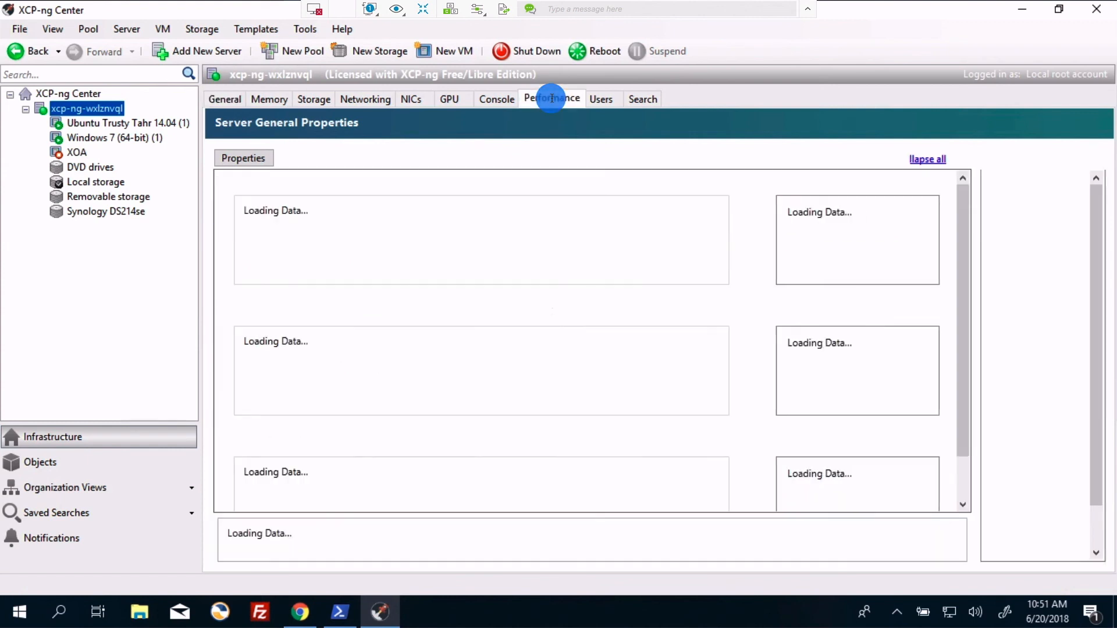
left_click(551, 98)
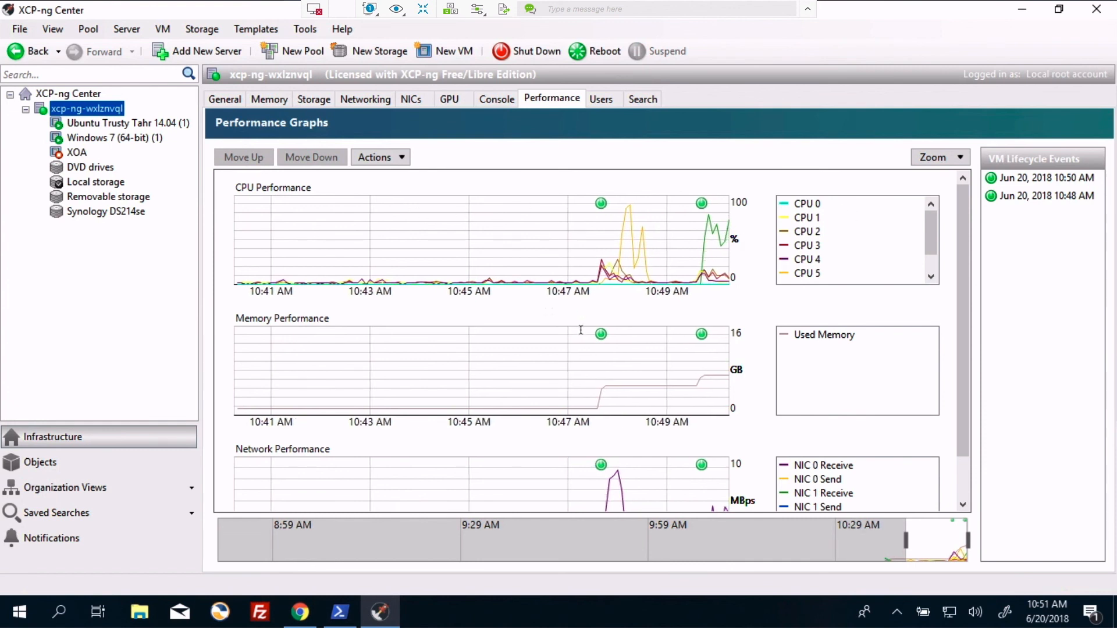
scroll("down", 3)
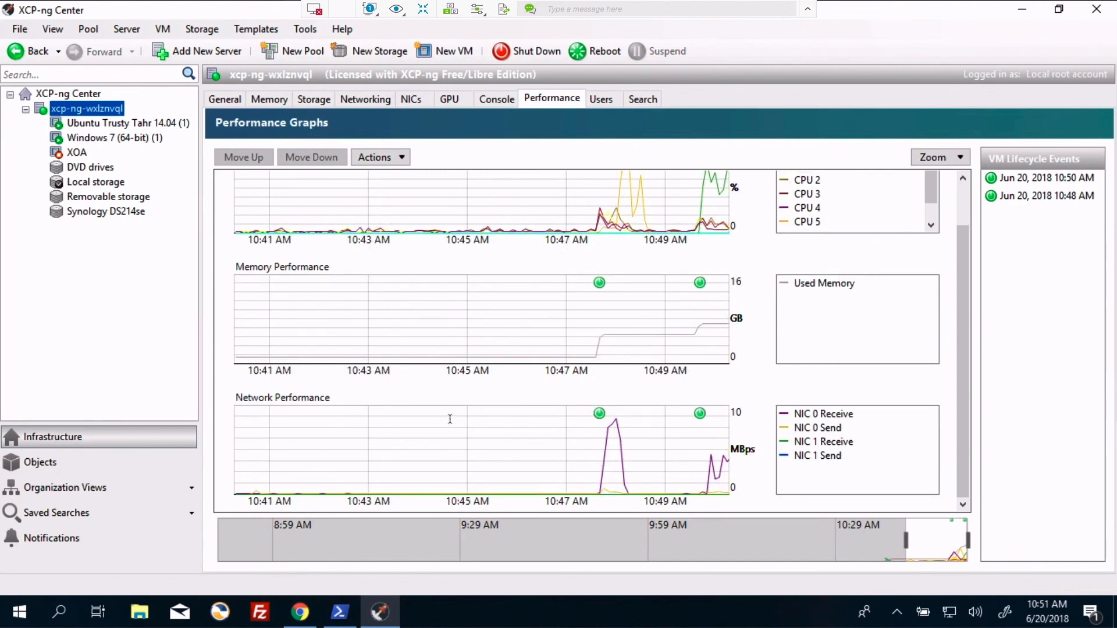